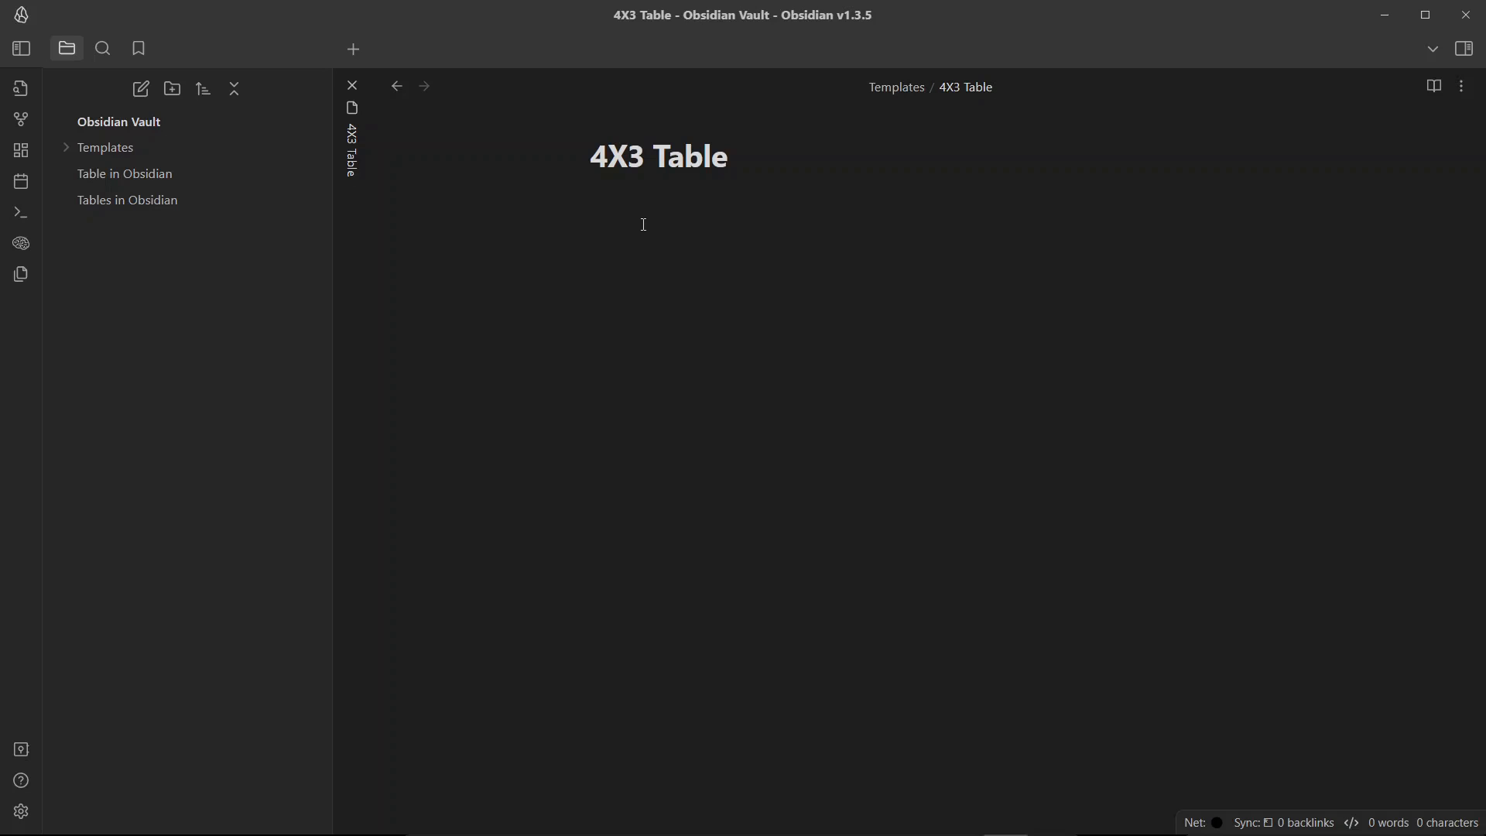
# - Type the header row '| Column 1 | … | Column 4 |' and separator, previewing it in Reading view
pyautogui.click(591, 200)
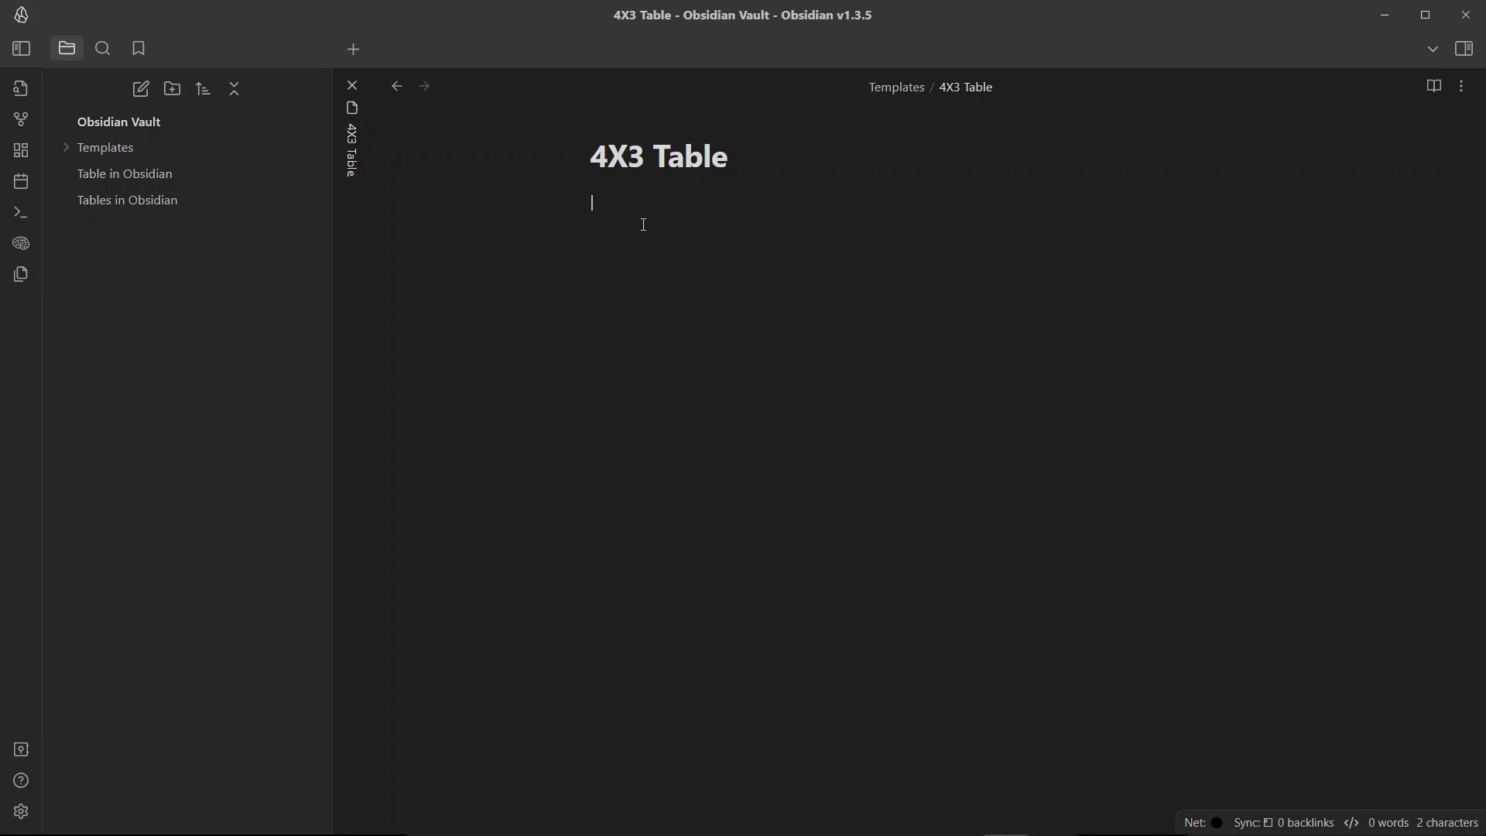
pyautogui.write('| Column |')
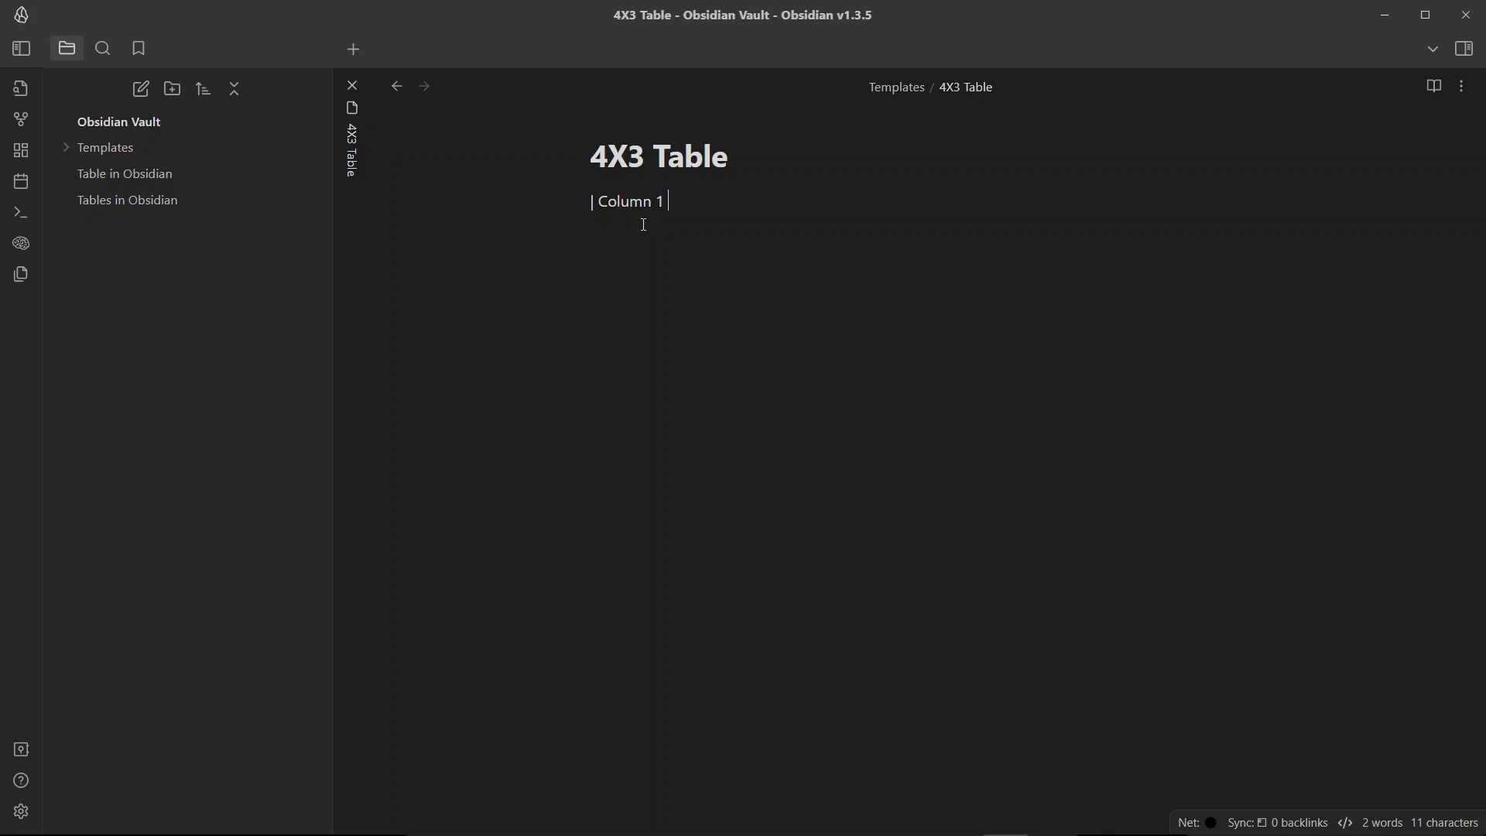
pyautogui.write('|')
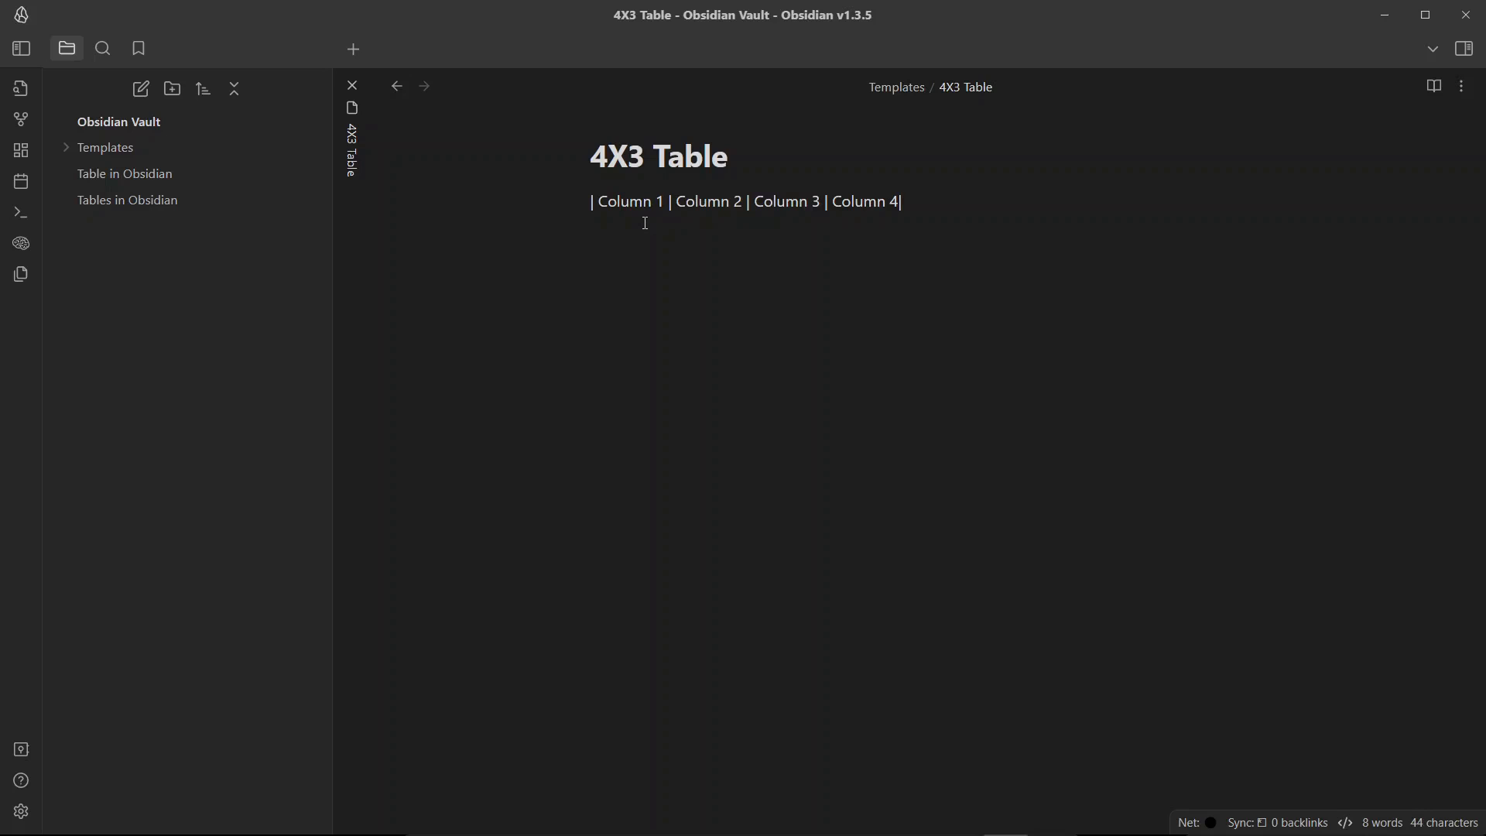
pyautogui.click(1434, 85)
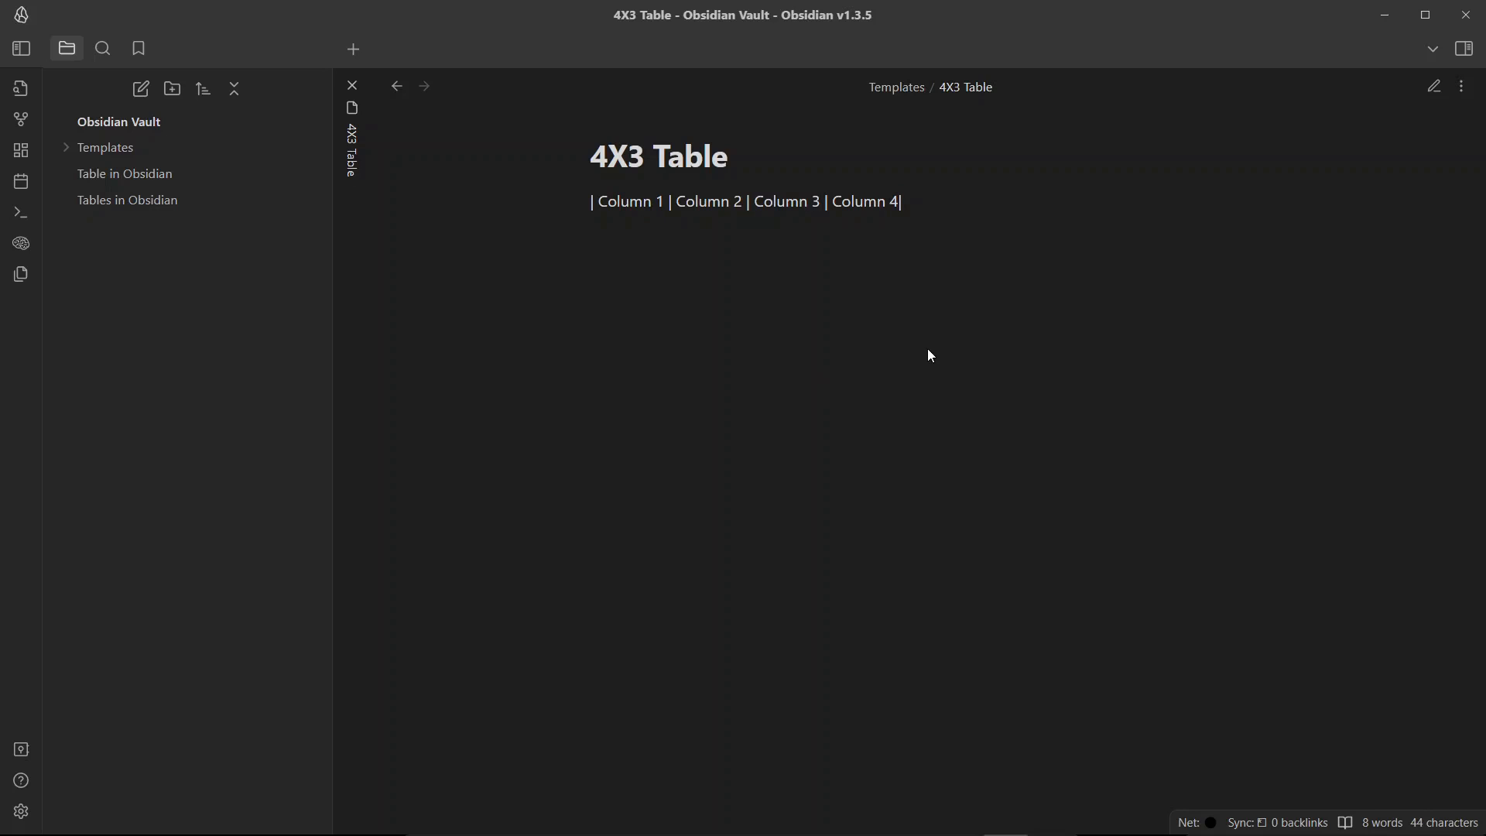
pyautogui.moveTo(925, 218)
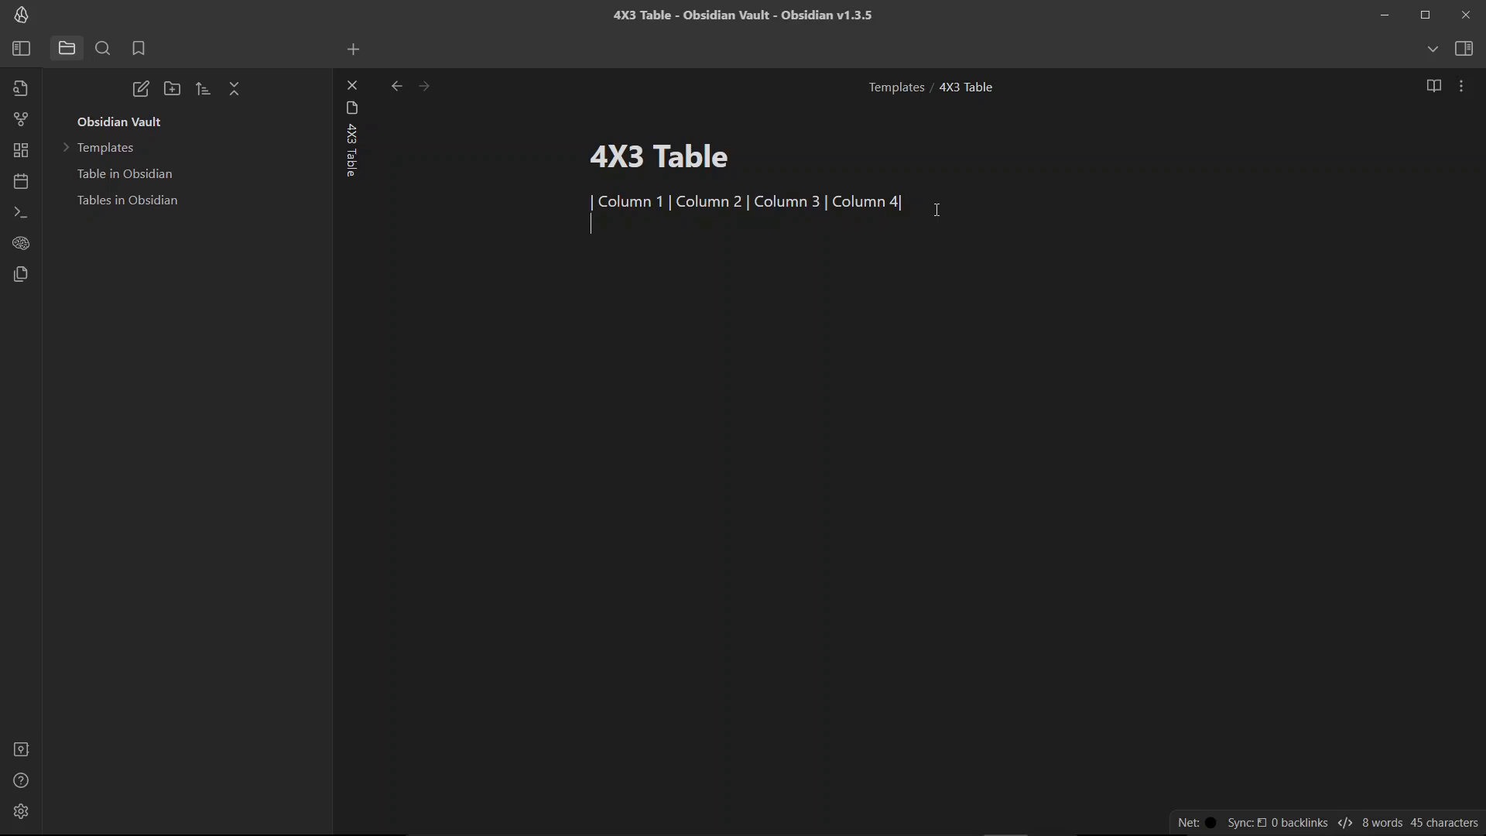
pyautogui.write('| --- | --- |')
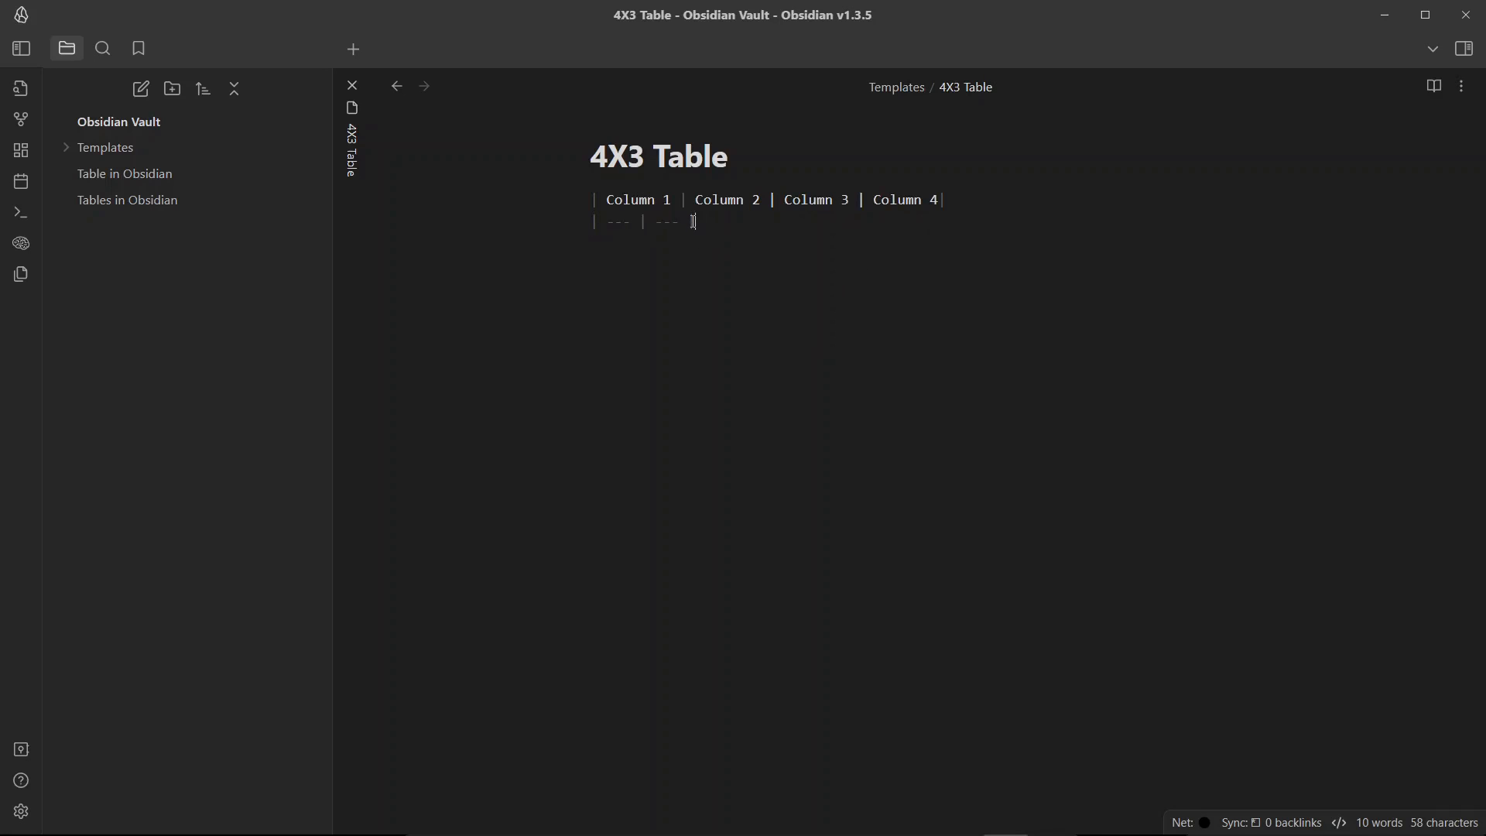
pyautogui.moveTo(595, 222); pyautogui.dragTo(694, 222)
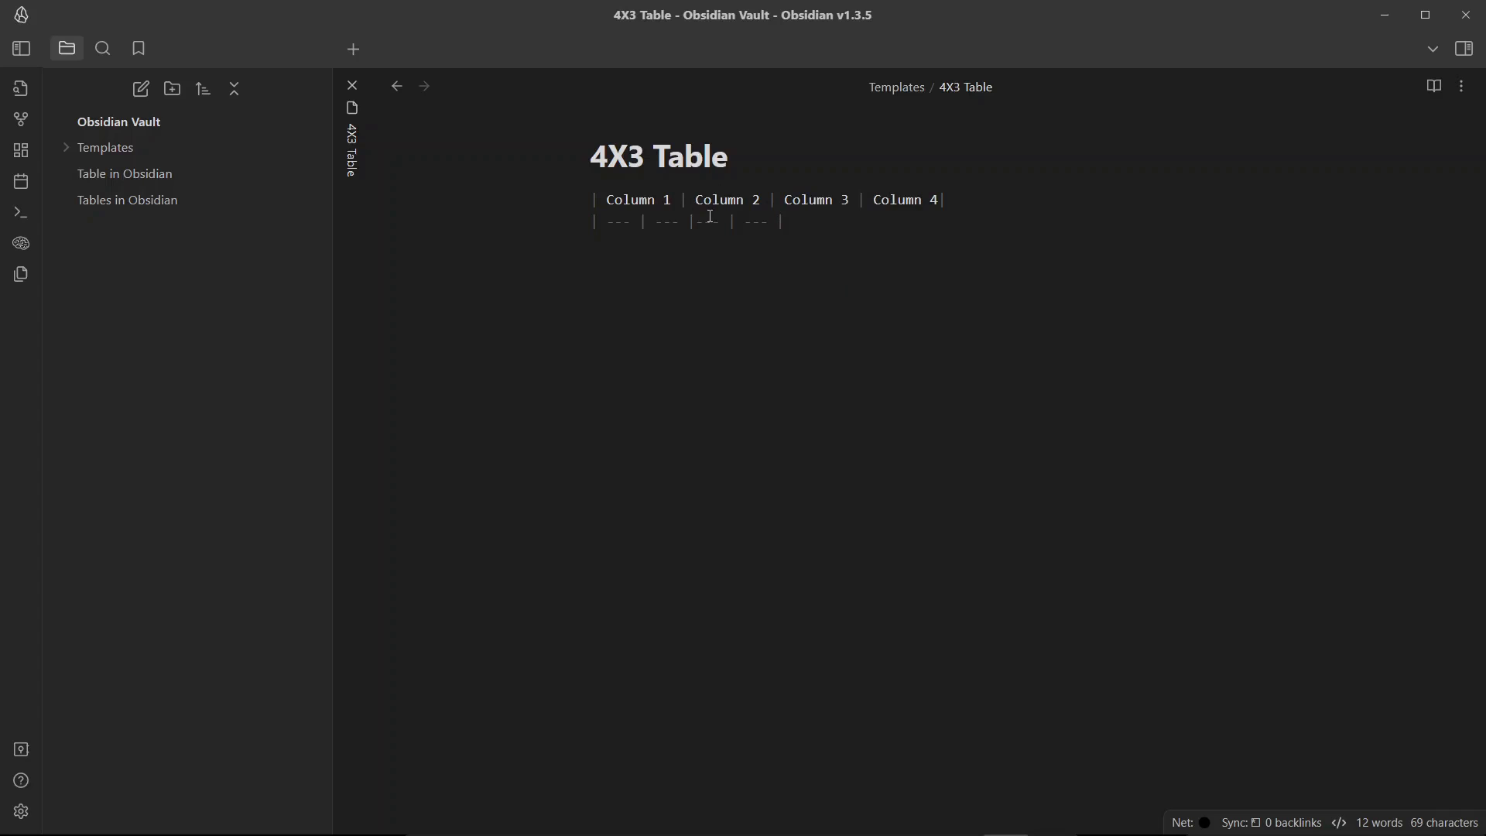
pyautogui.click(1435, 86)
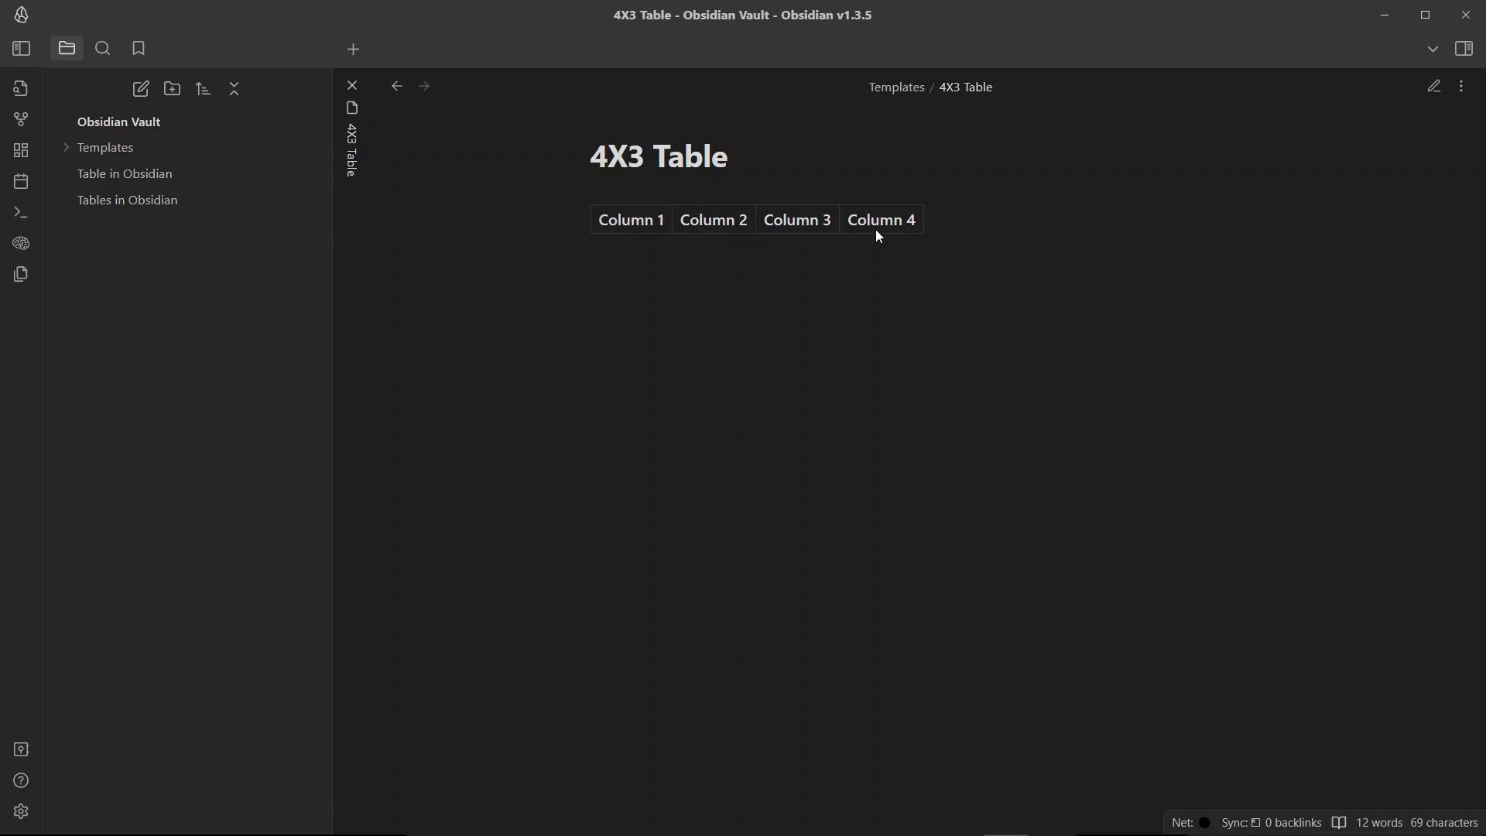
# - Add the first data row '| 1 | 2 | 3 | 4 |' below the separator
pyautogui.click(1435, 86)
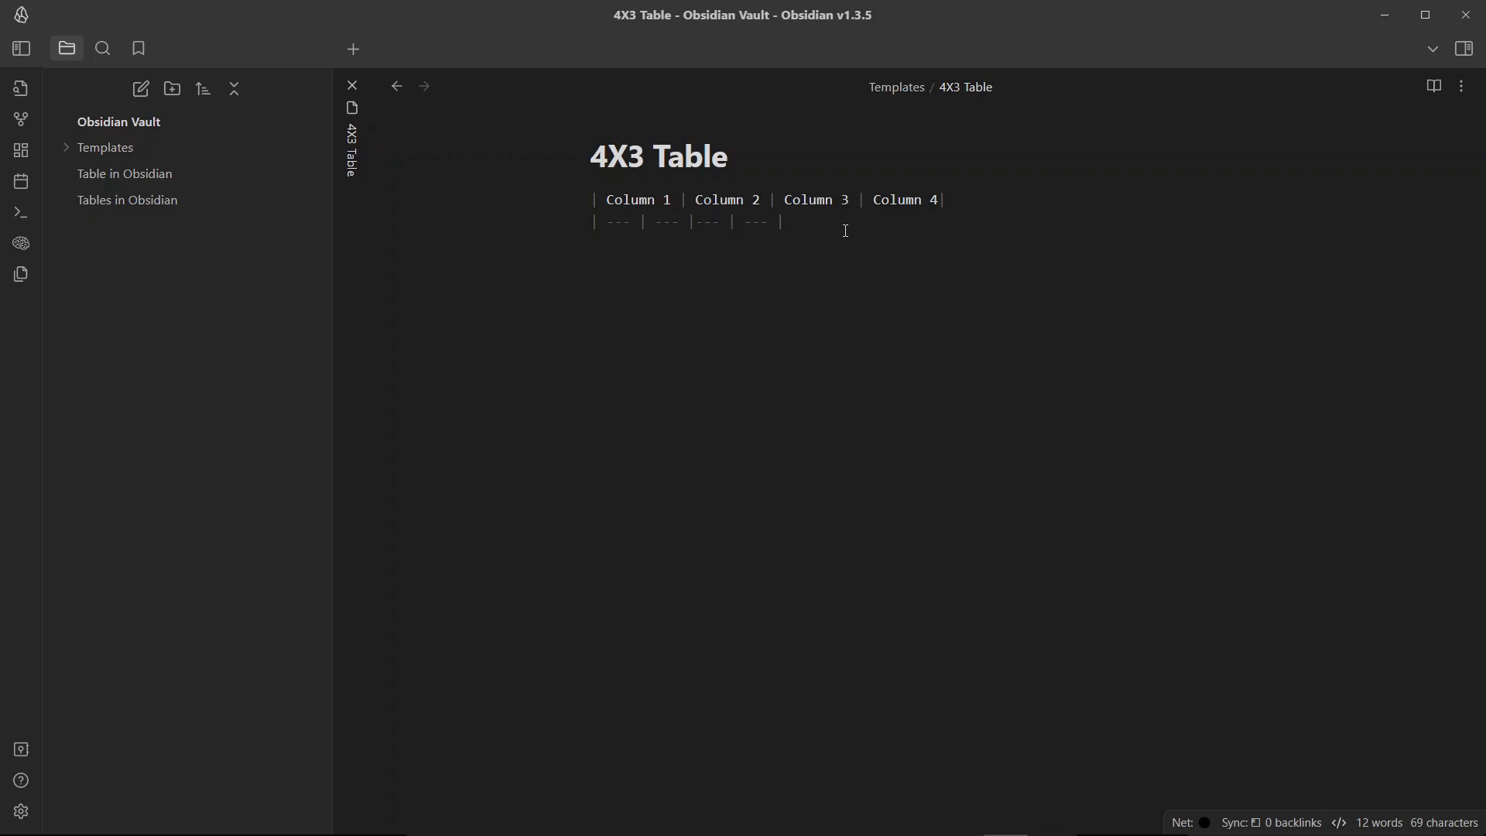
pyautogui.press('Enter')
pyautogui.write('|1|')
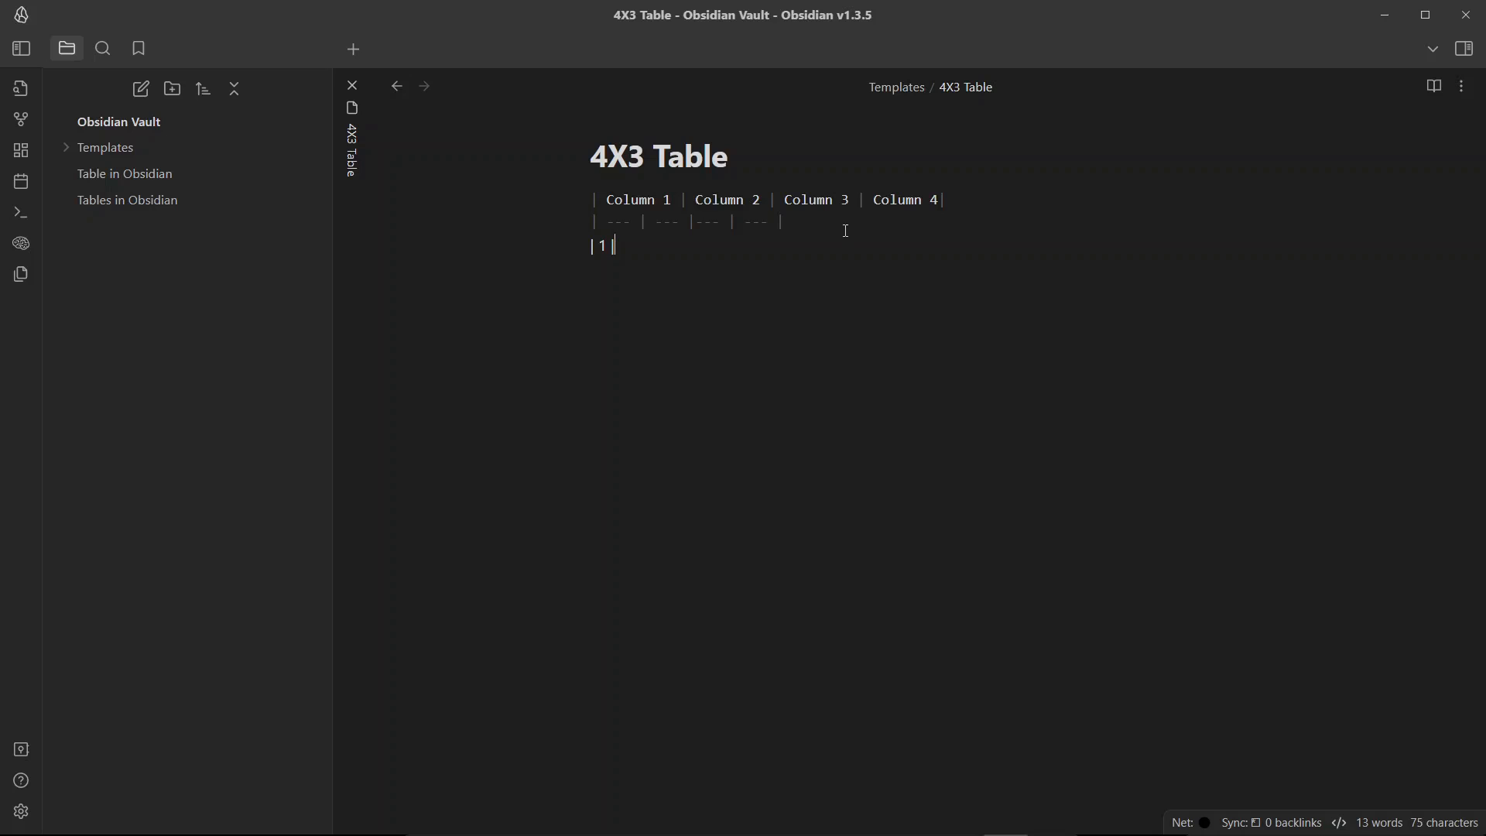
pyautogui.write('2 |')
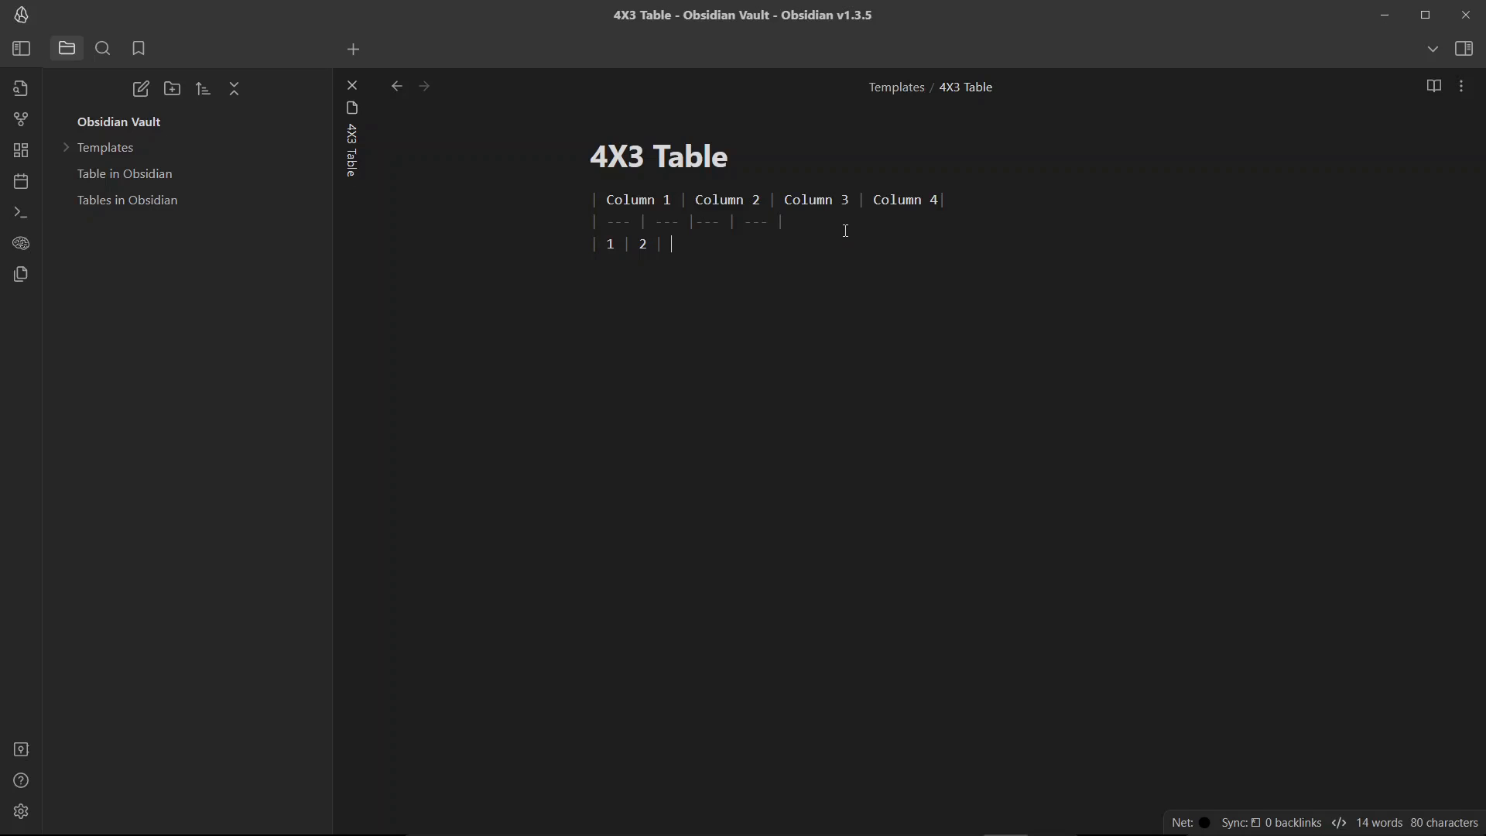
pyautogui.write('3 |')
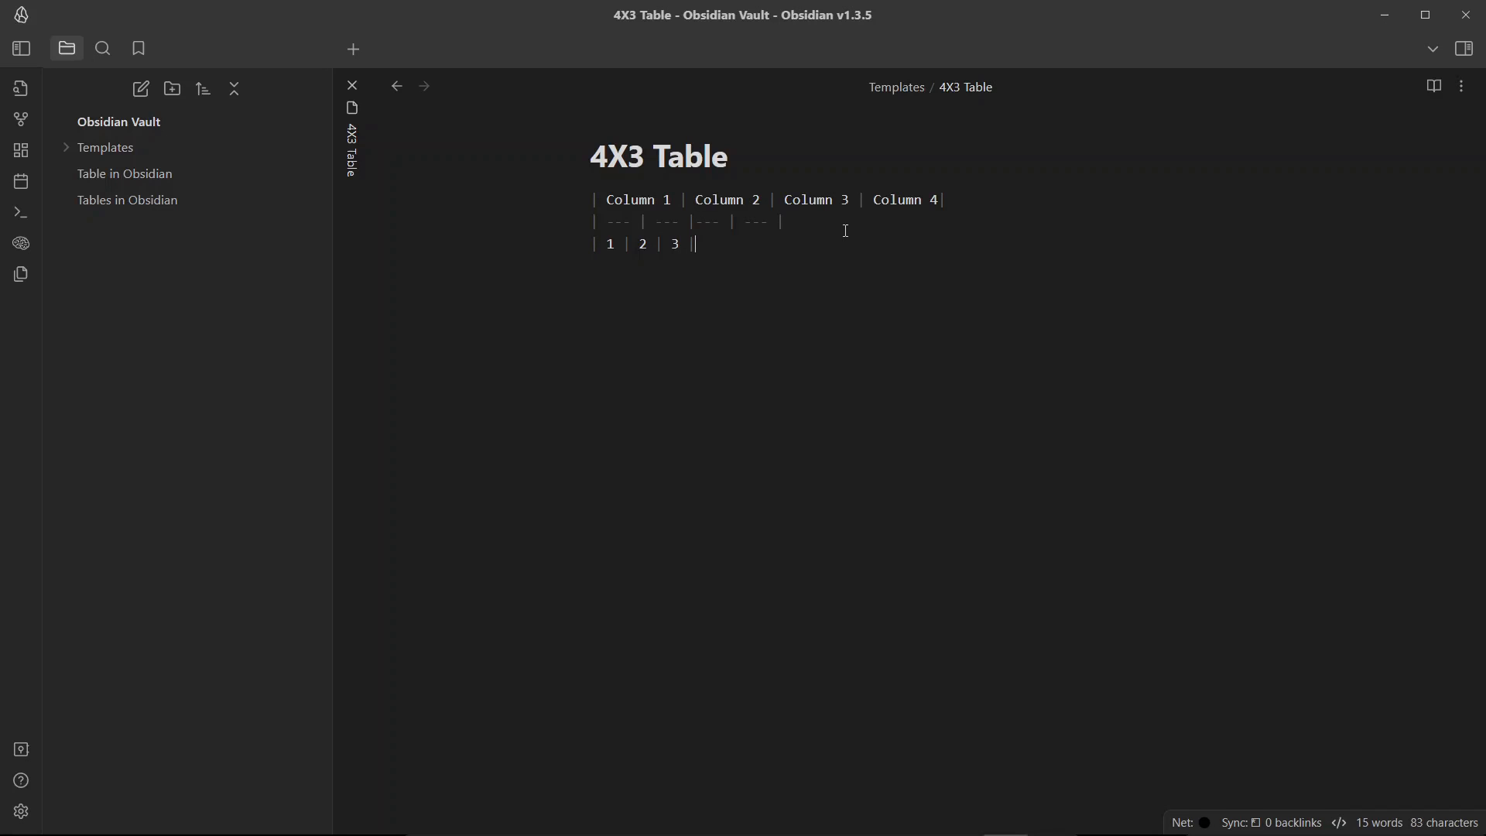
pyautogui.write('4')
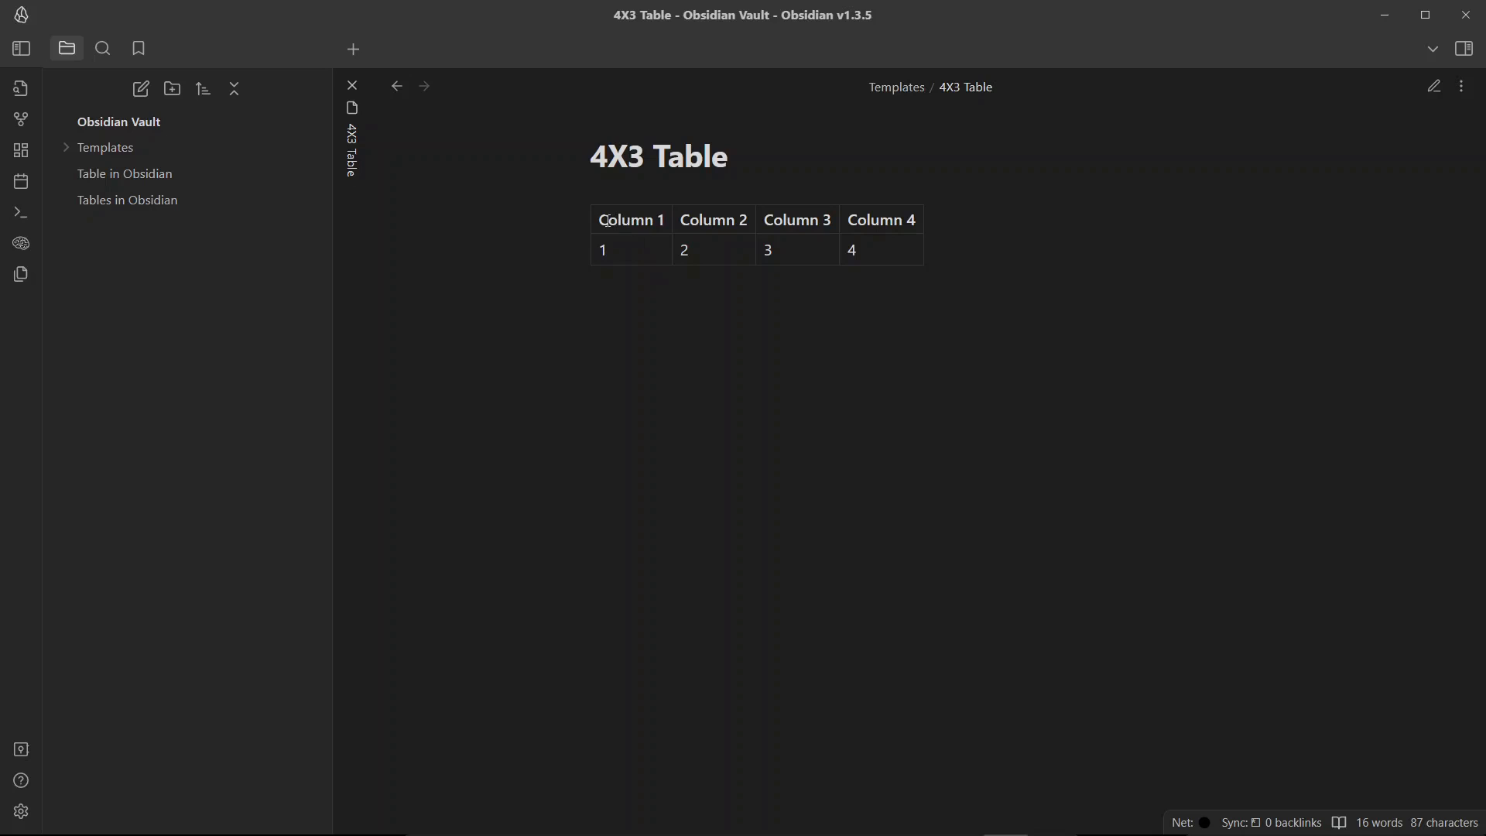
# - Repeat the 1, 2, 3, 4 row to make three data rows and preview the table
pyautogui.click(1433, 86)
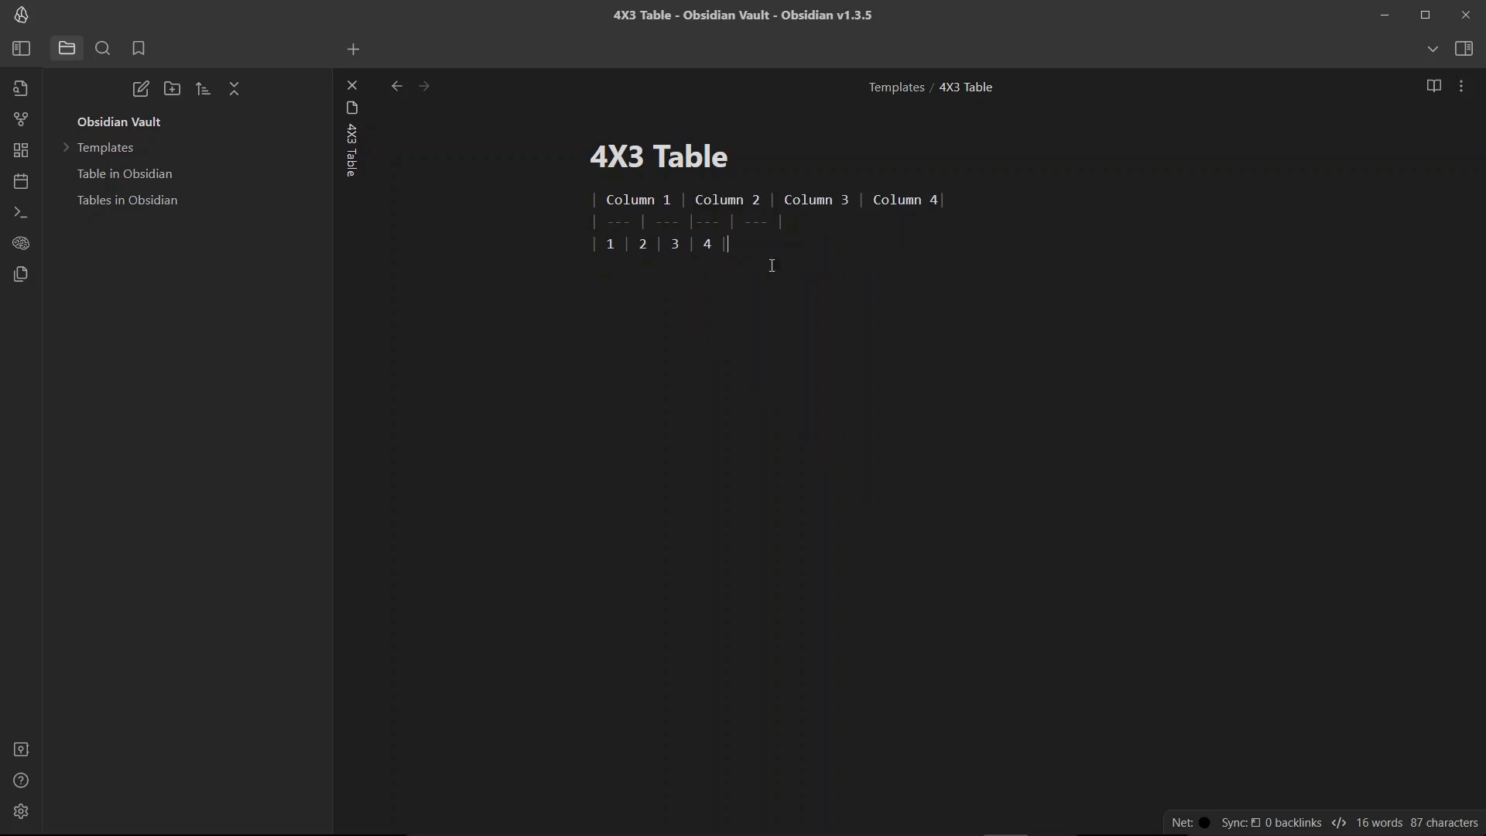
pyautogui.tripleClick(663, 244)
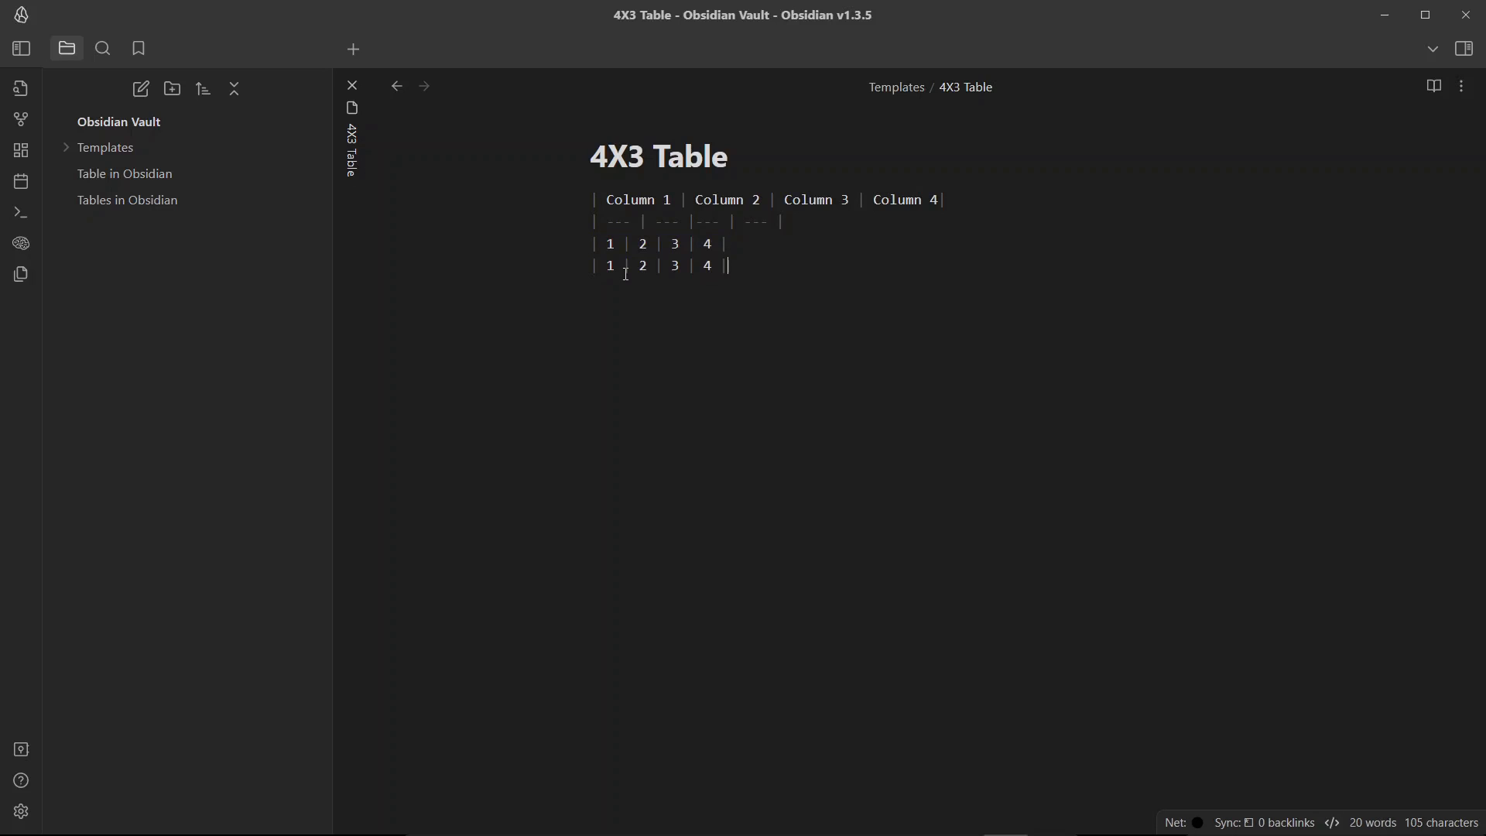
pyautogui.write('| 1 | 2 | 3 | 4 |')
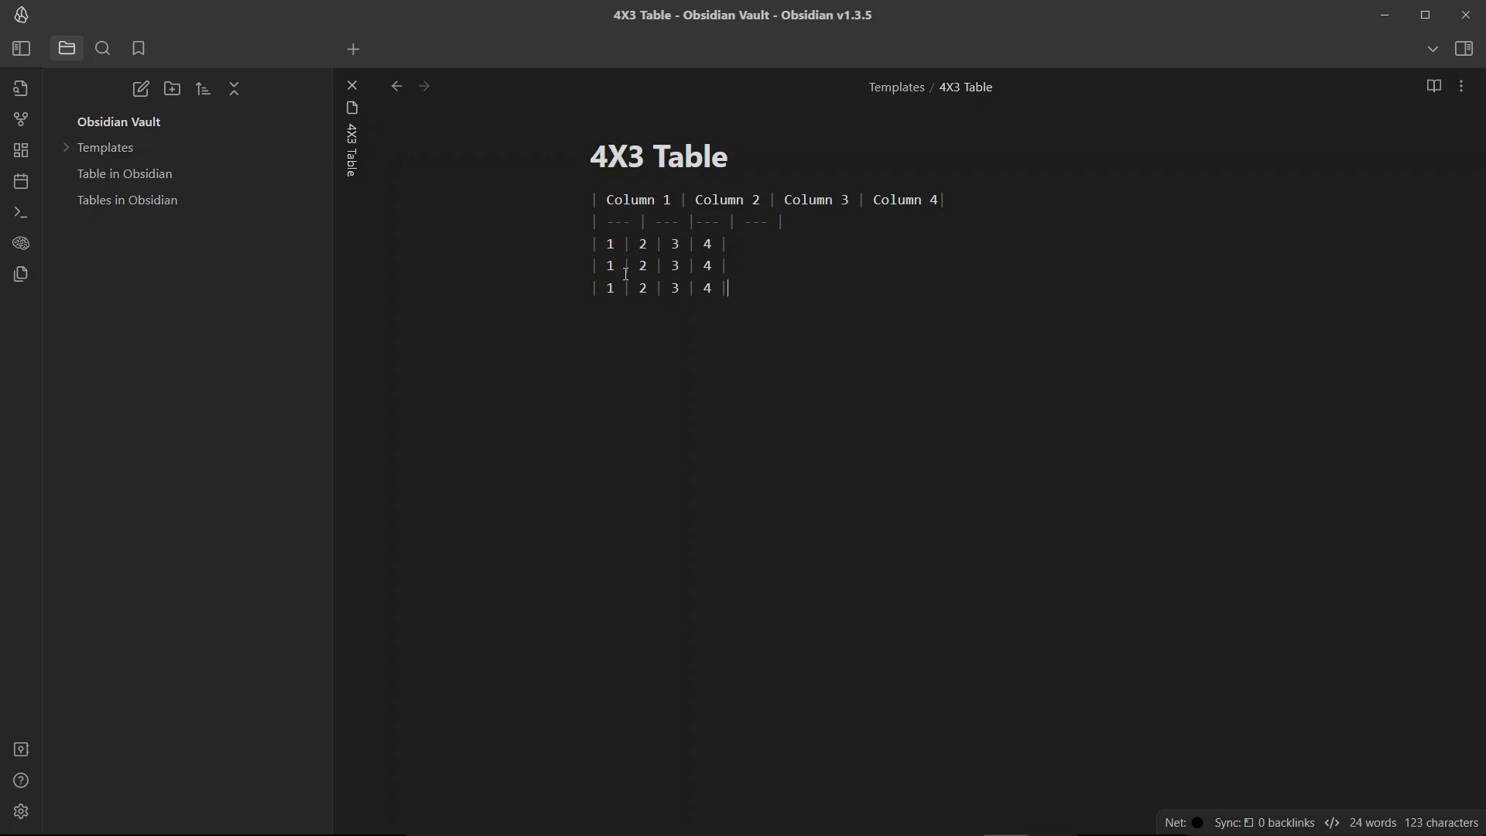
pyautogui.click(1432, 86)
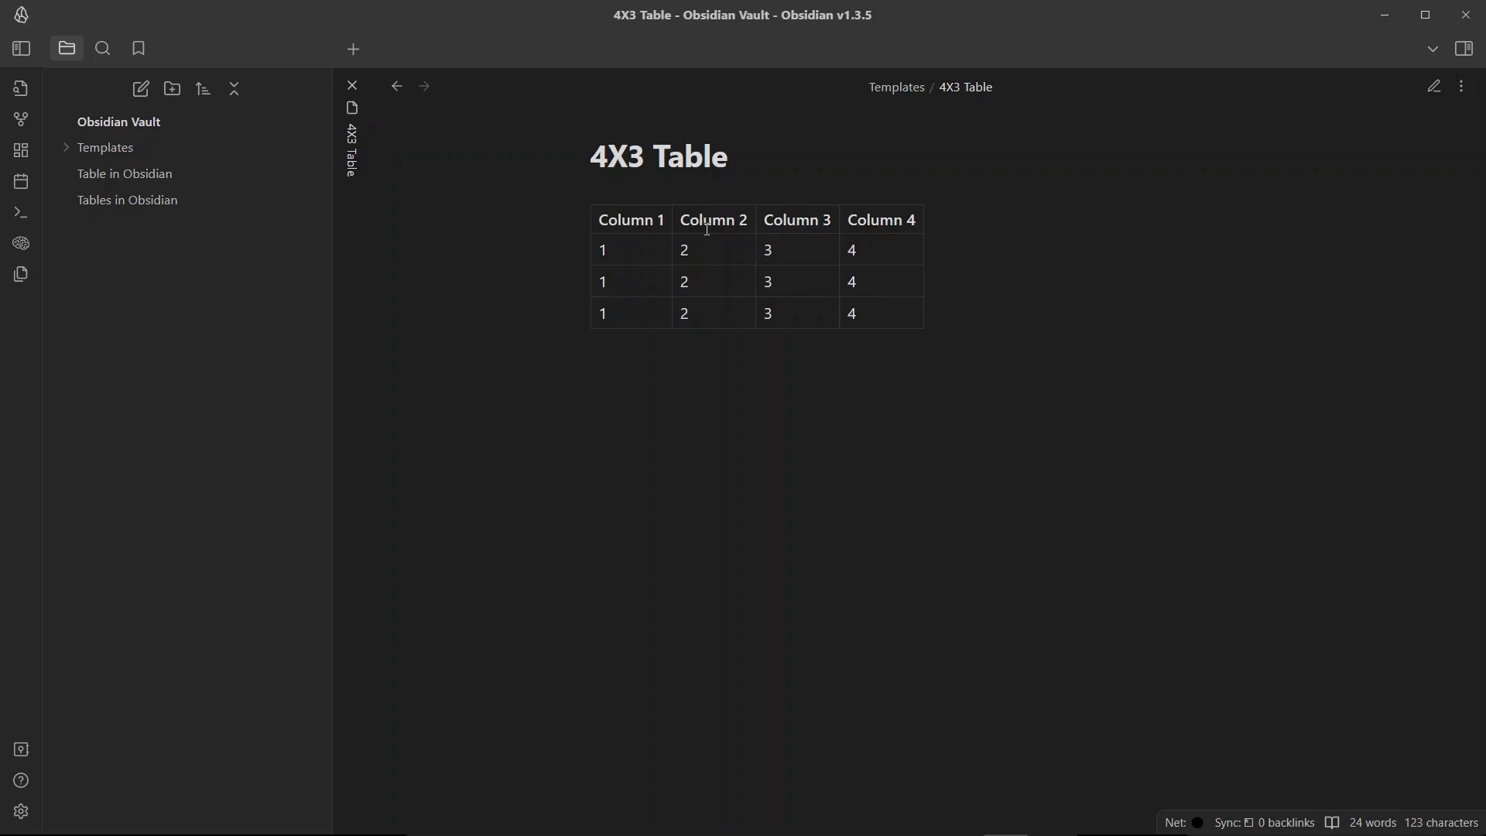
pyautogui.doubleClick(616, 157)
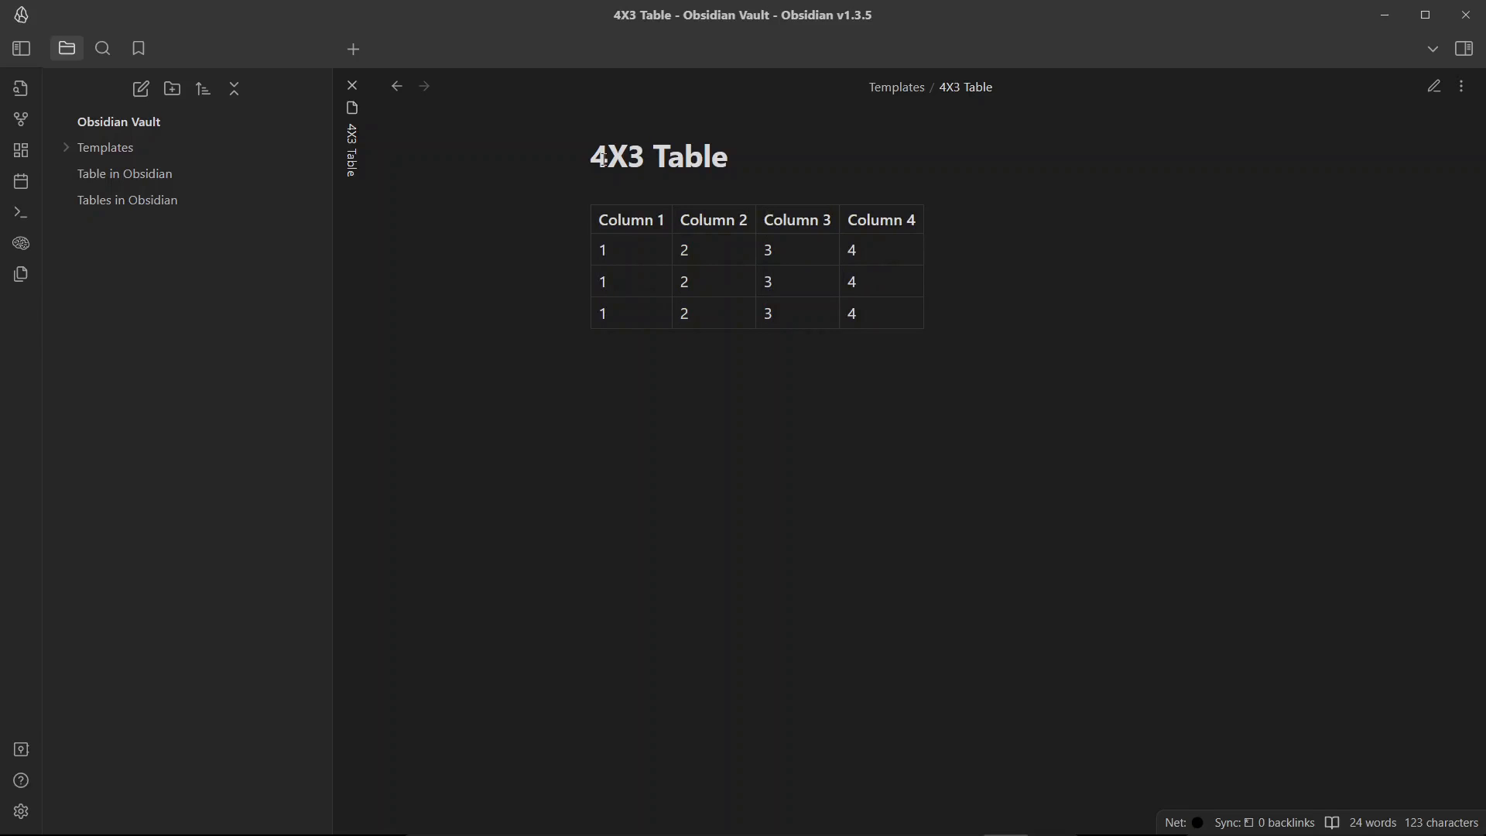
# - Create a new note and insert the 4X3 Table template into it
pyautogui.click(709, 157)
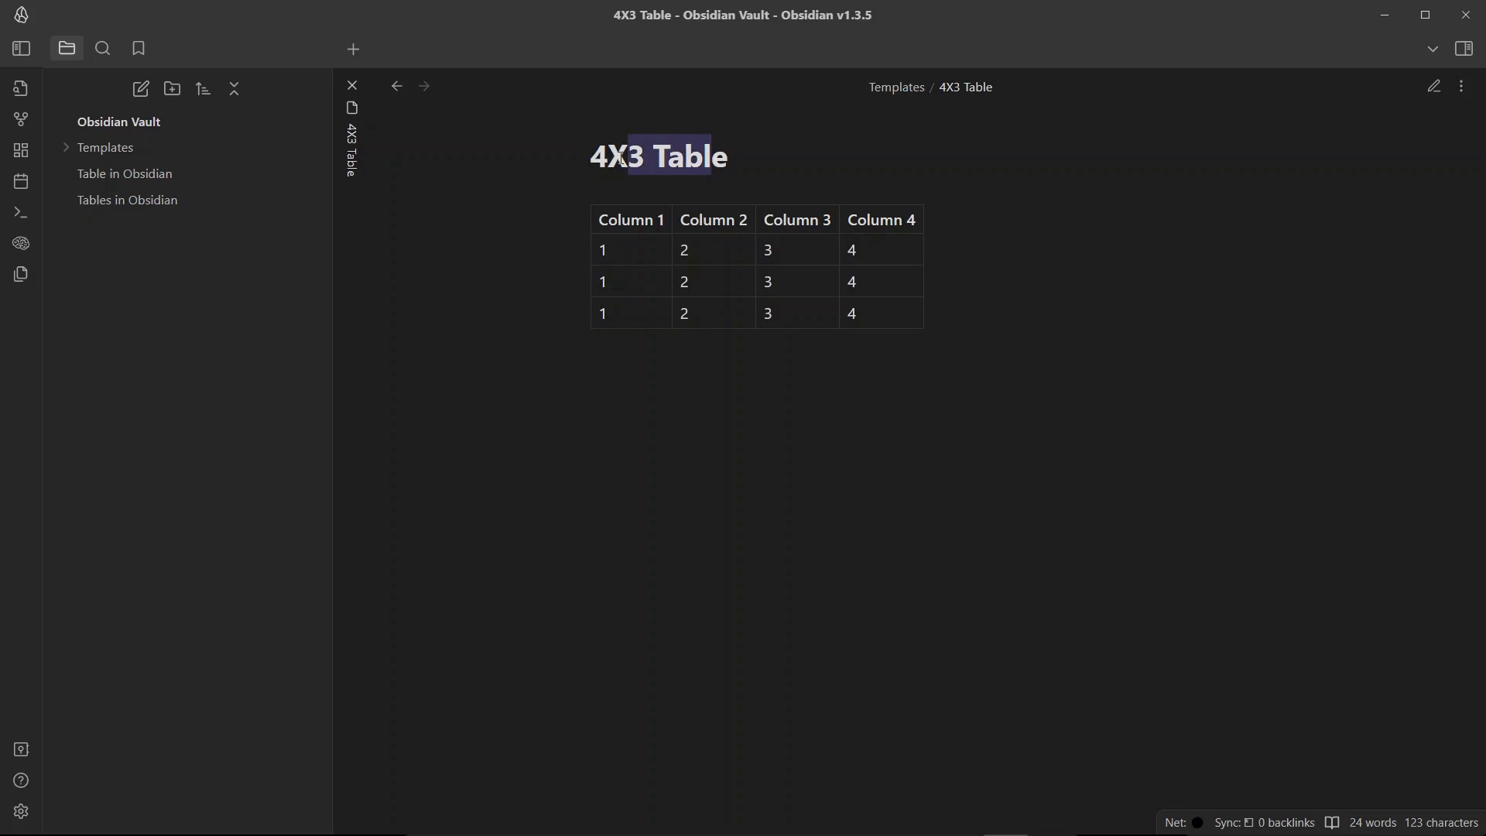
pyautogui.click(667, 221)
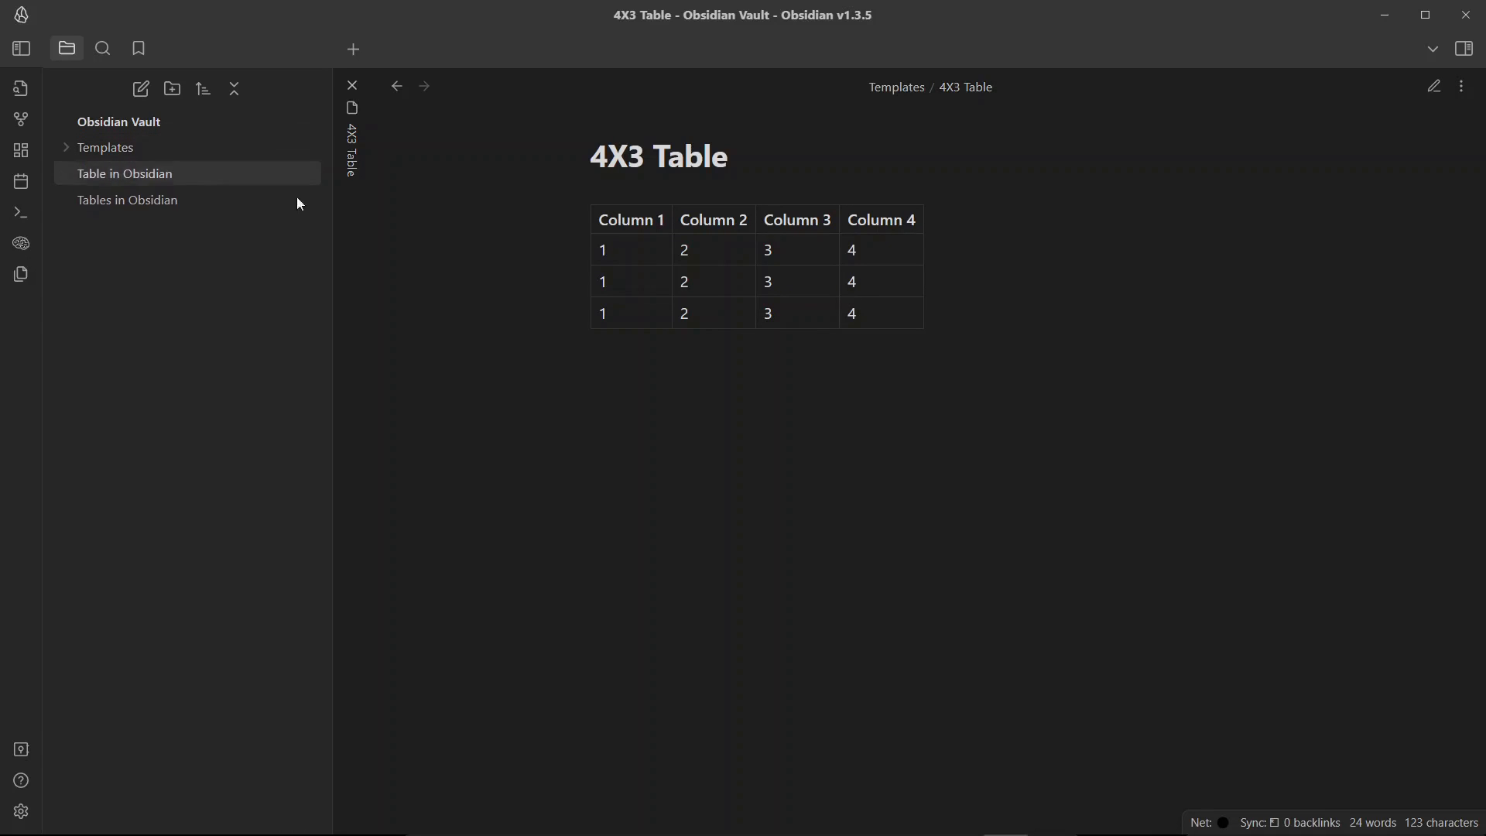
pyautogui.moveTo(140, 88)
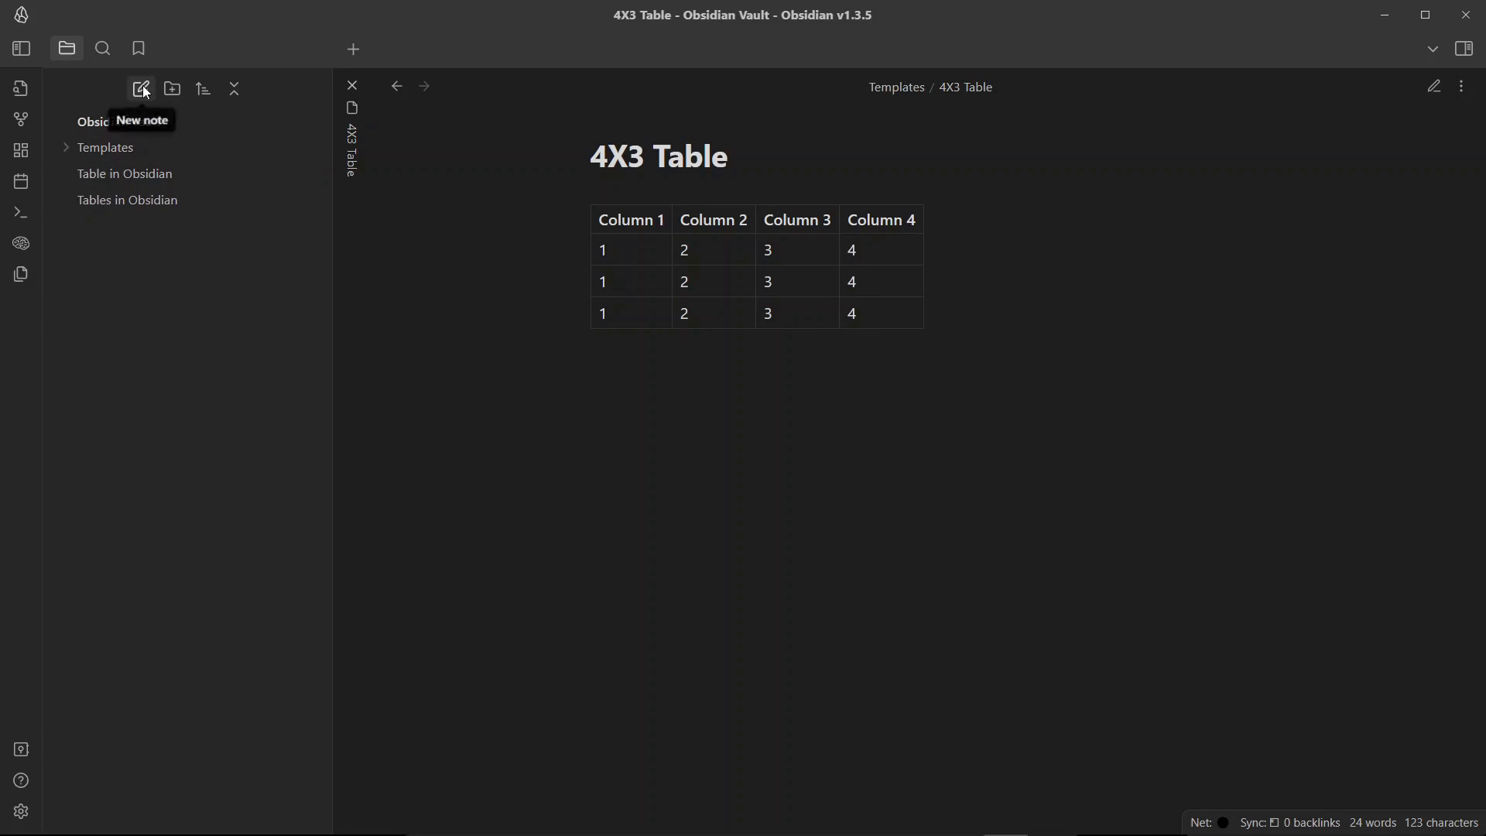
pyautogui.click(141, 89)
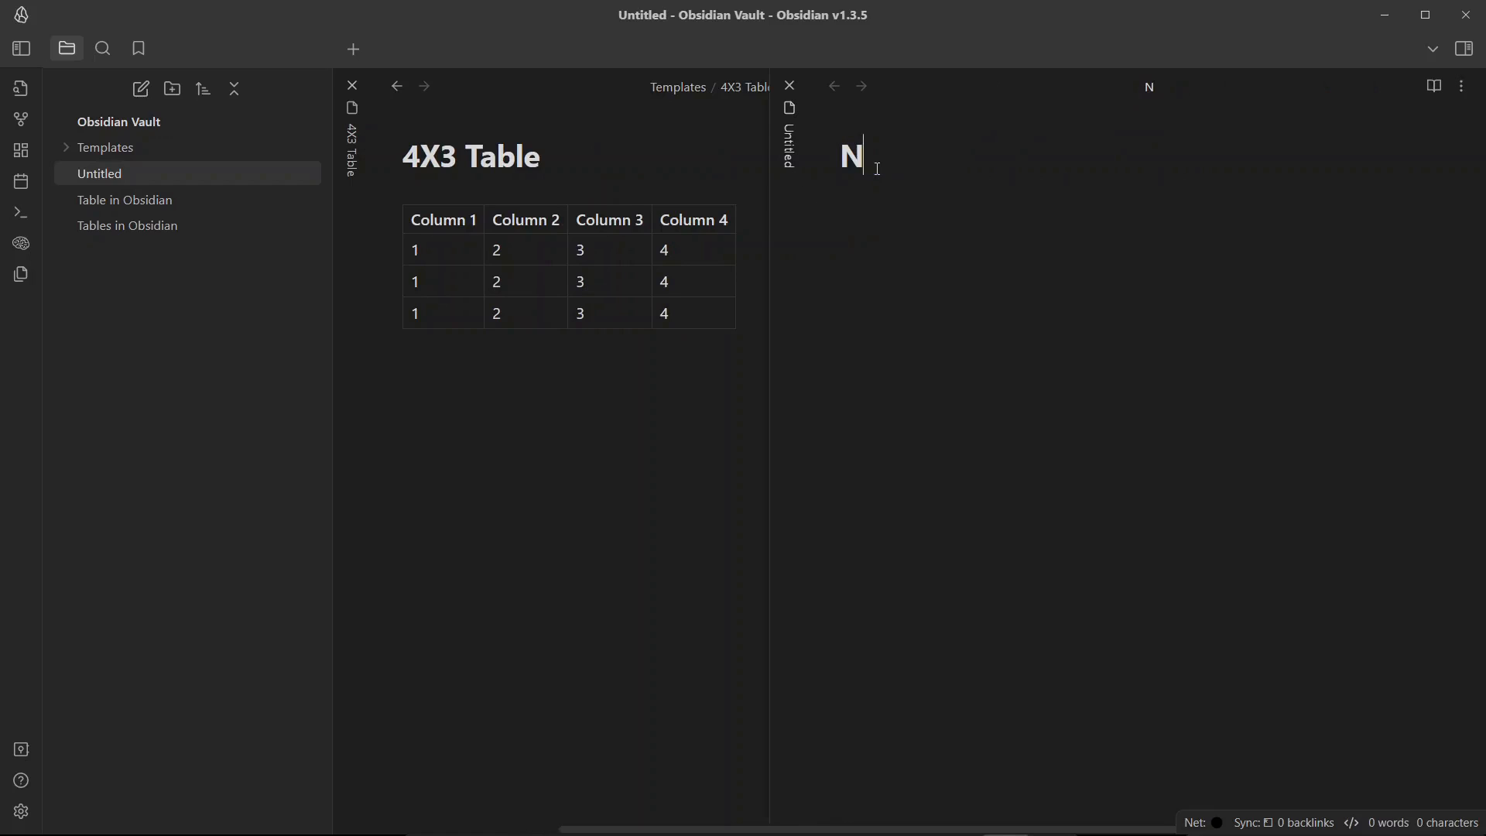
pyautogui.write('templ')
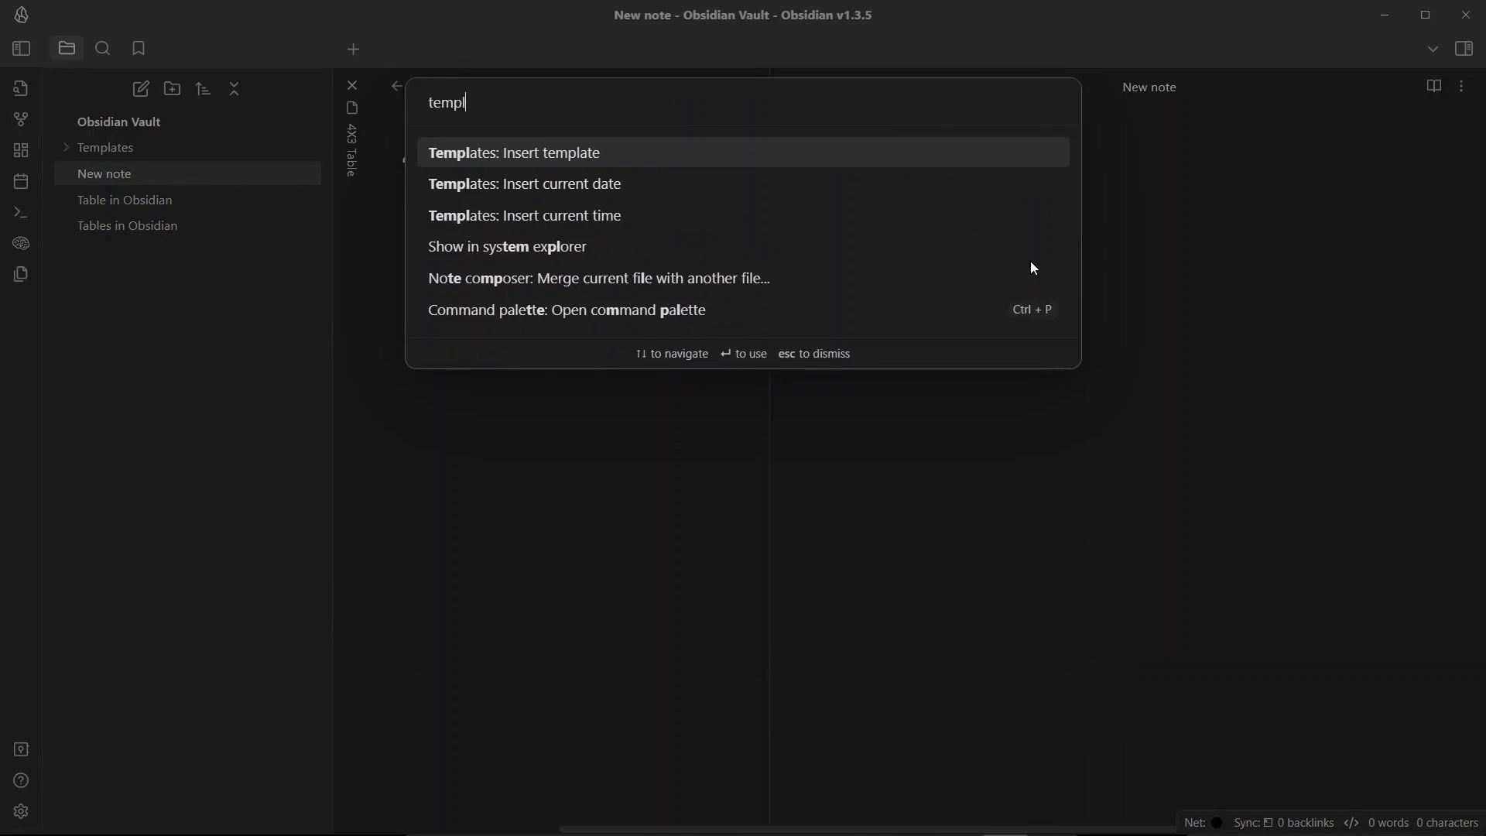
pyautogui.click(514, 152)
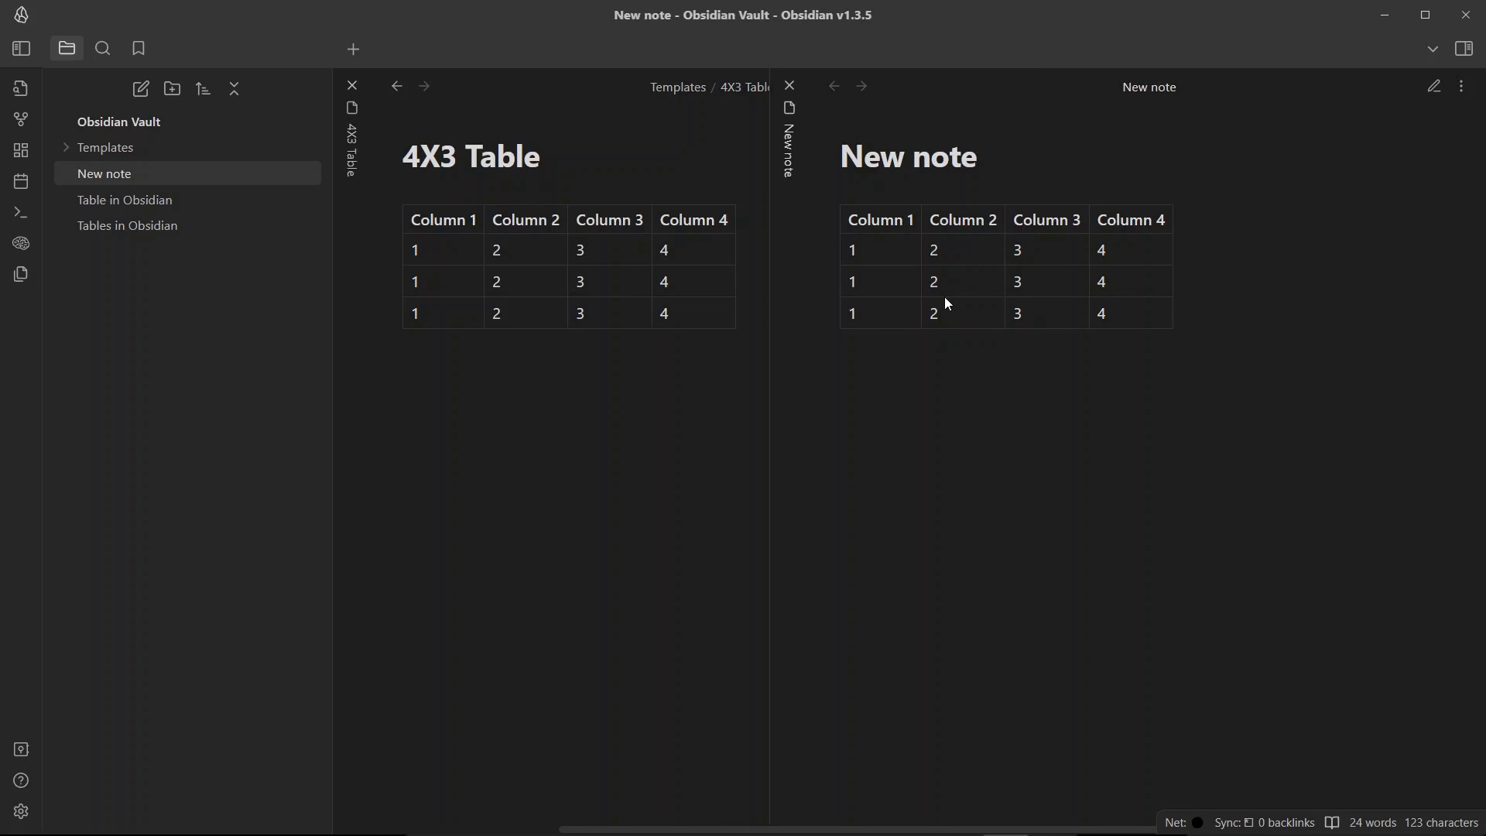
pyautogui.moveTo(936, 385)
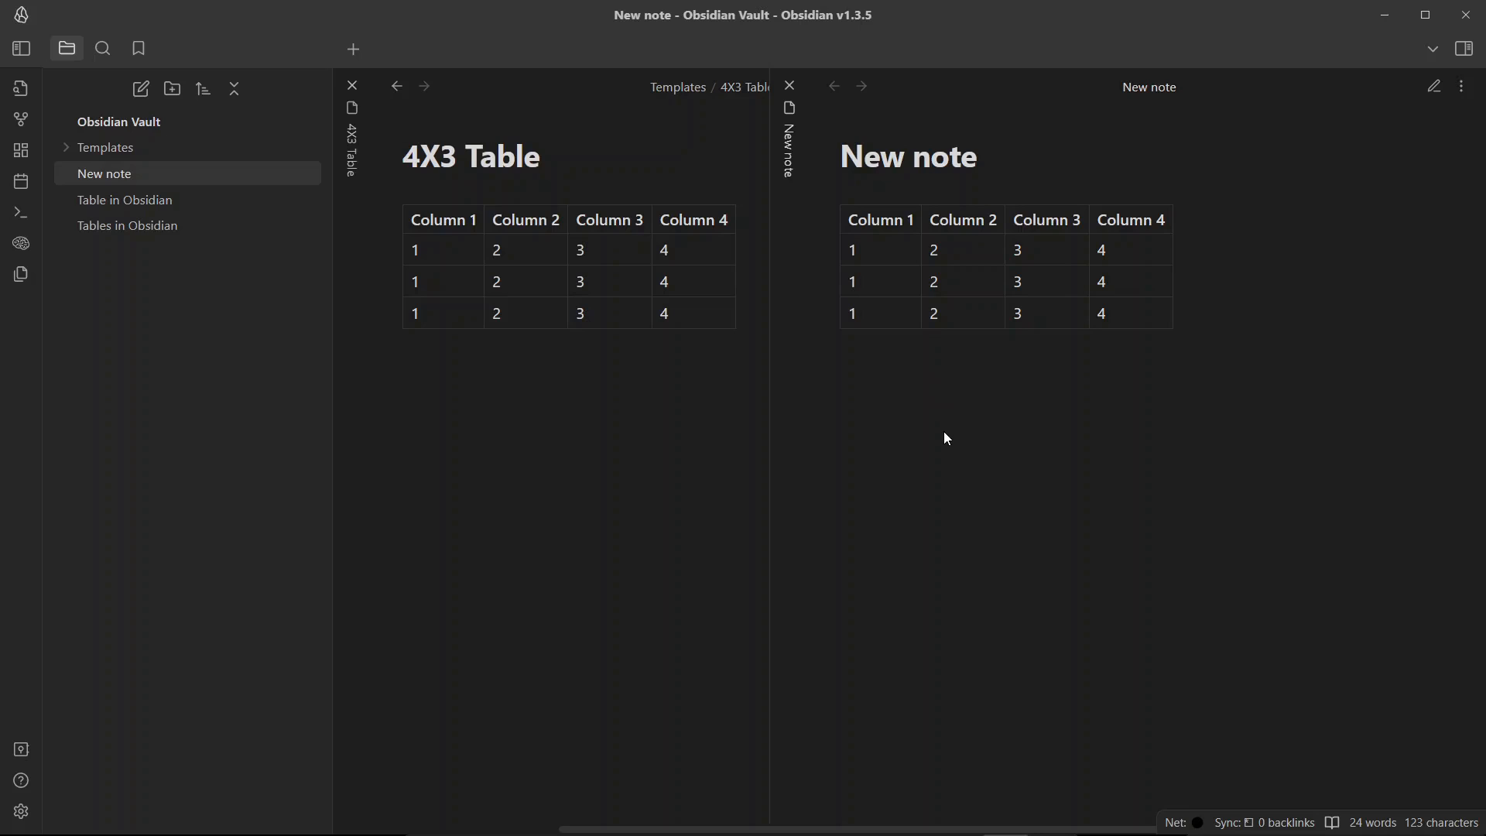
pyautogui.moveTo(421, 571)
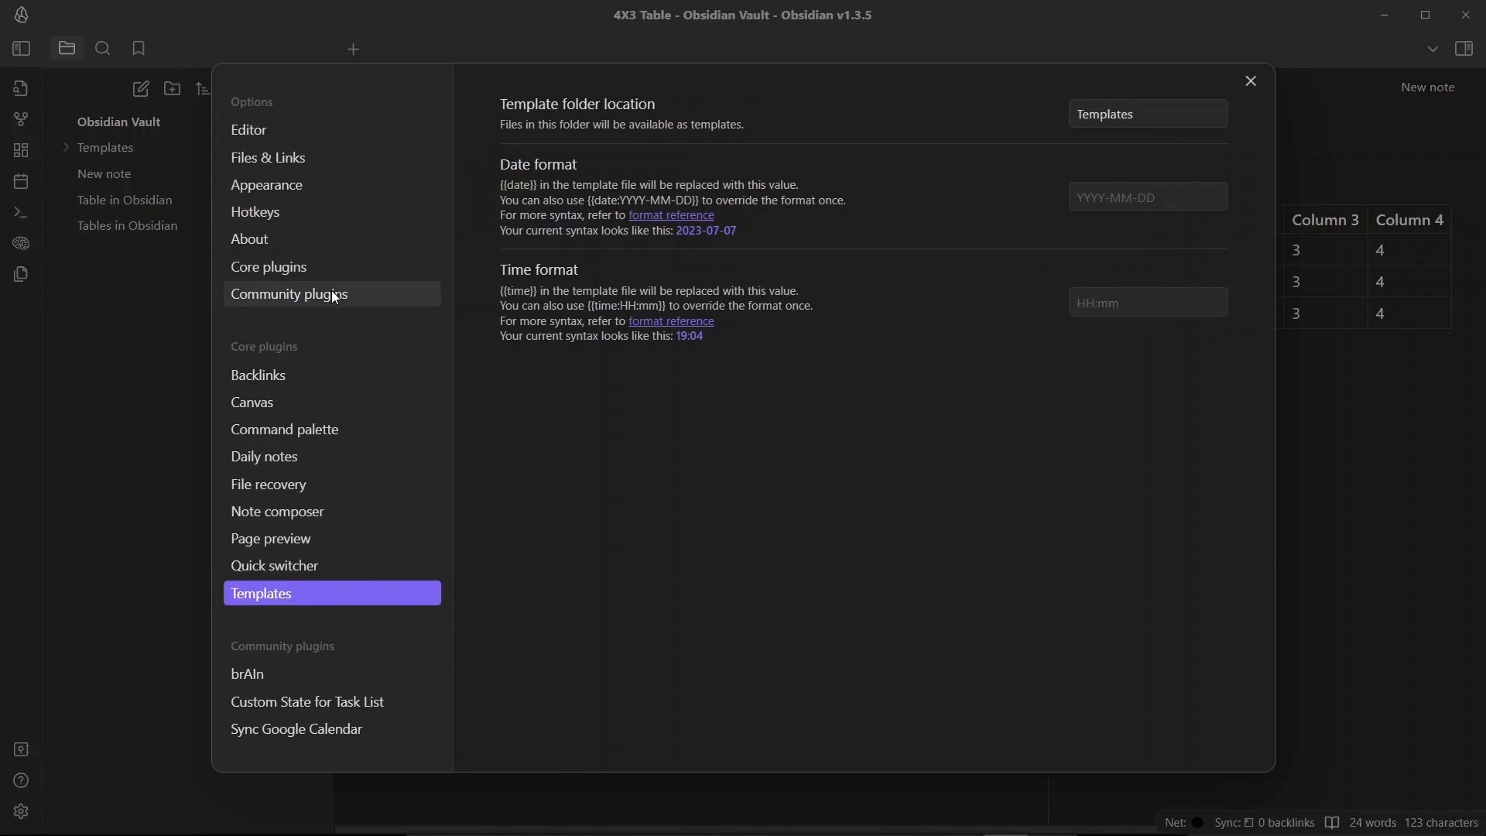
# - Search community plugins for 'table', then install and enable Table Generator
pyautogui.click(288, 292)
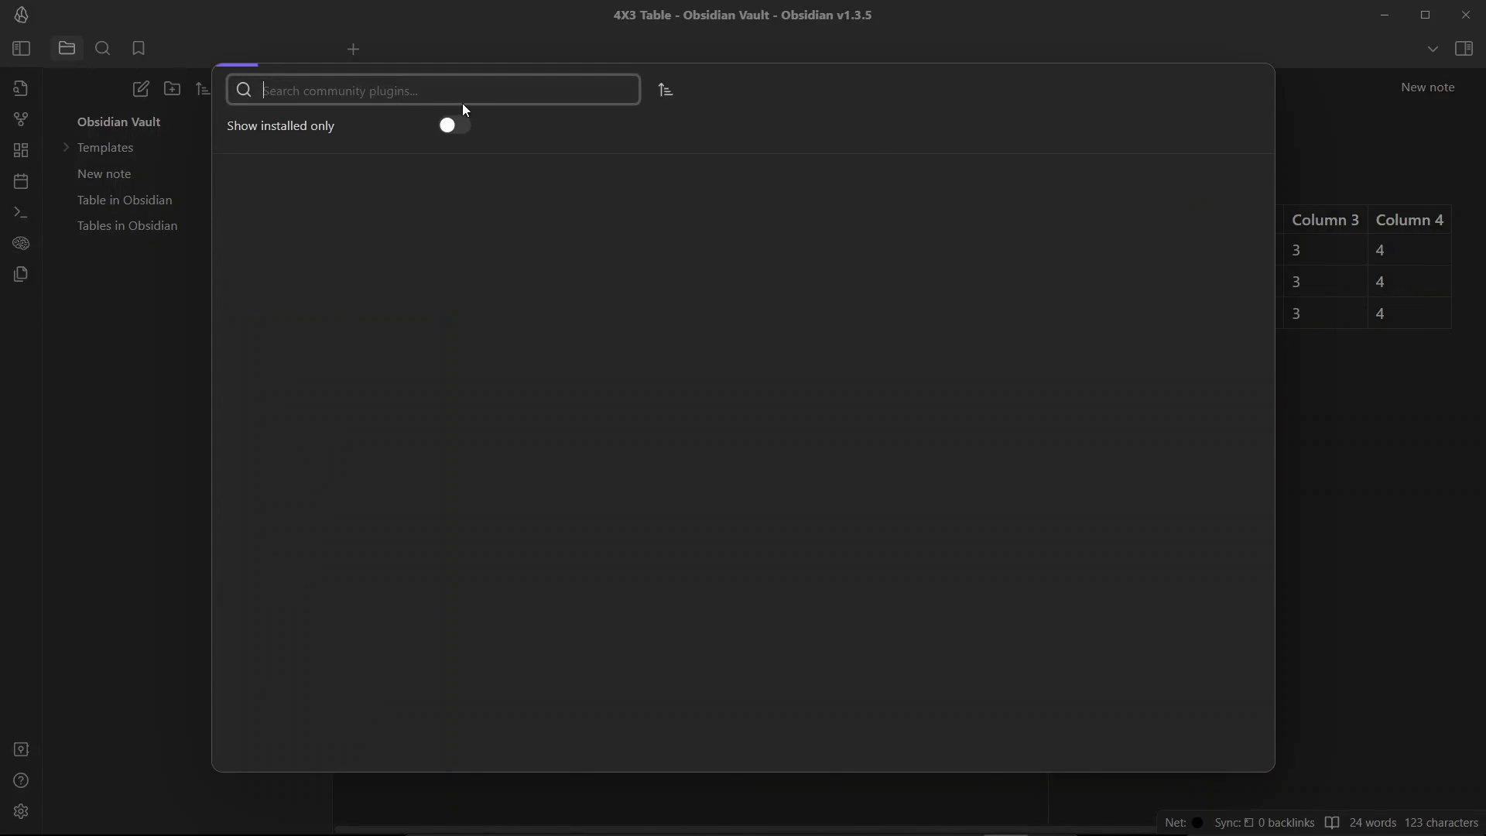
pyautogui.write('table generate')
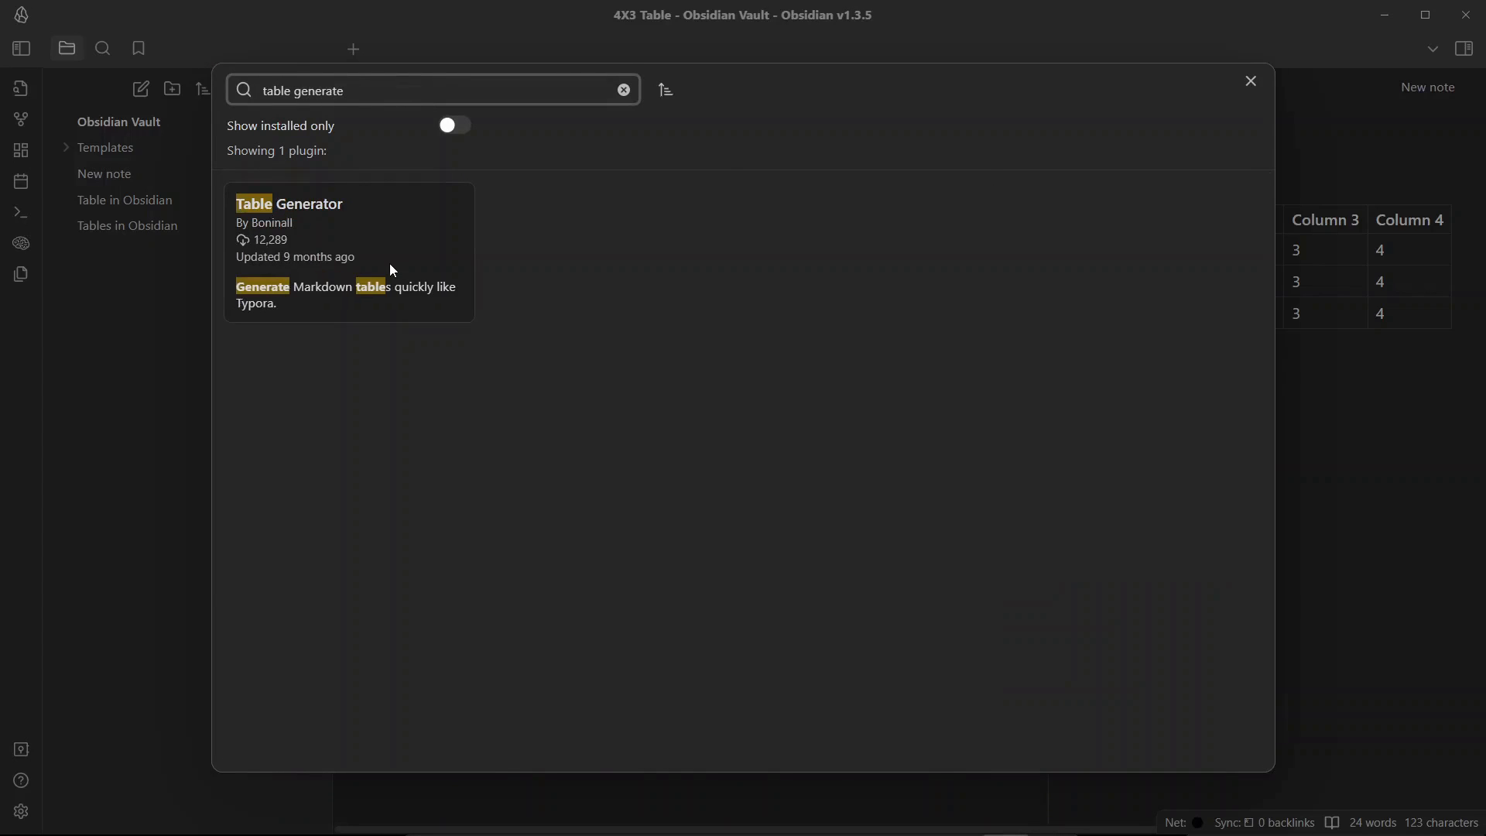
pyautogui.click(347, 251)
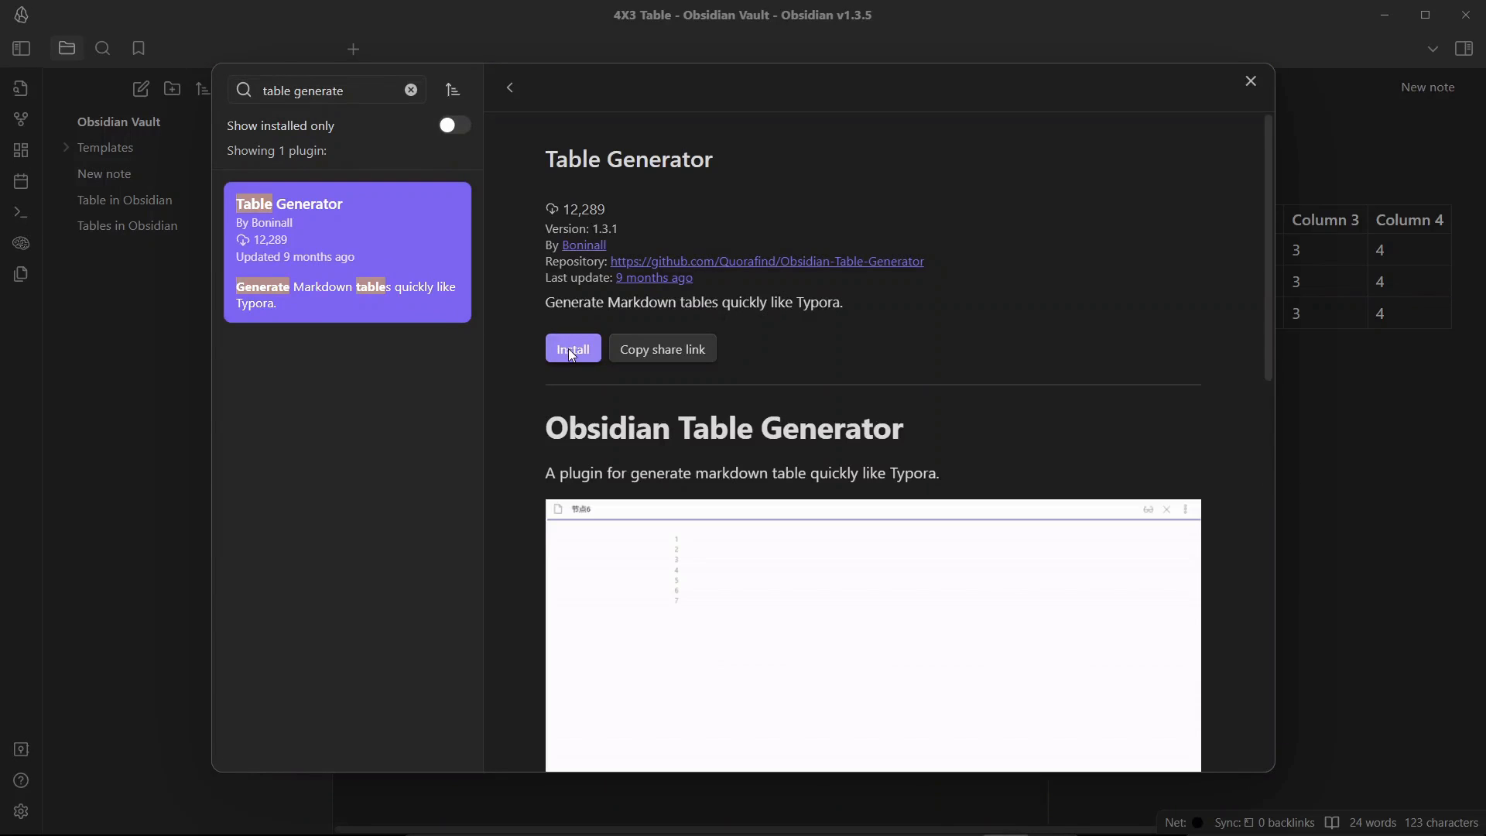
pyautogui.click(573, 347)
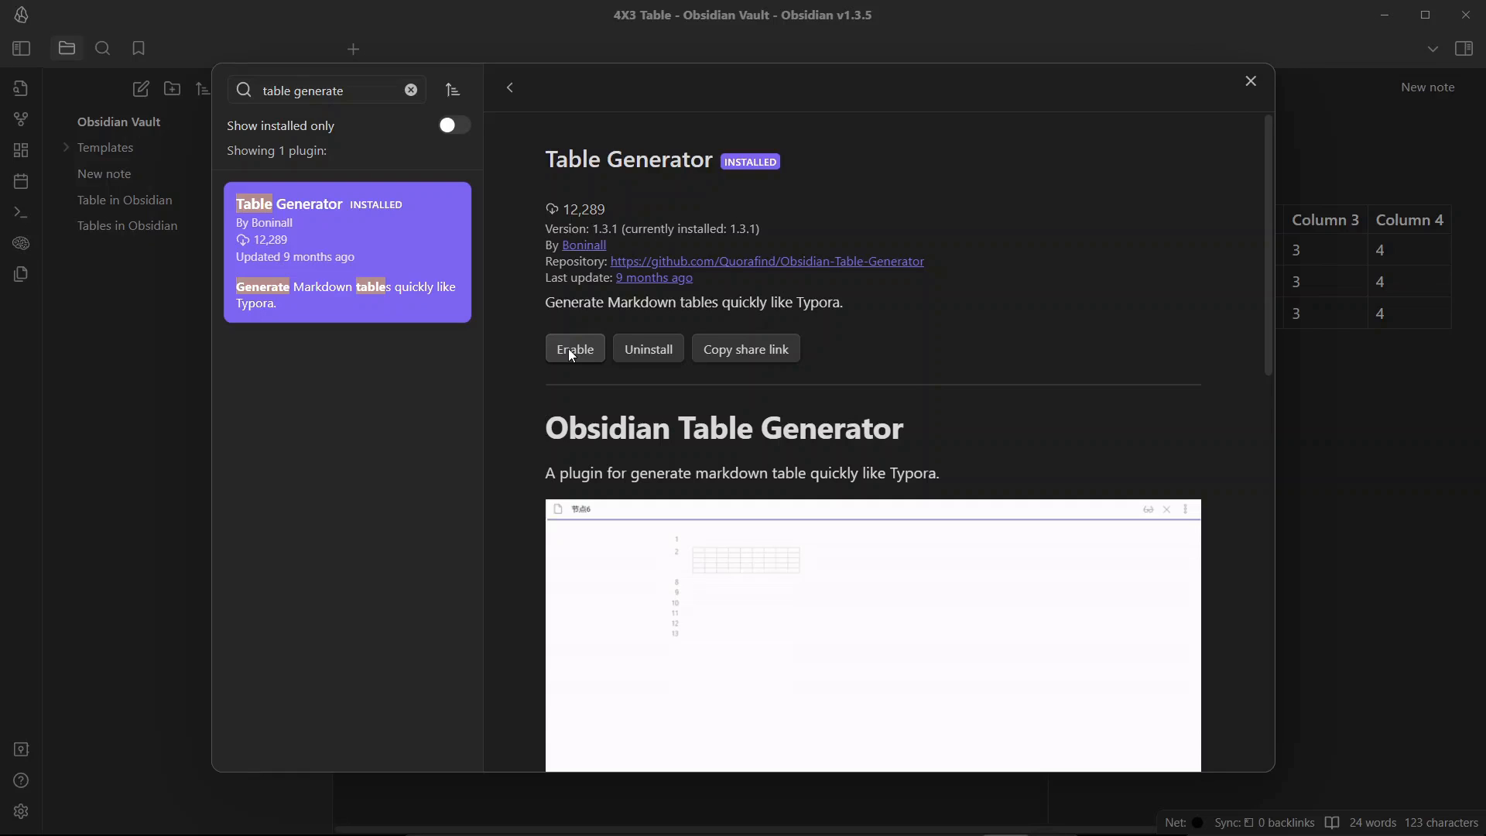
pyautogui.rightClick(692, 550)
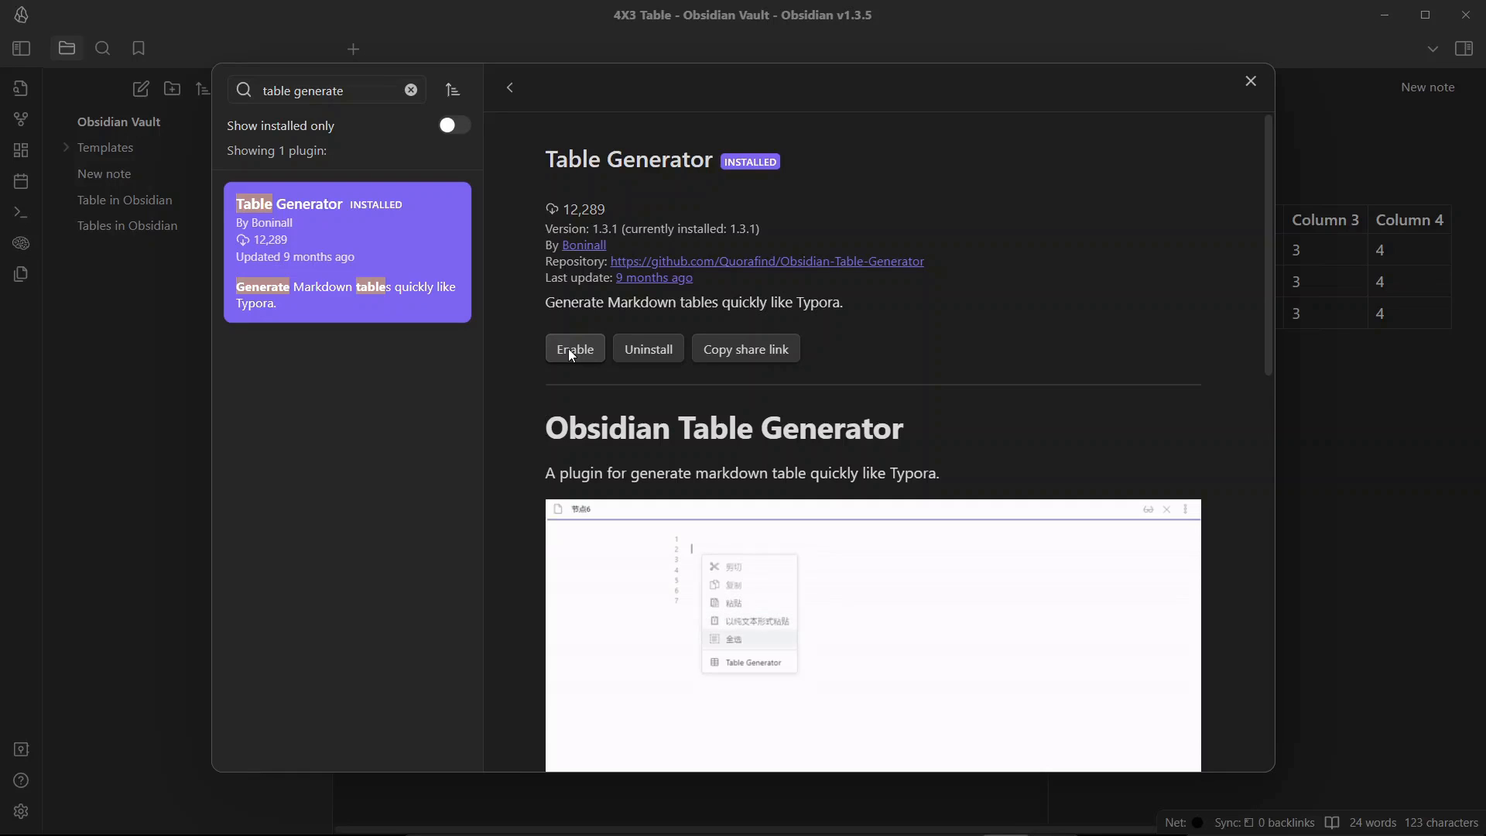
pyautogui.click(574, 348)
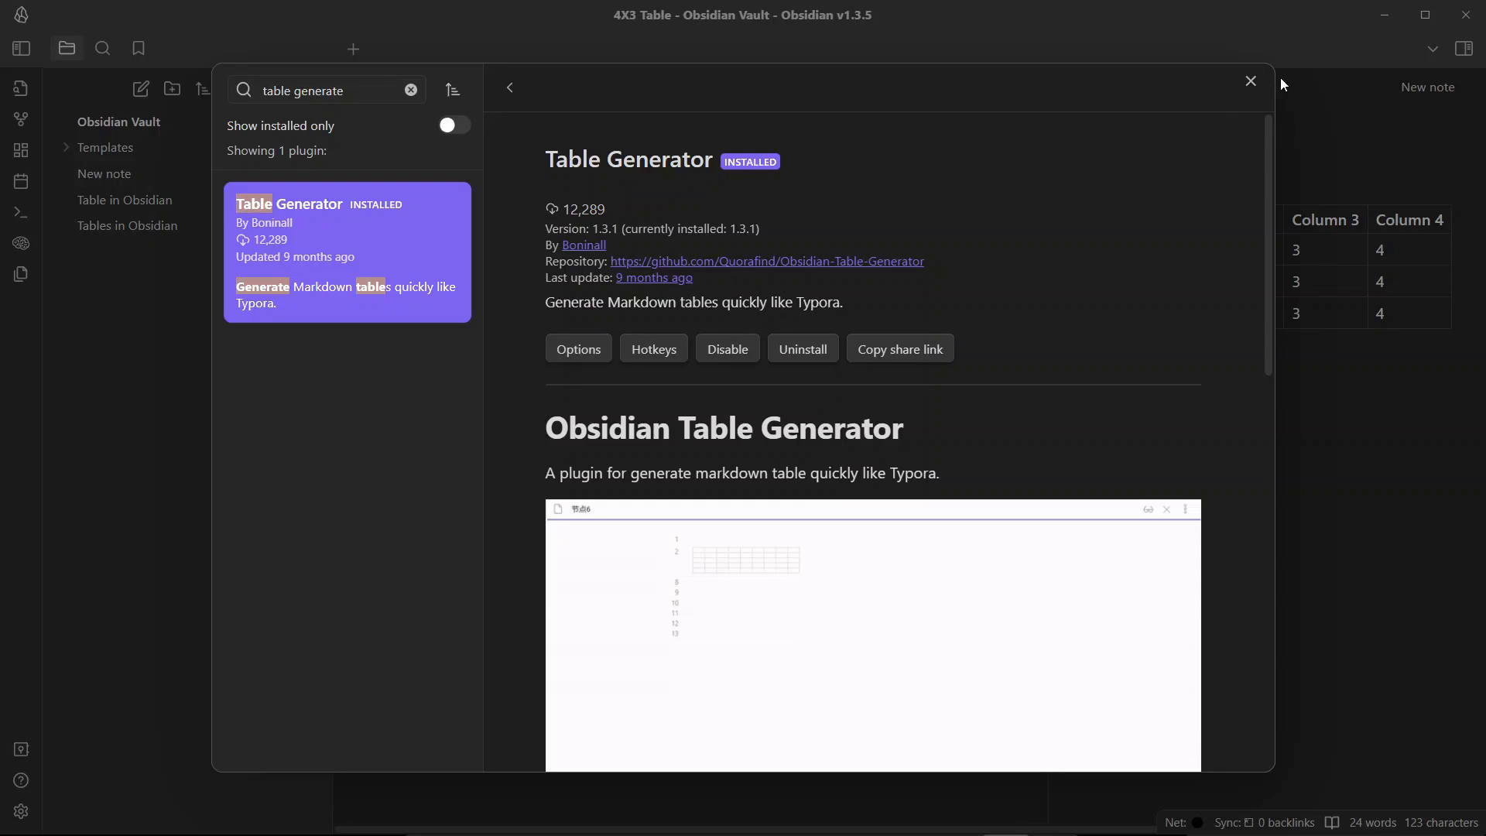
pyautogui.click(1249, 80)
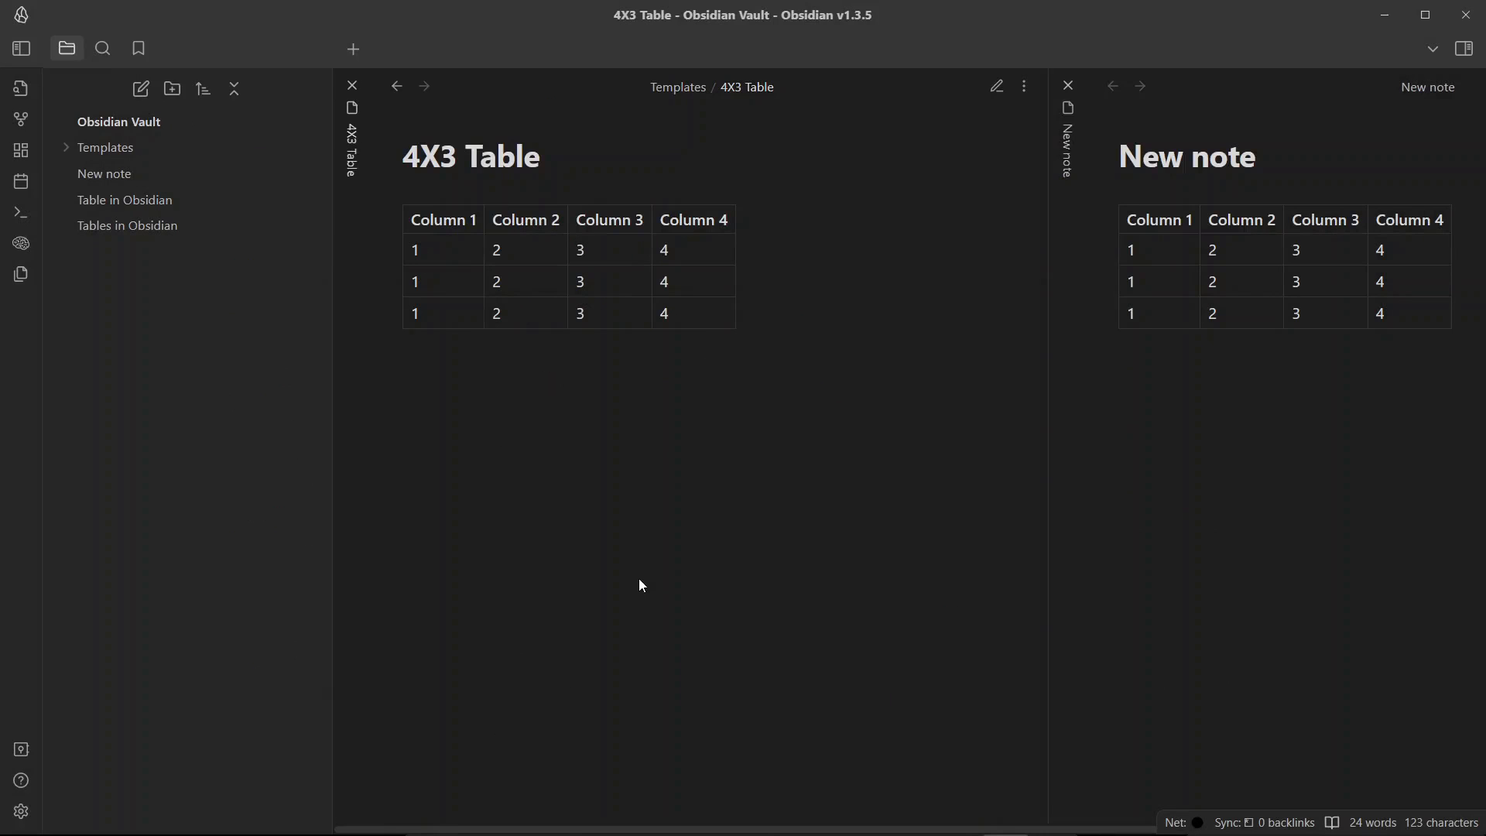
# - Close the template pane and insert an empty 5-row, 8-column table with Table Generator
pyautogui.click(996, 86)
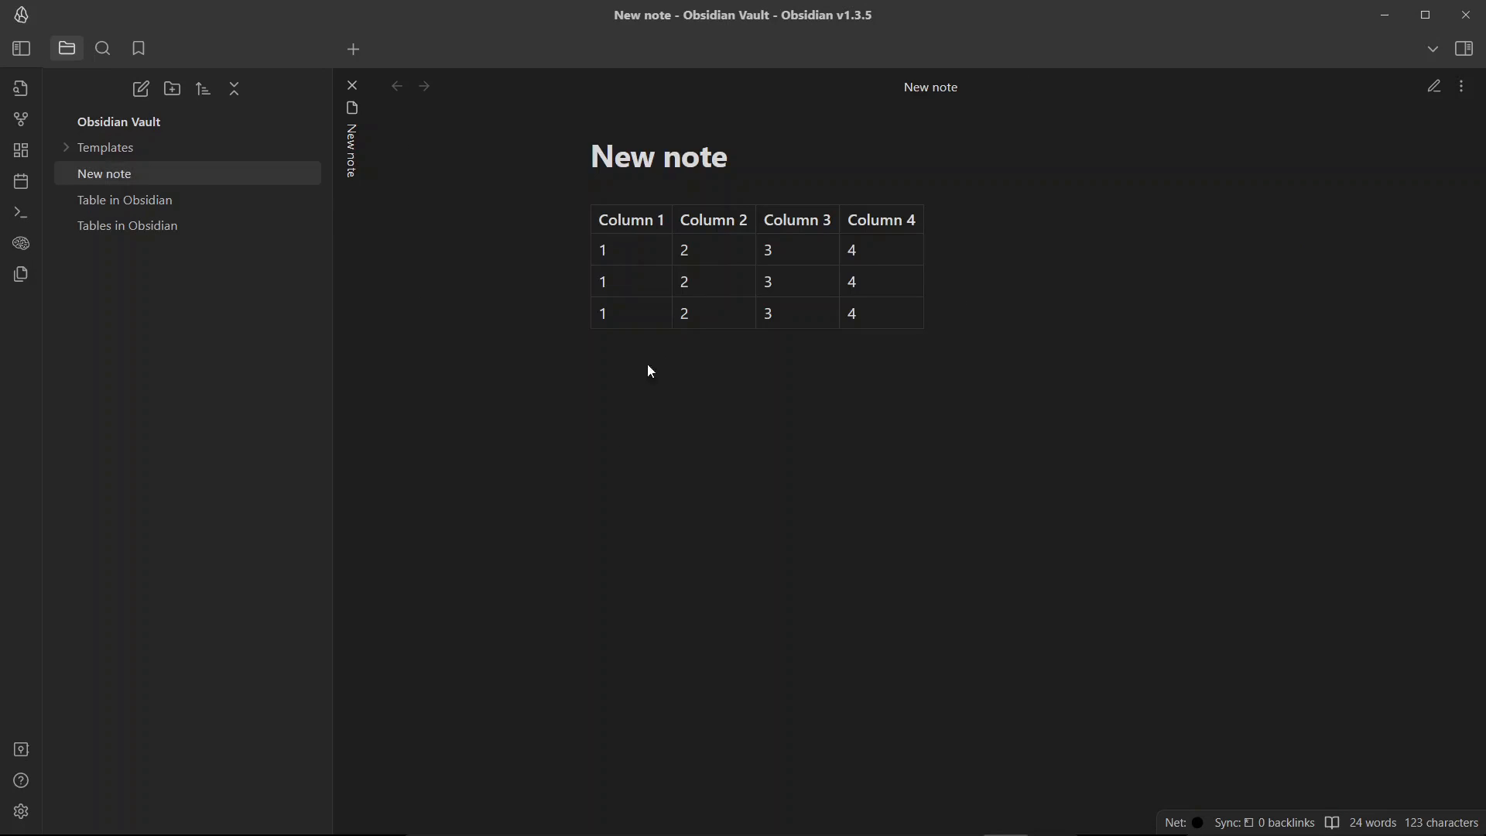
pyautogui.click(1432, 85)
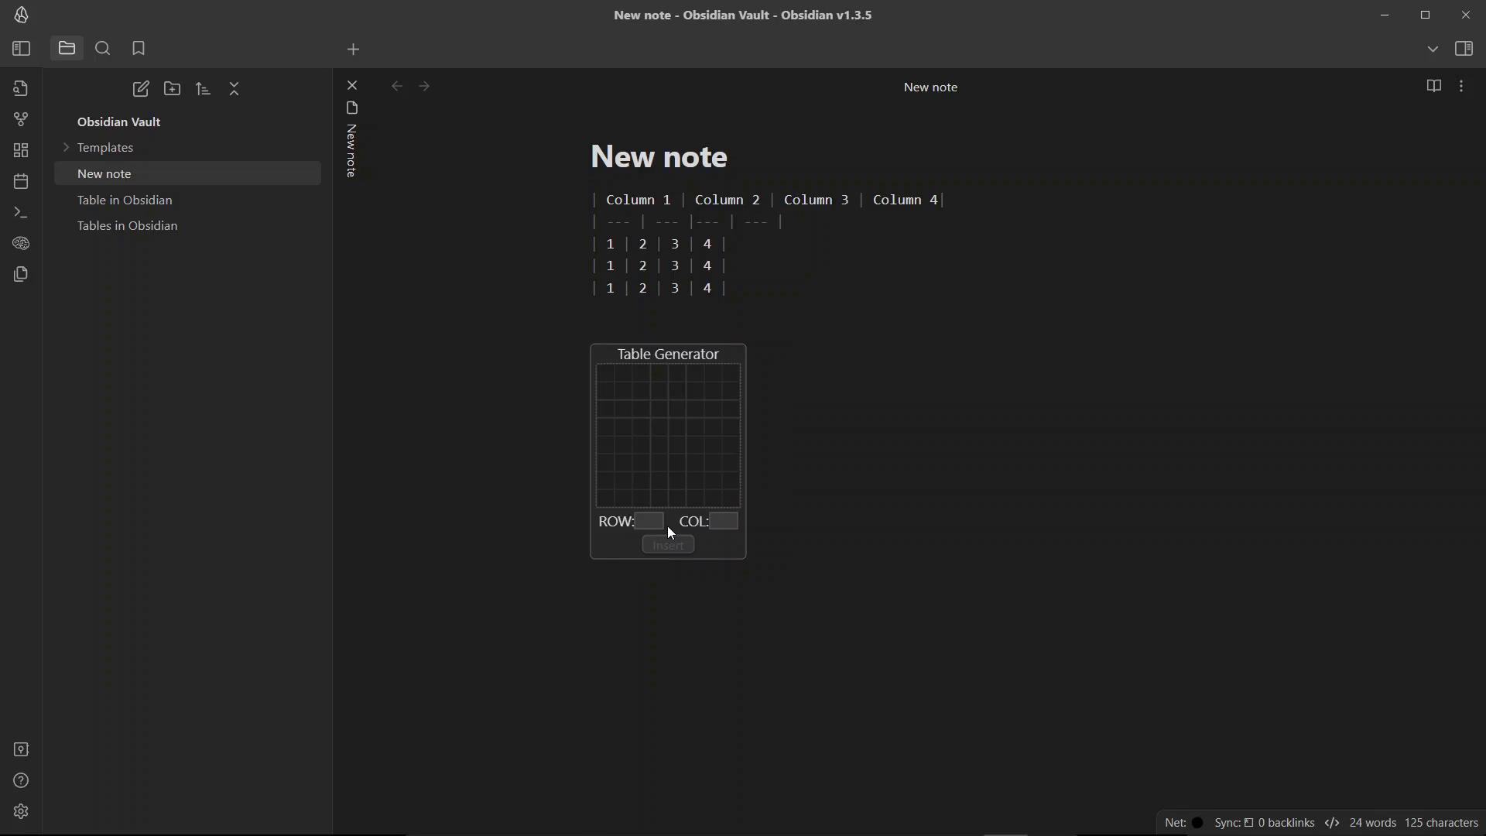
pyautogui.moveTo(702, 402)
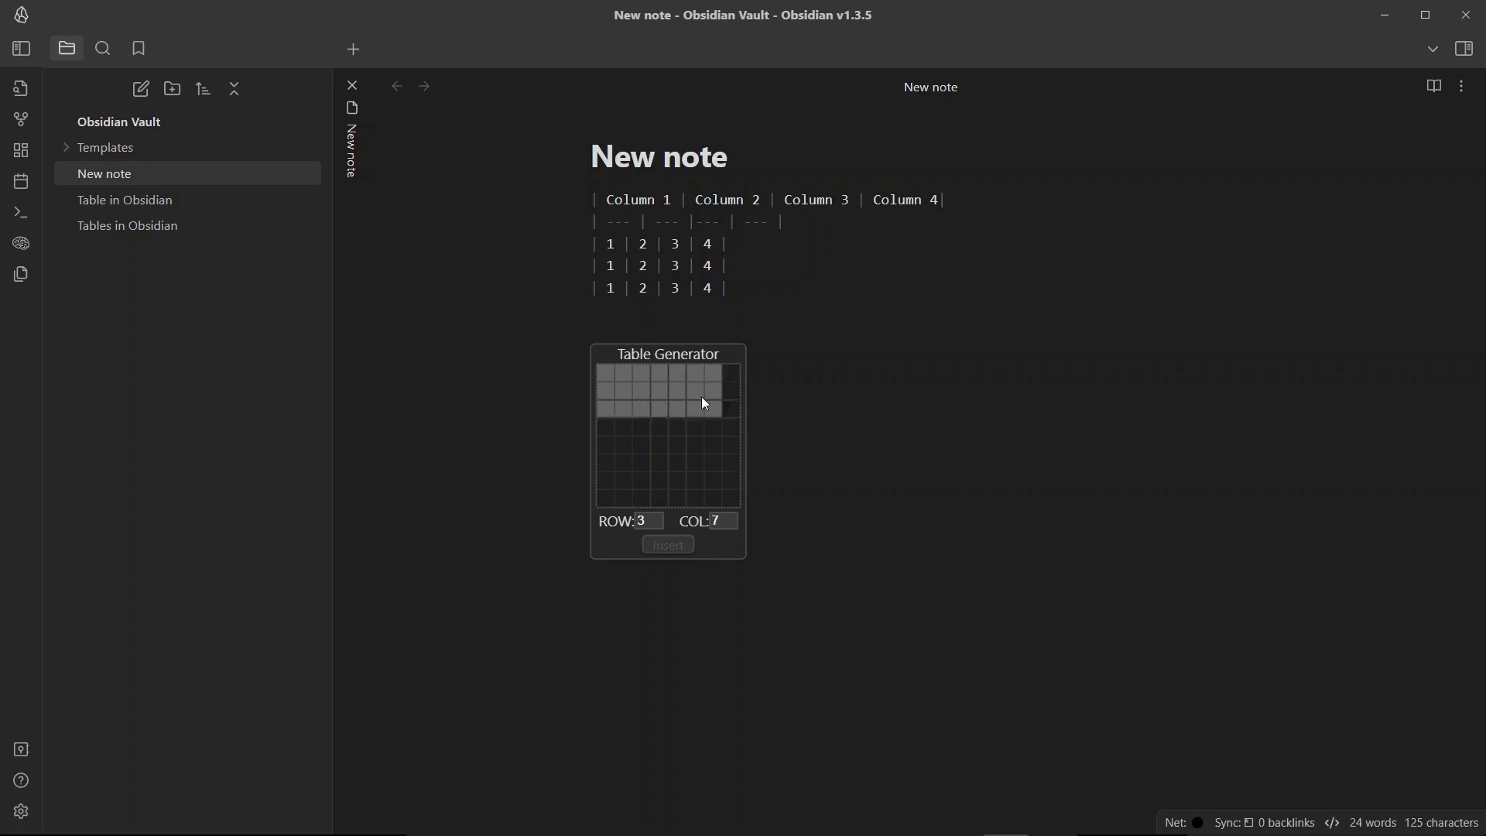
pyautogui.moveTo(713, 372)
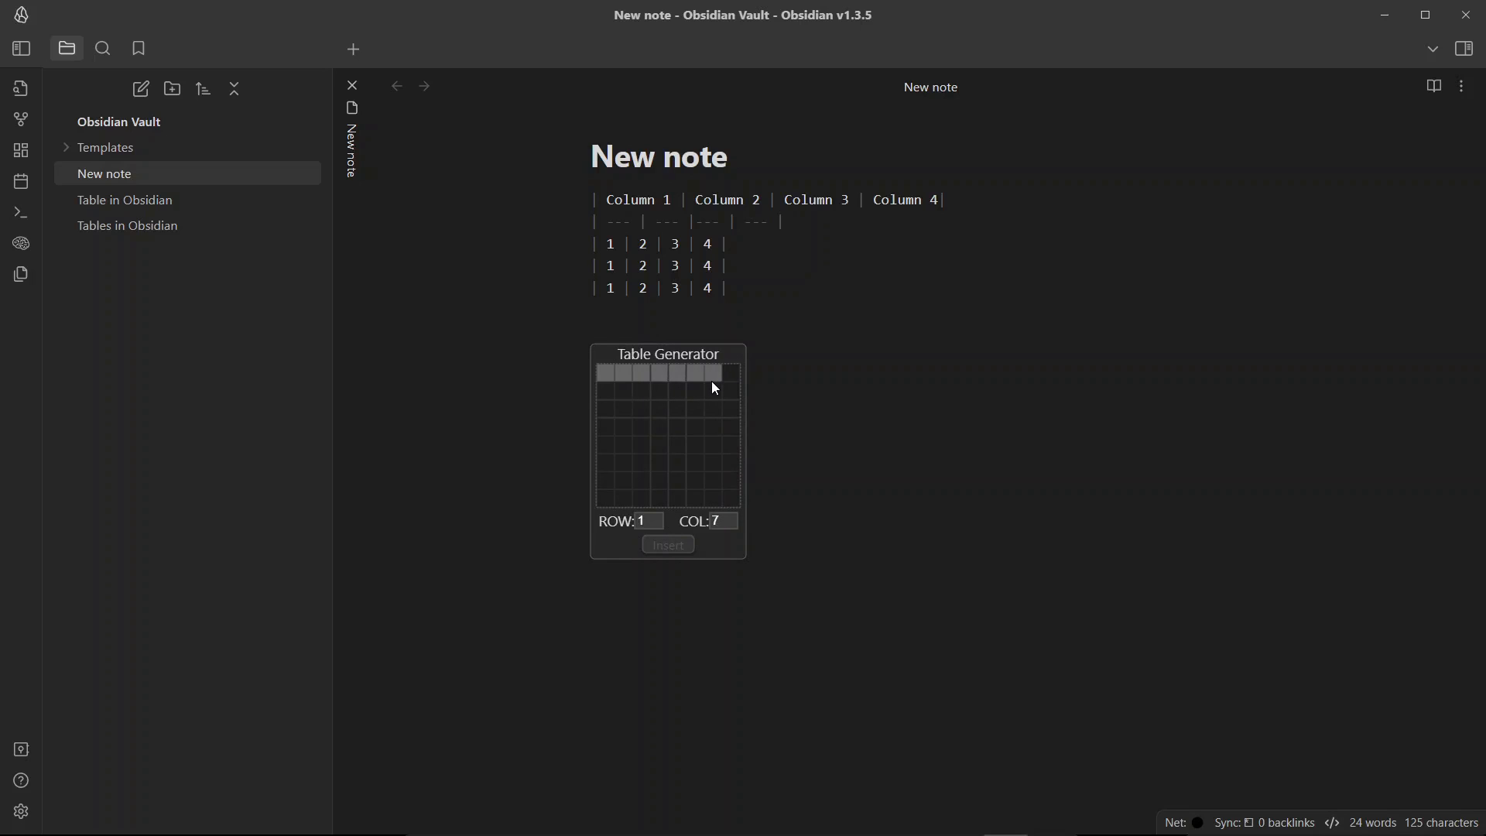
pyautogui.moveTo(704, 457)
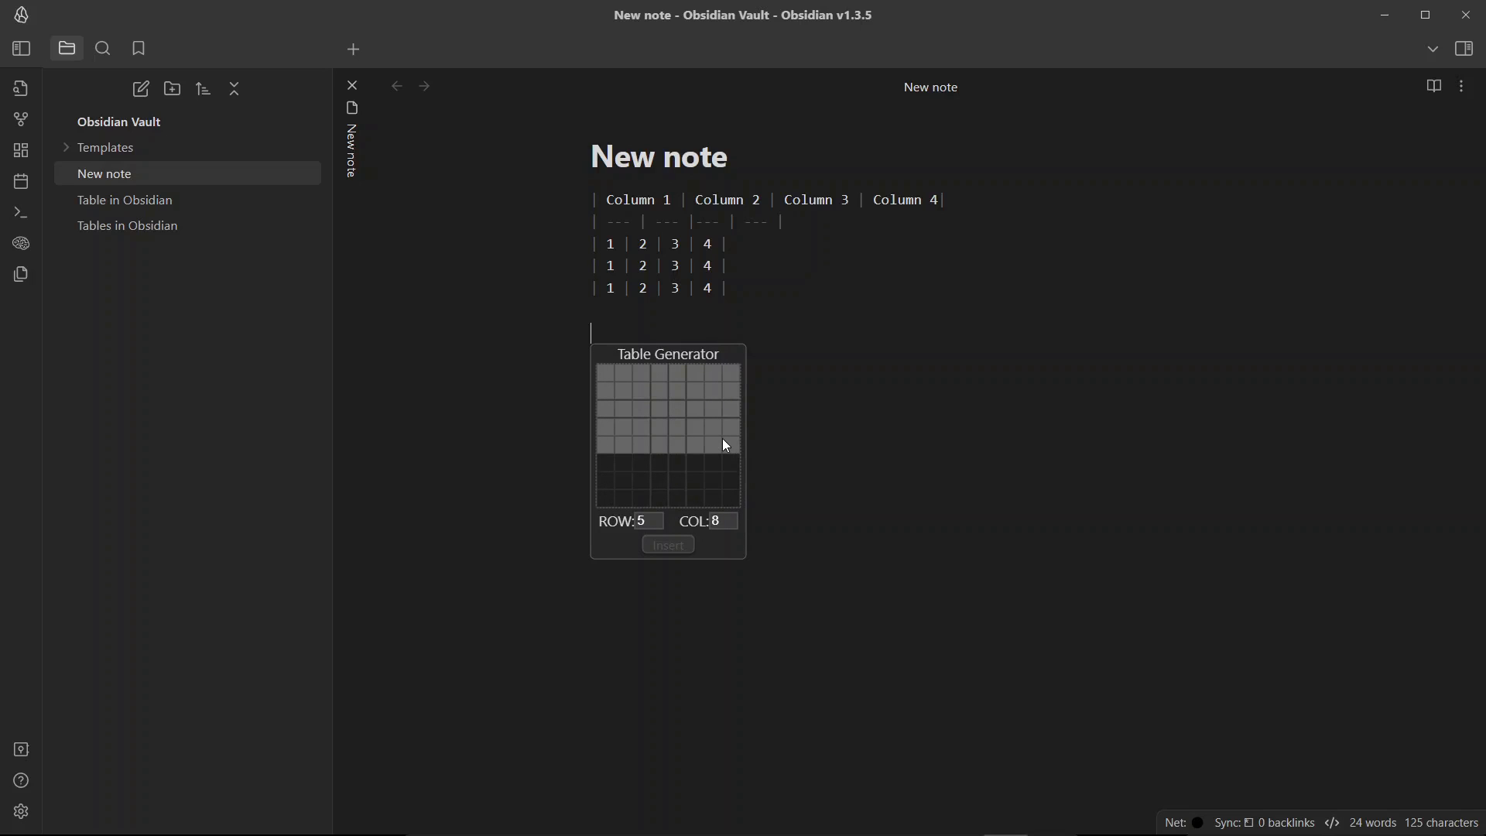
pyautogui.click(667, 544)
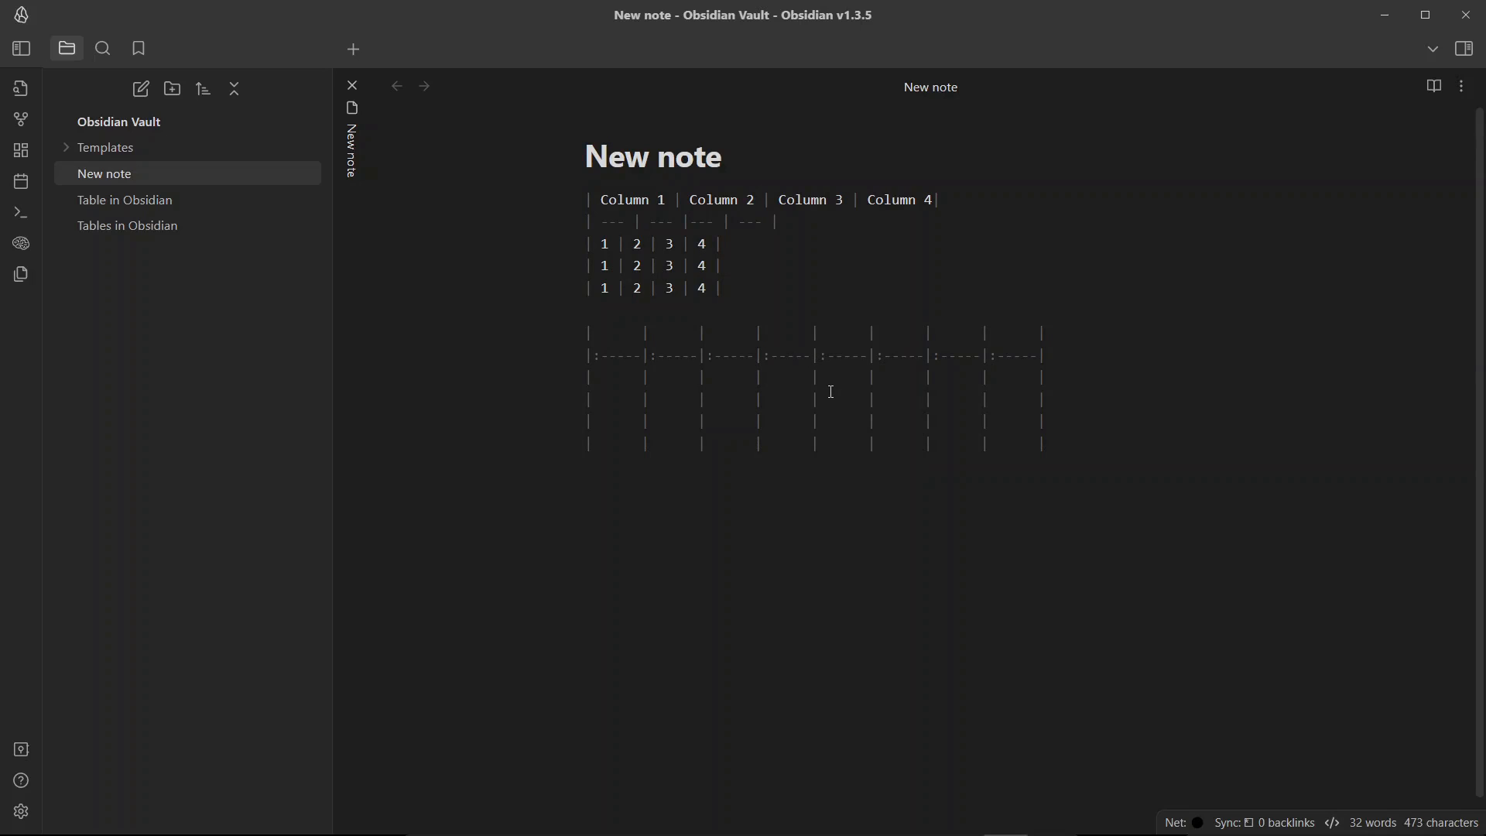
# - Number the new table's first header cells 1 to 5
pyautogui.click(1434, 86)
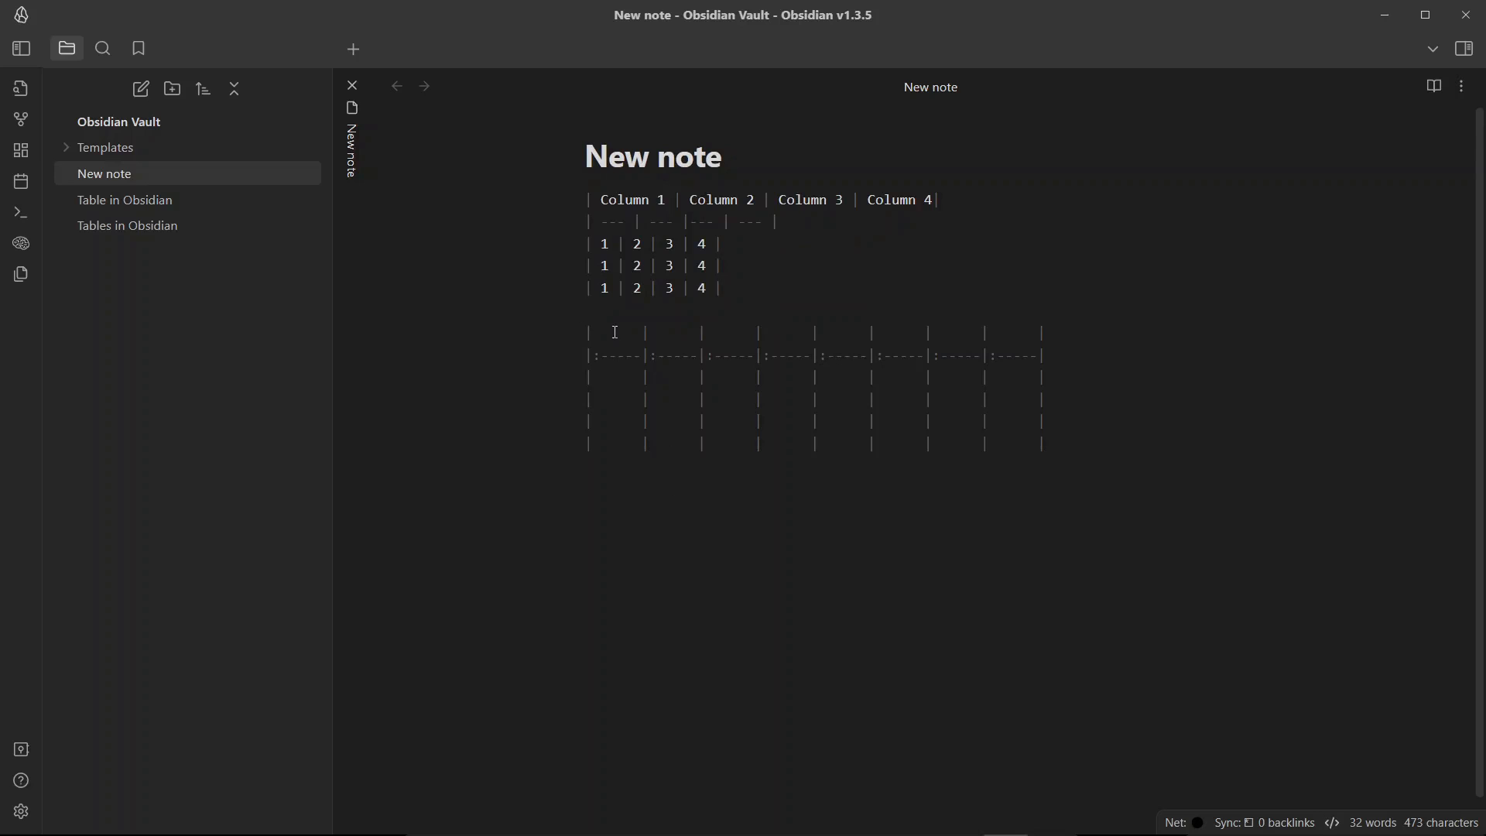
pyautogui.write('1')
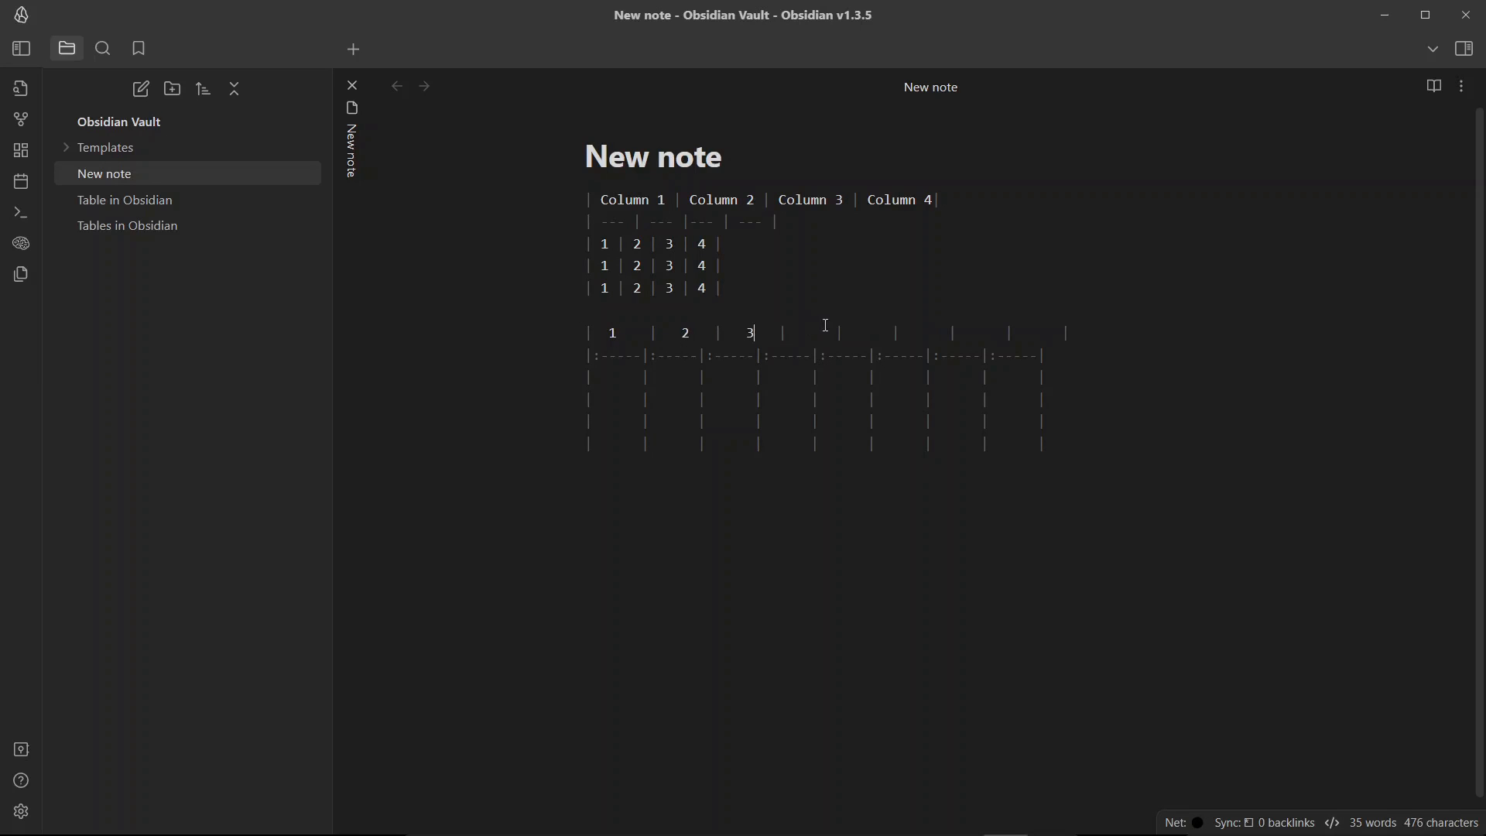
pyautogui.write('4 5')
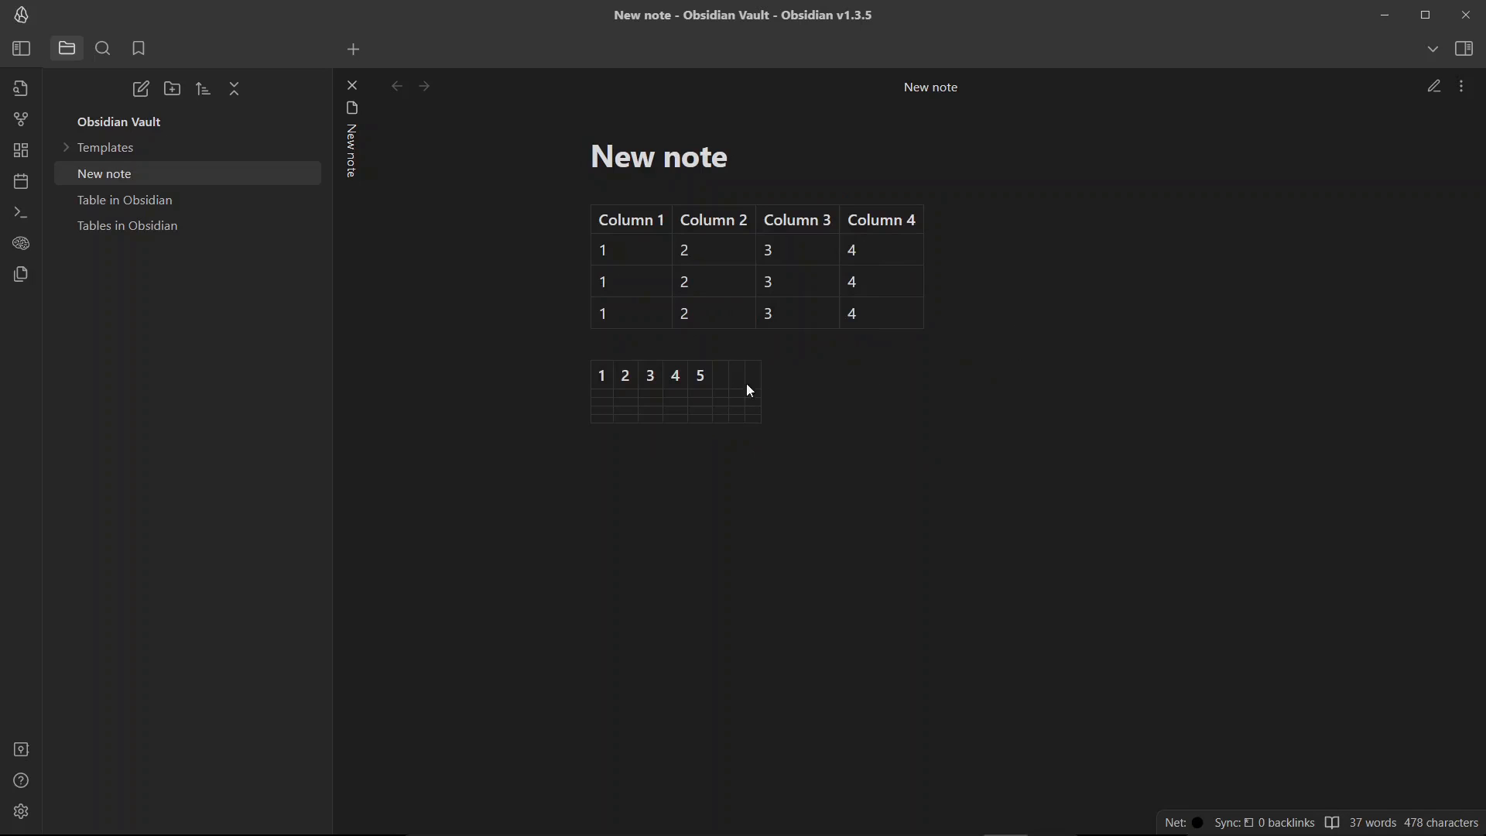
pyautogui.click(601, 375)
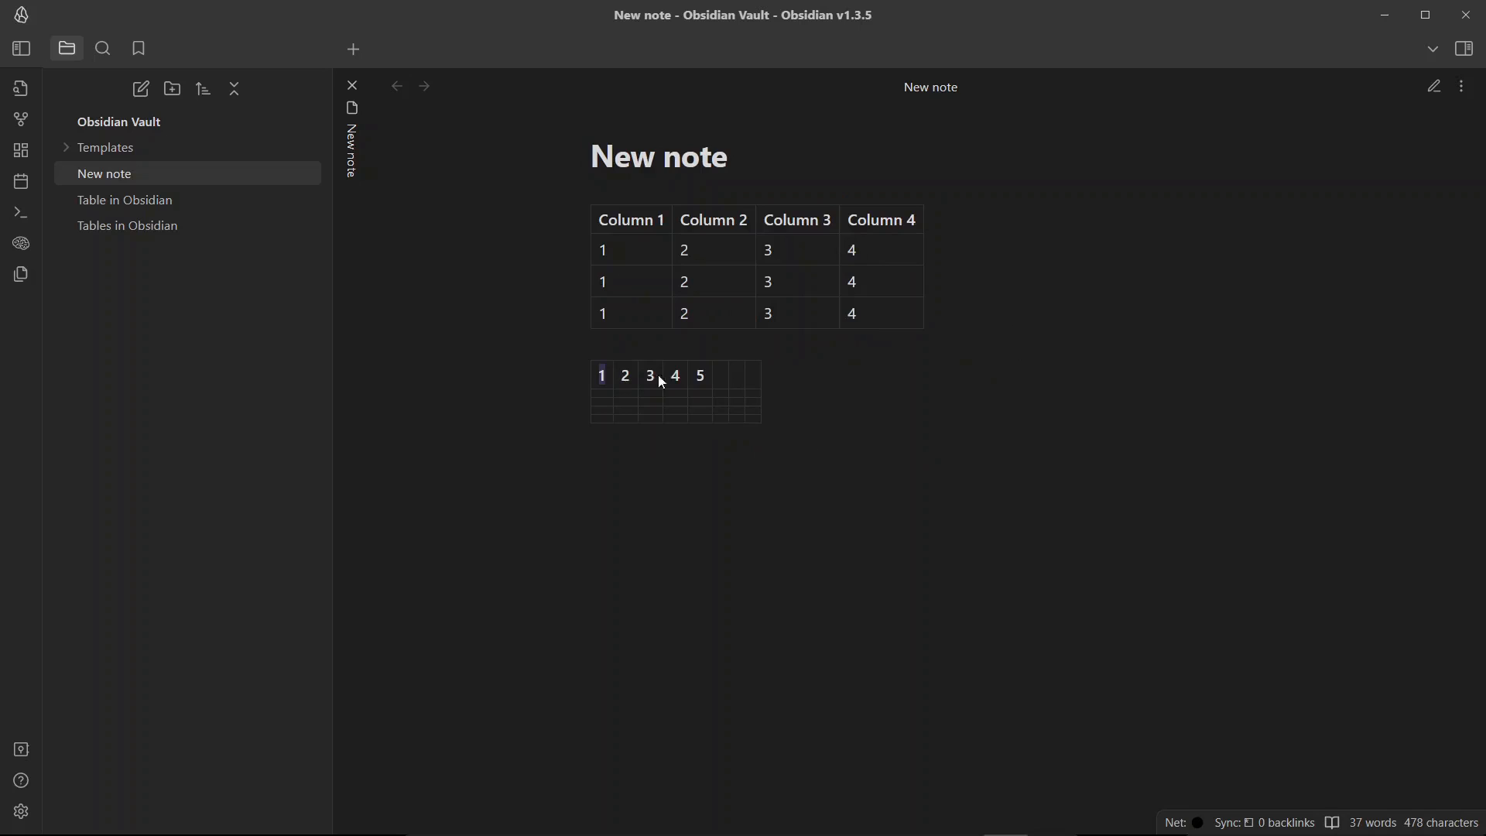
pyautogui.moveTo(713, 423)
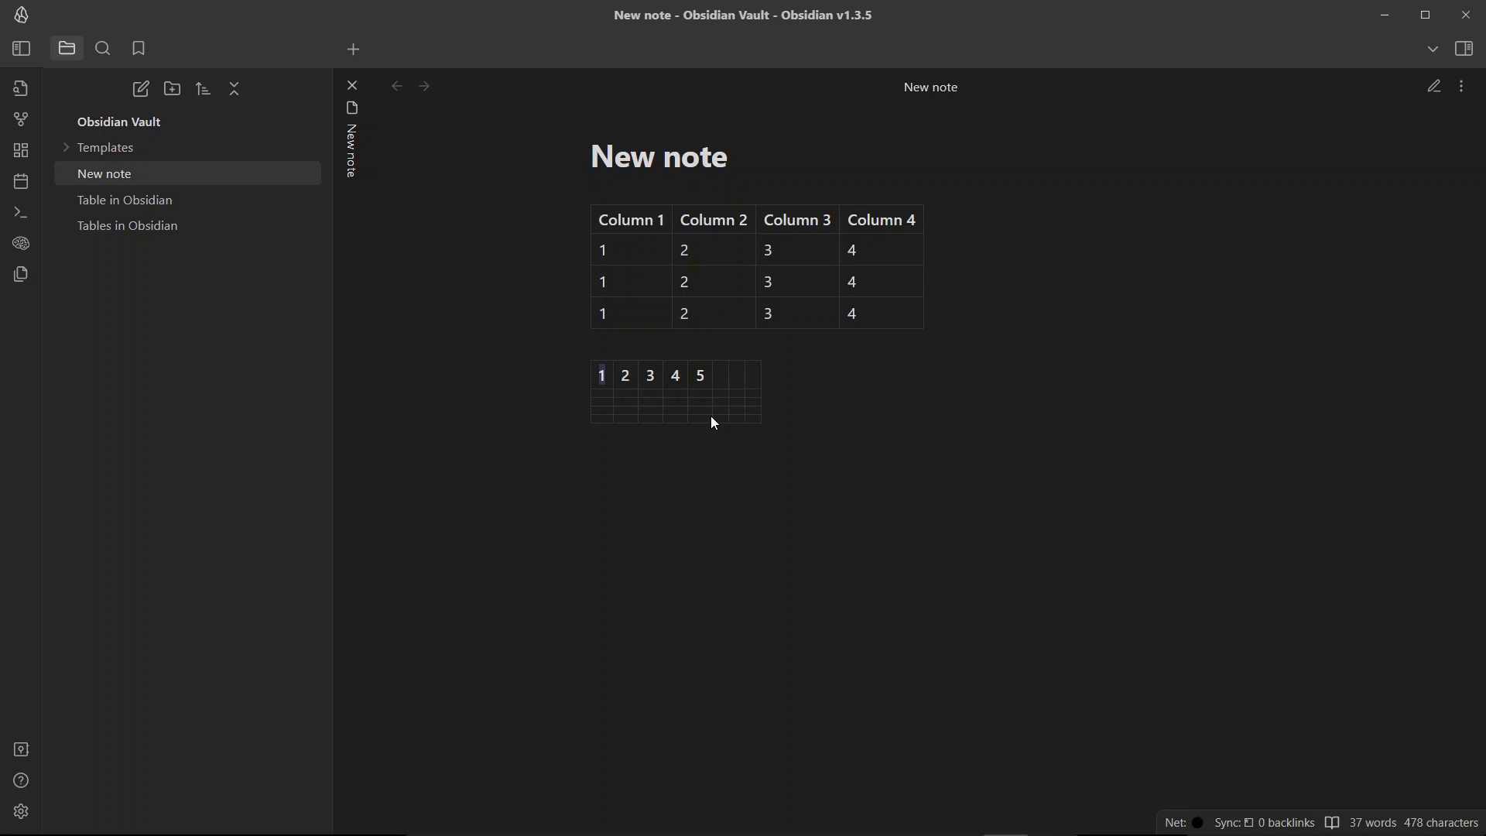
pyautogui.moveTo(36, 832)
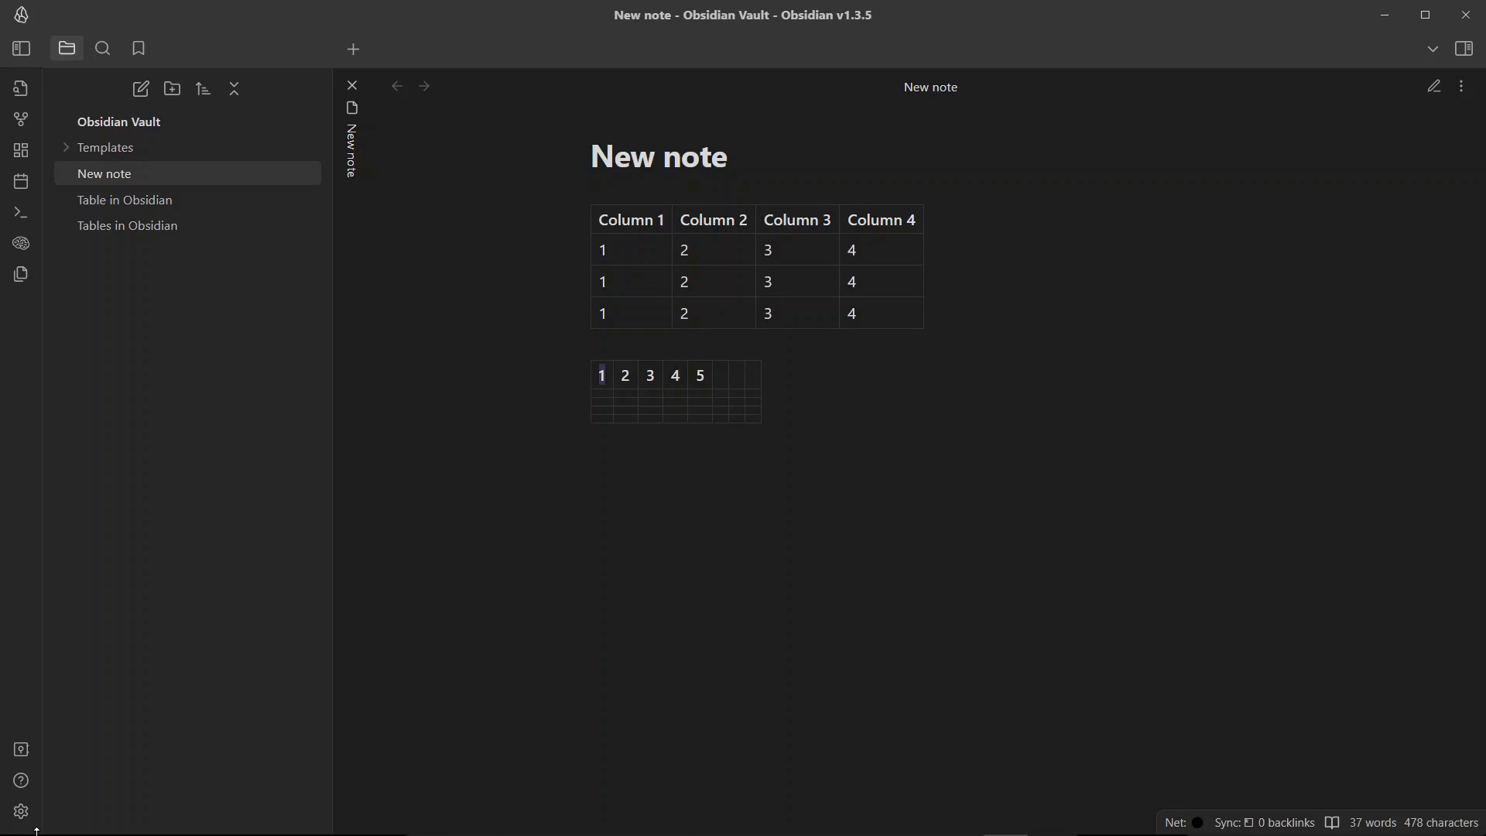
# - Search community plugins for 'advanced table' and install Advanced Tables
pyautogui.click(21, 811)
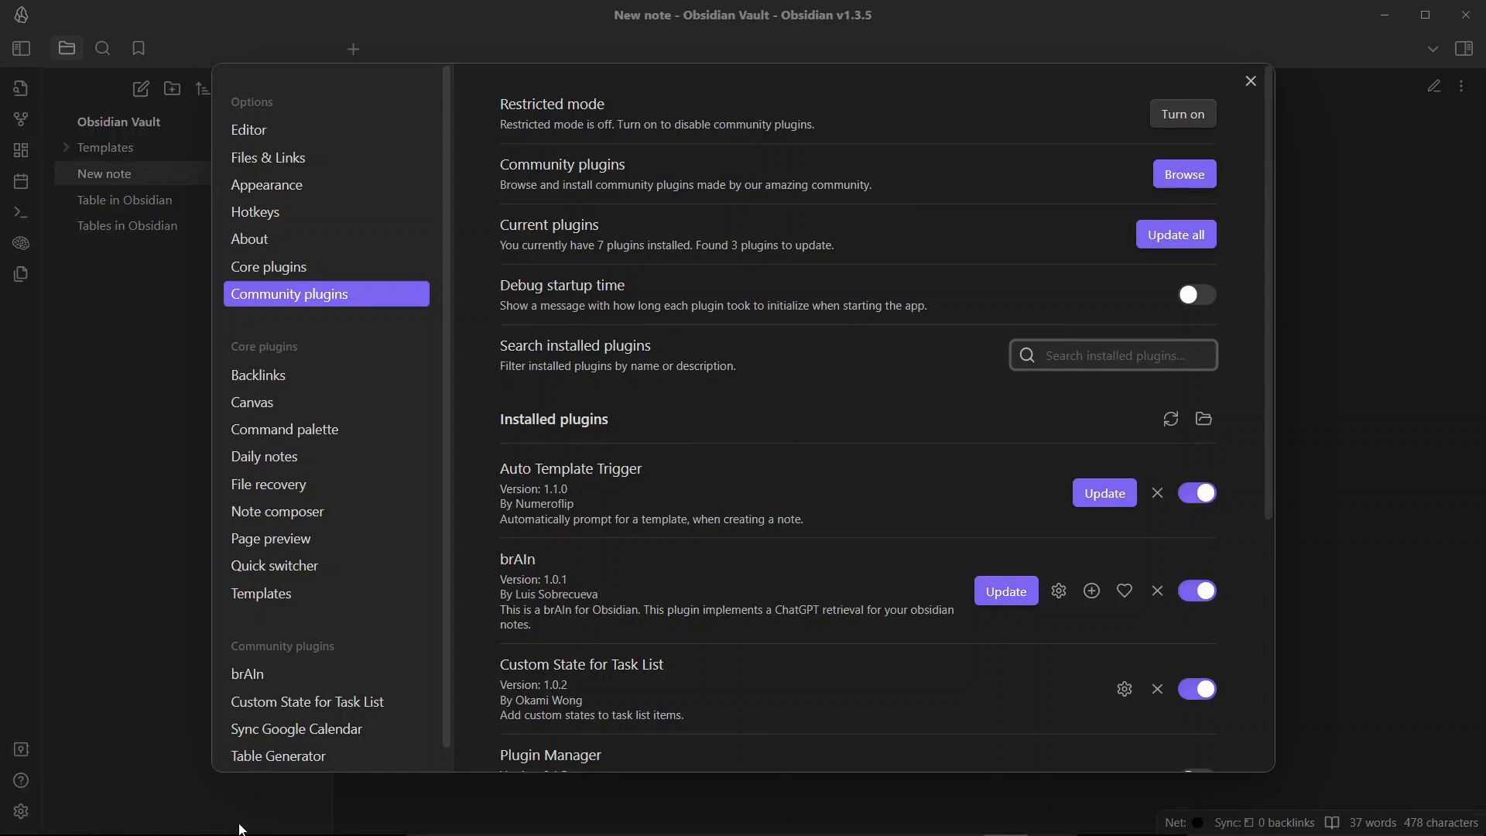
pyautogui.click(1182, 173)
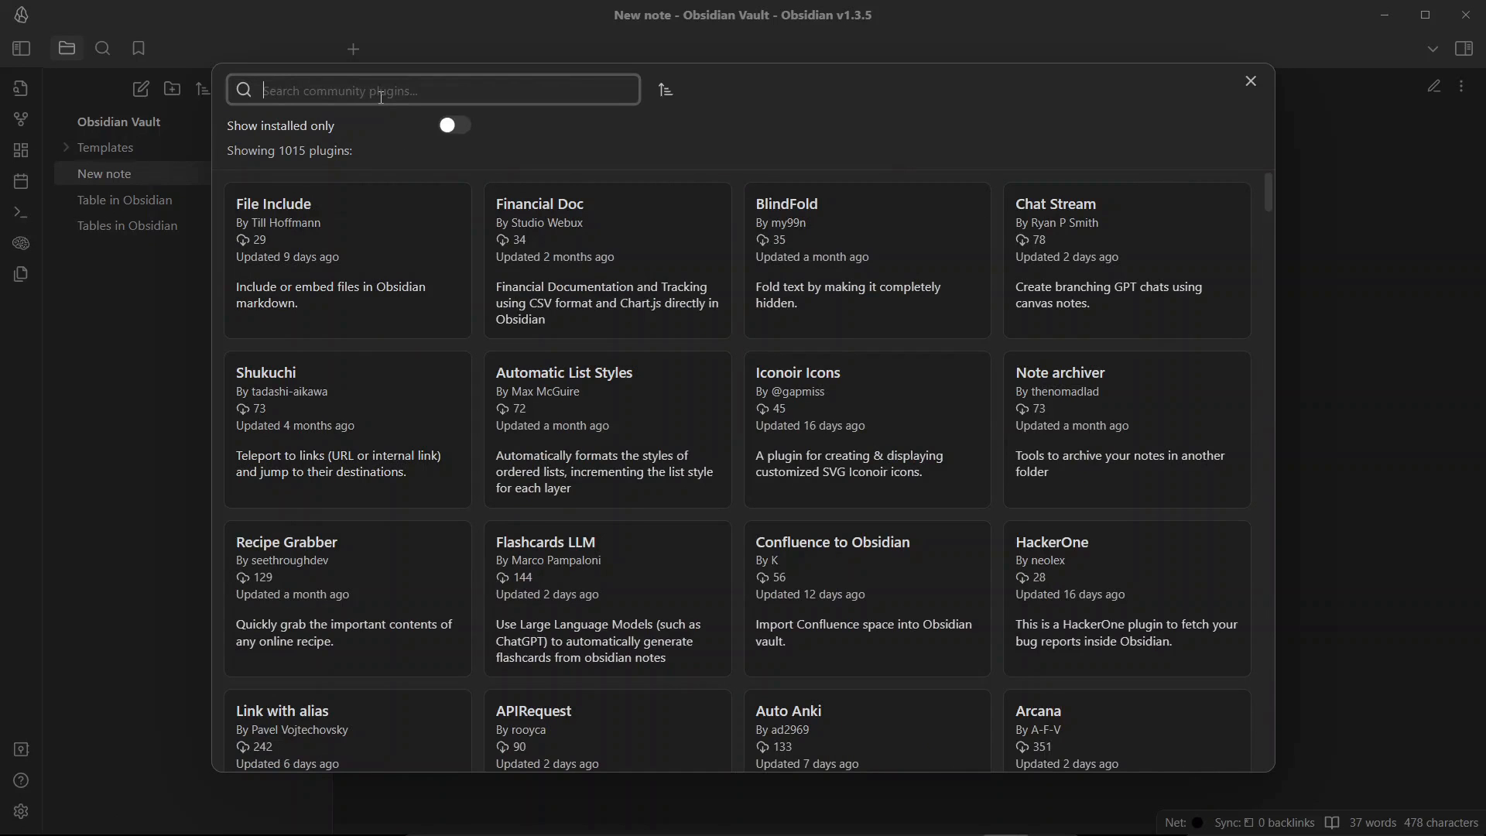
pyautogui.write('advanced table')
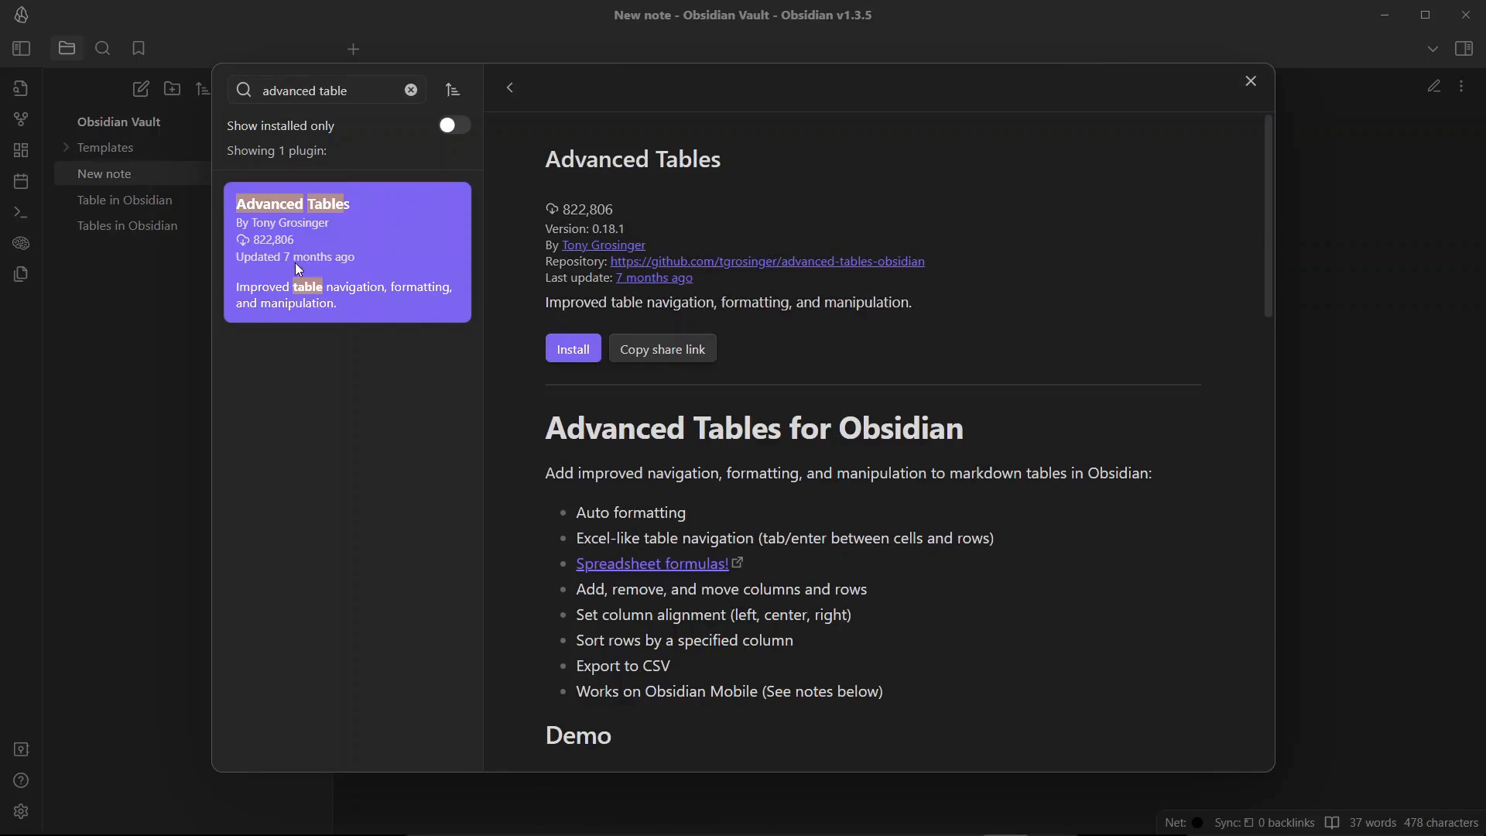
pyautogui.click(572, 349)
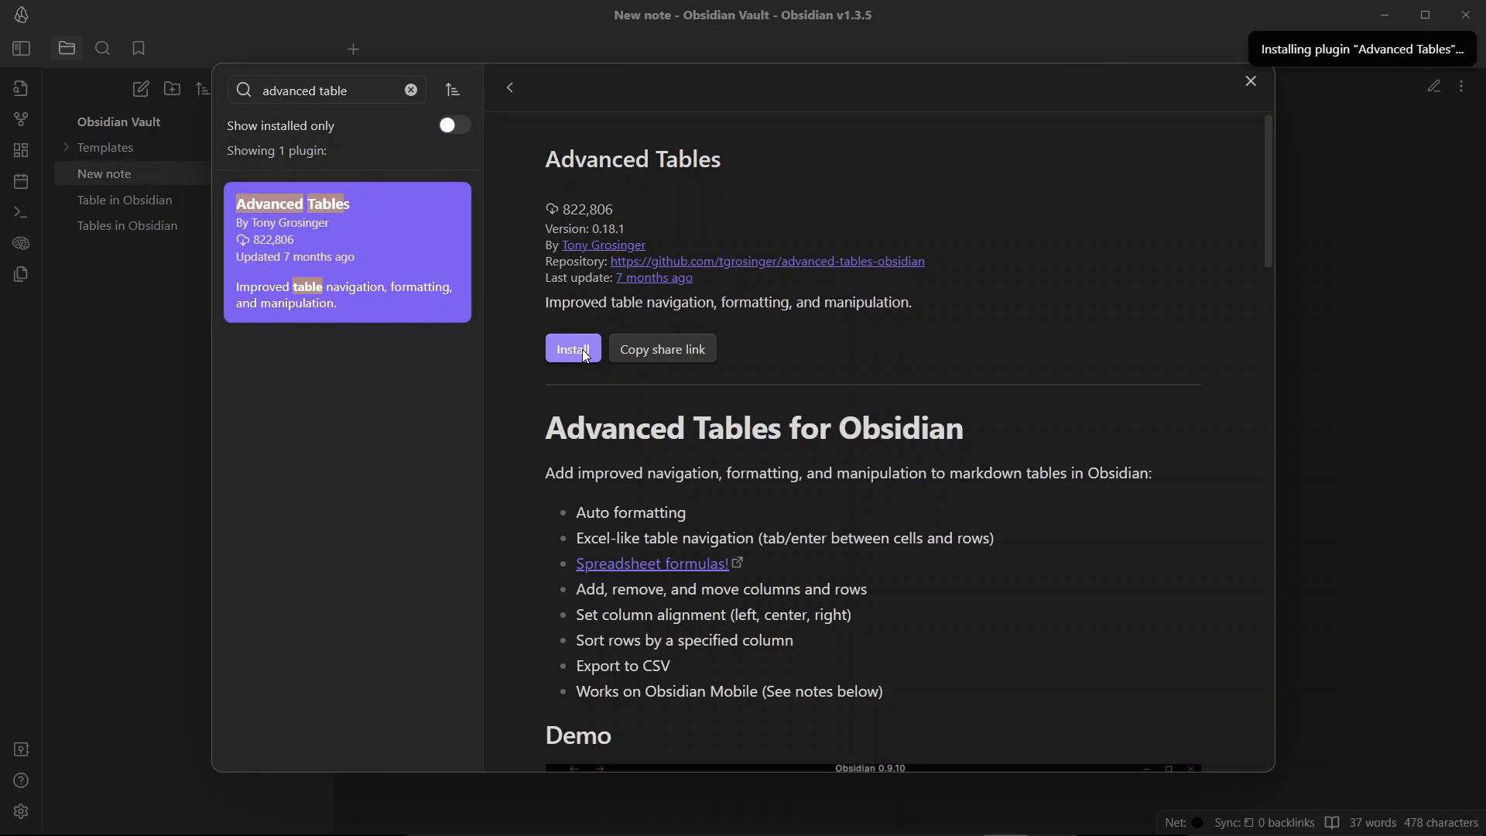
pyautogui.click(573, 347)
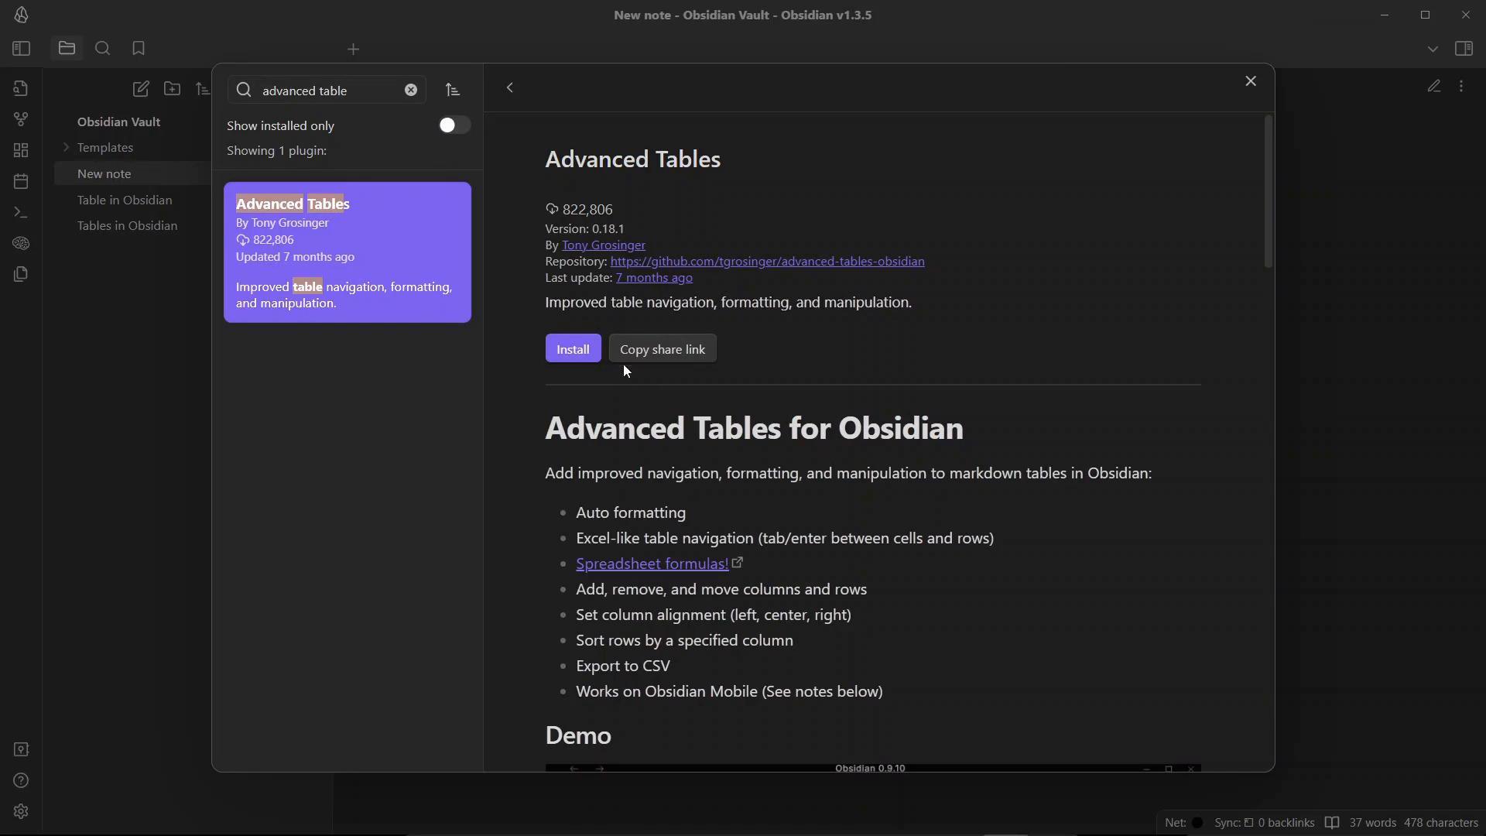
pyautogui.click(573, 347)
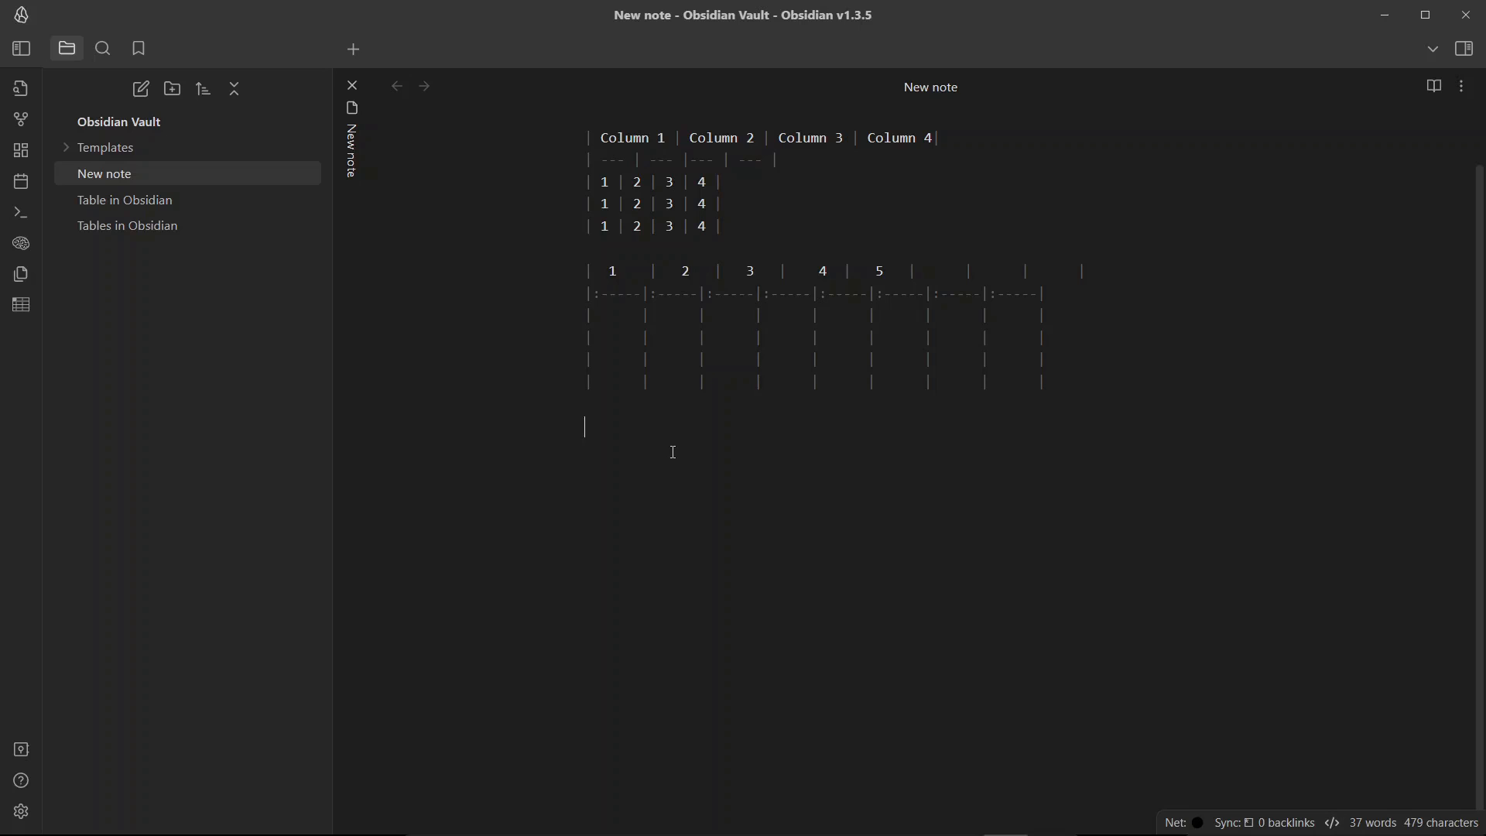
# - Type the header row '| Column 1 | Column 2 | Column 3 |' below the second table
pyautogui.write('| Co')
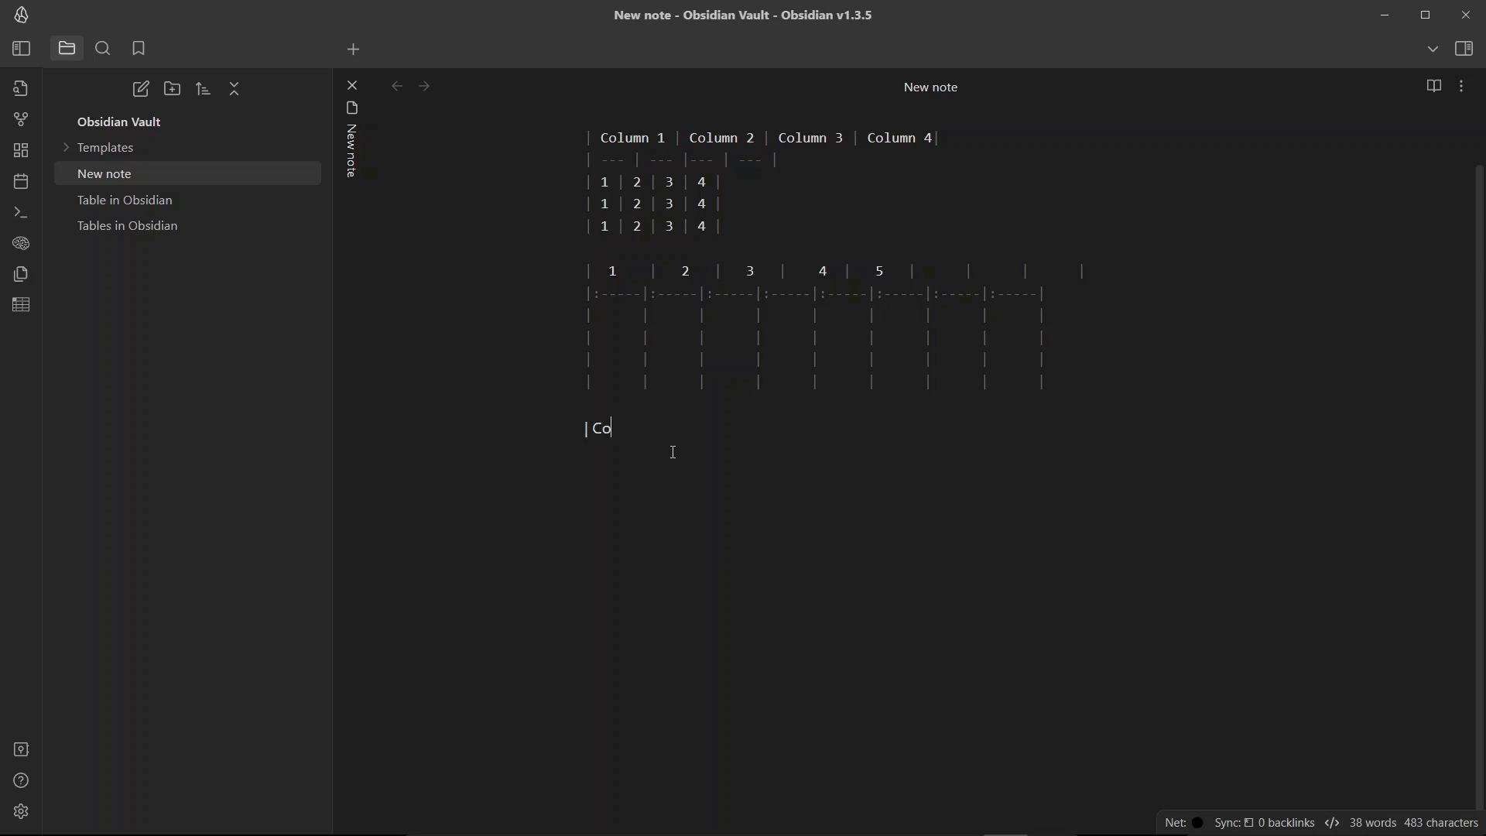
pyautogui.write('lumn 1')
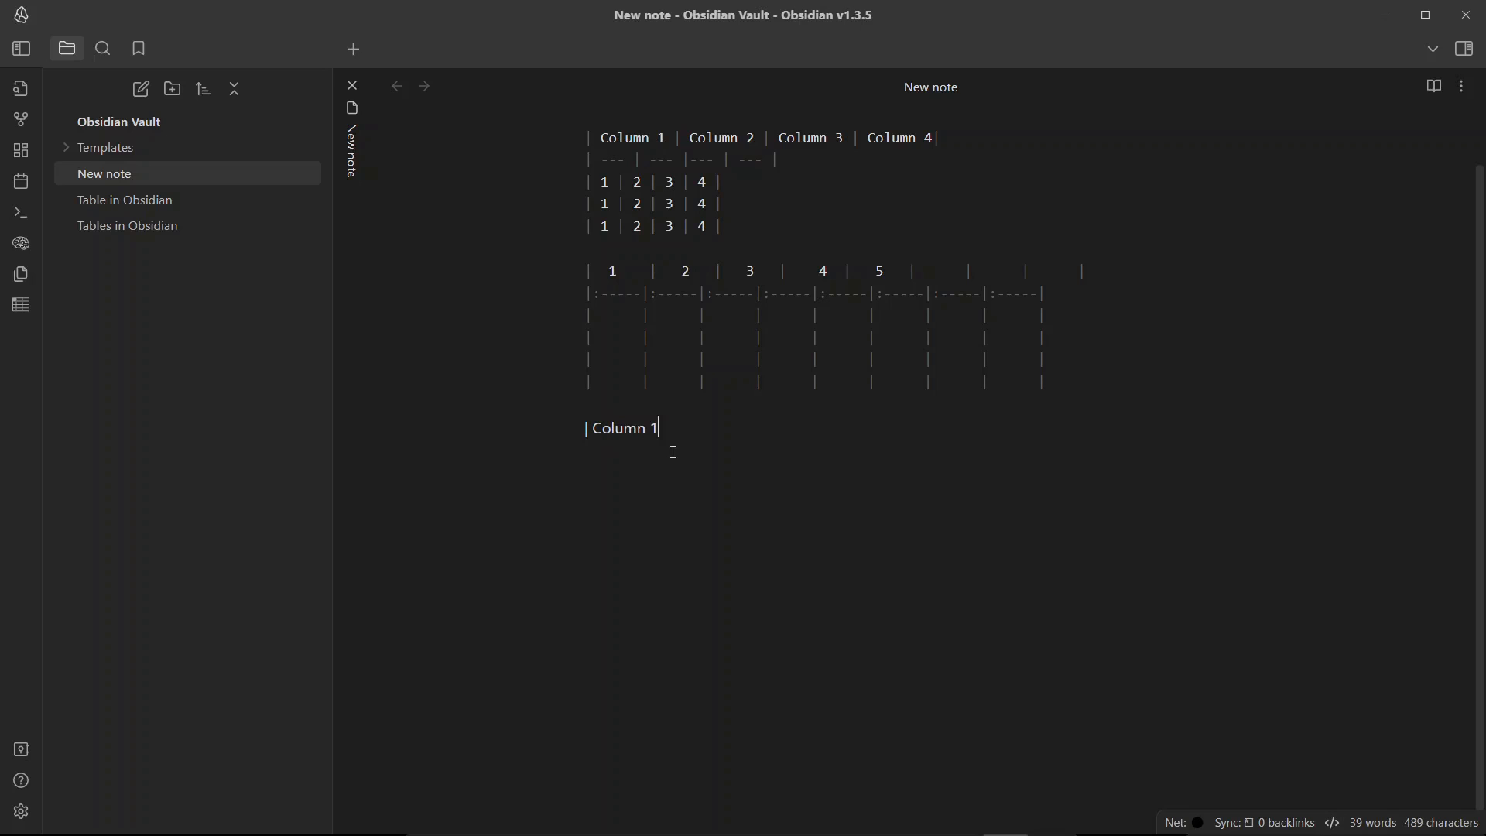
pyautogui.write('| Colu')
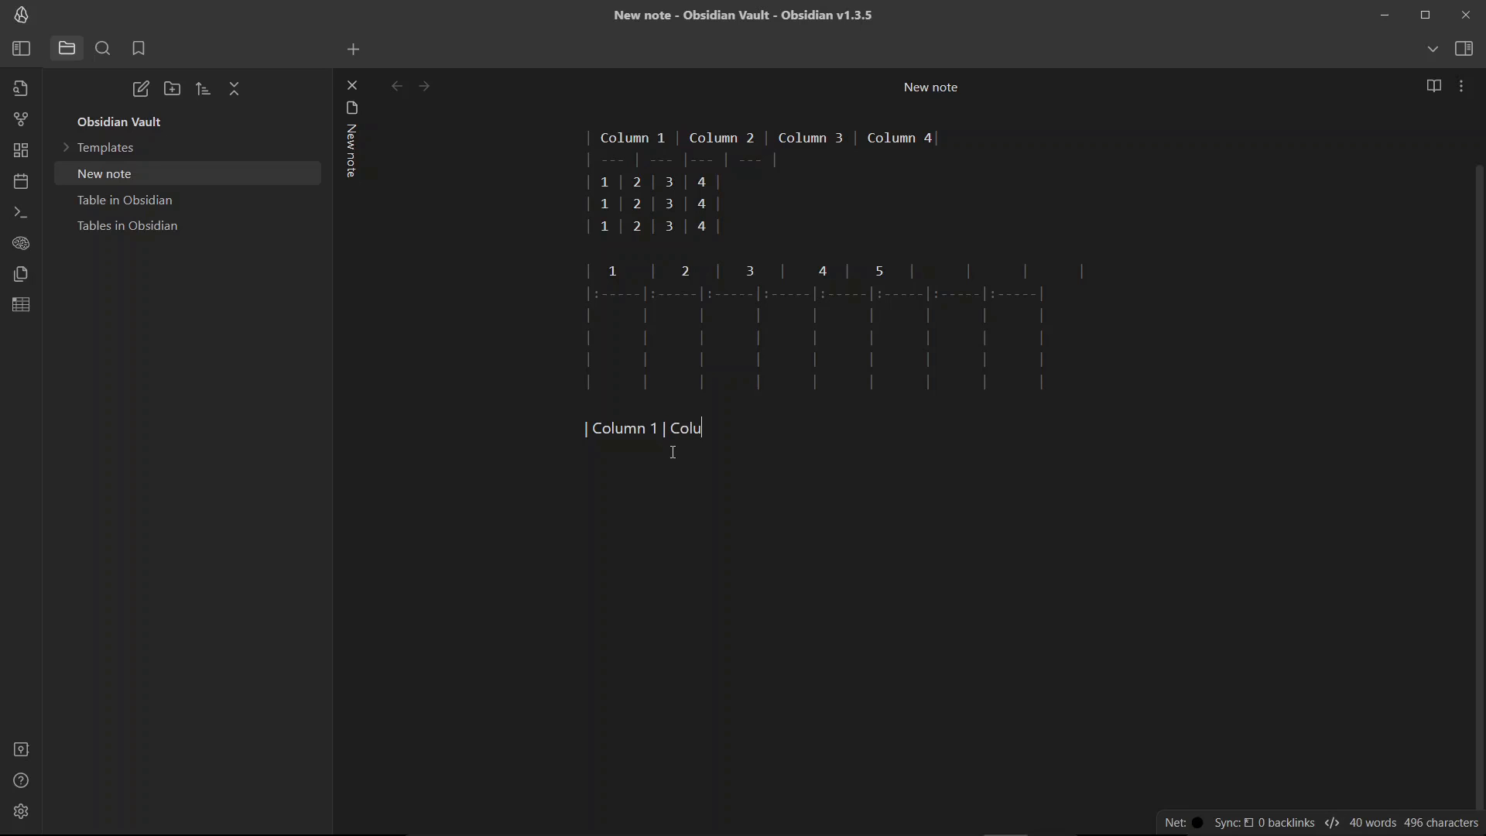
pyautogui.write('mn 2 | Column')
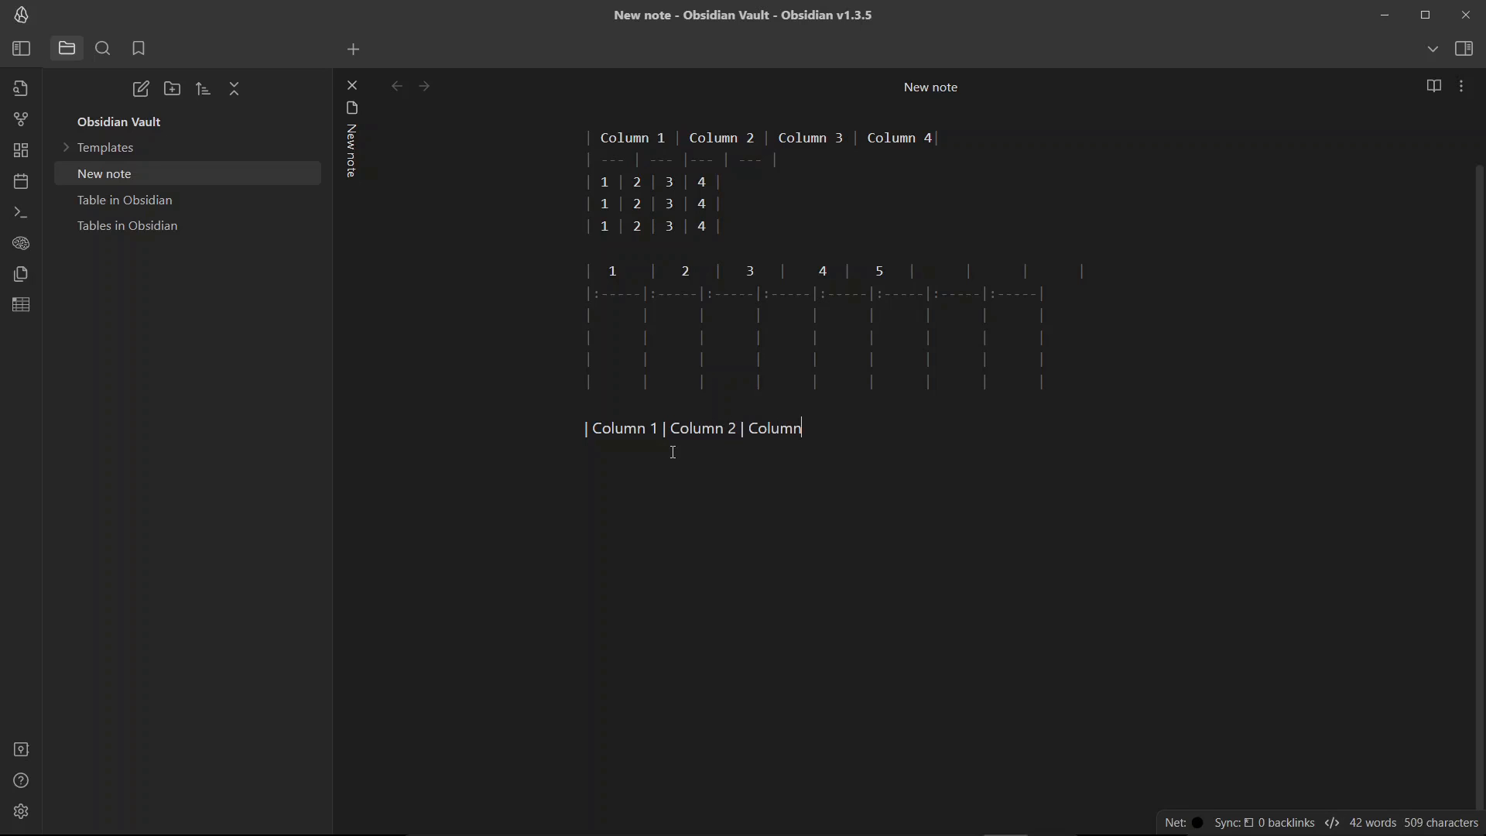
pyautogui.write('3 |')
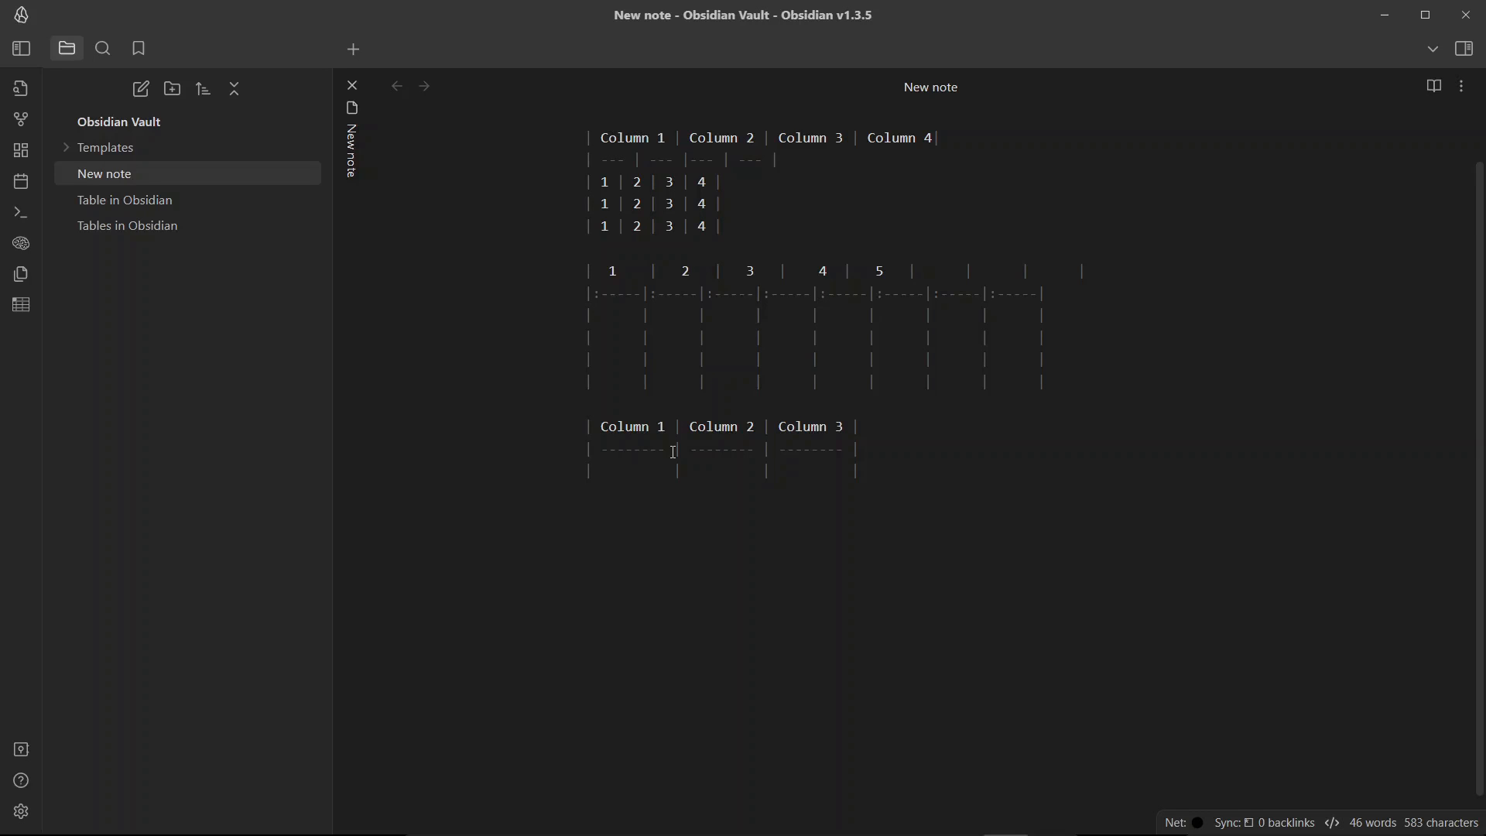
# - Fill several cells of the three-column table with 'This'
pyautogui.write('This')
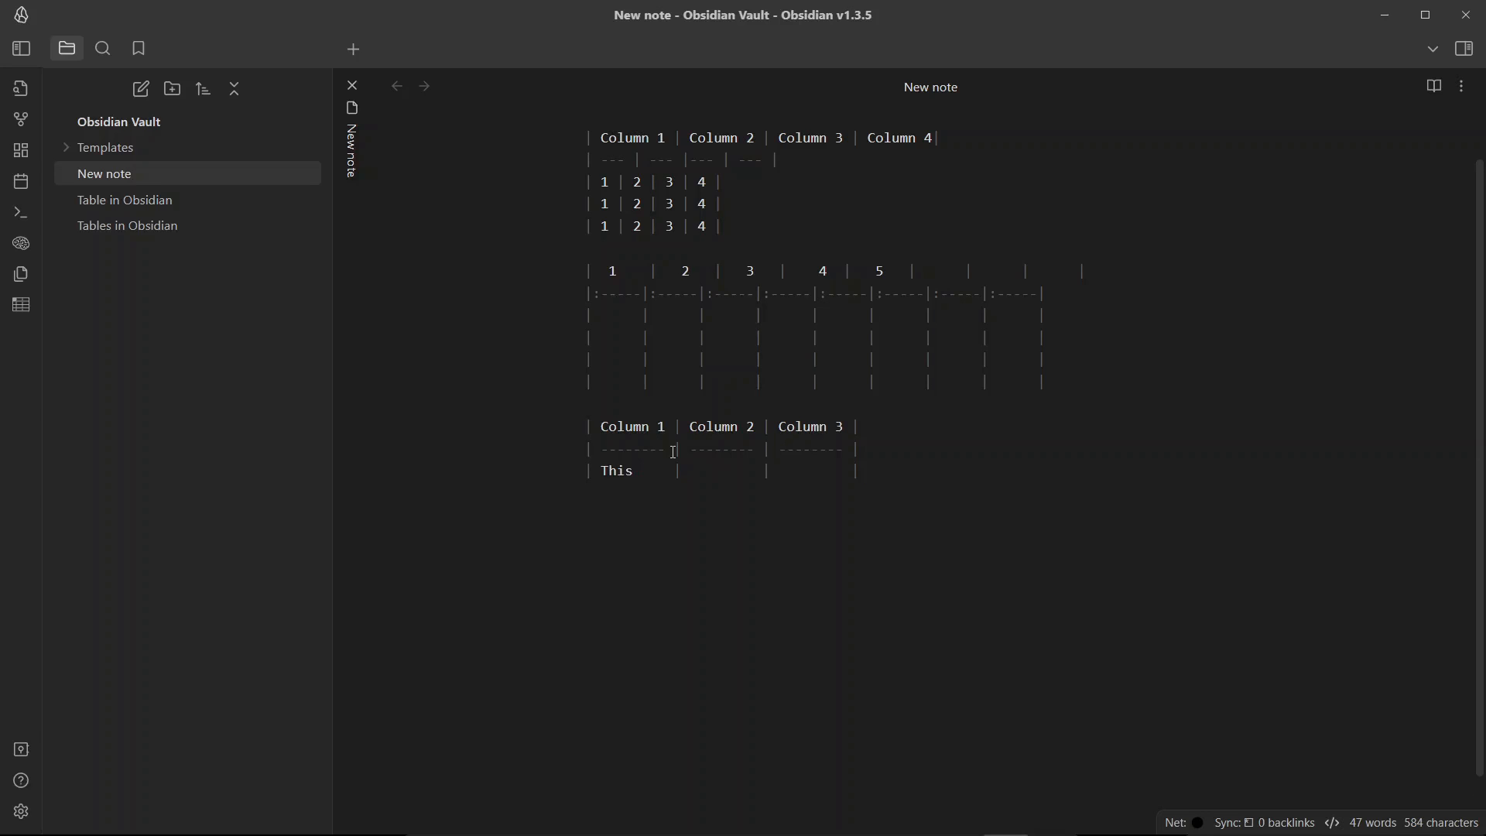
pyautogui.doubleClick(616, 470)
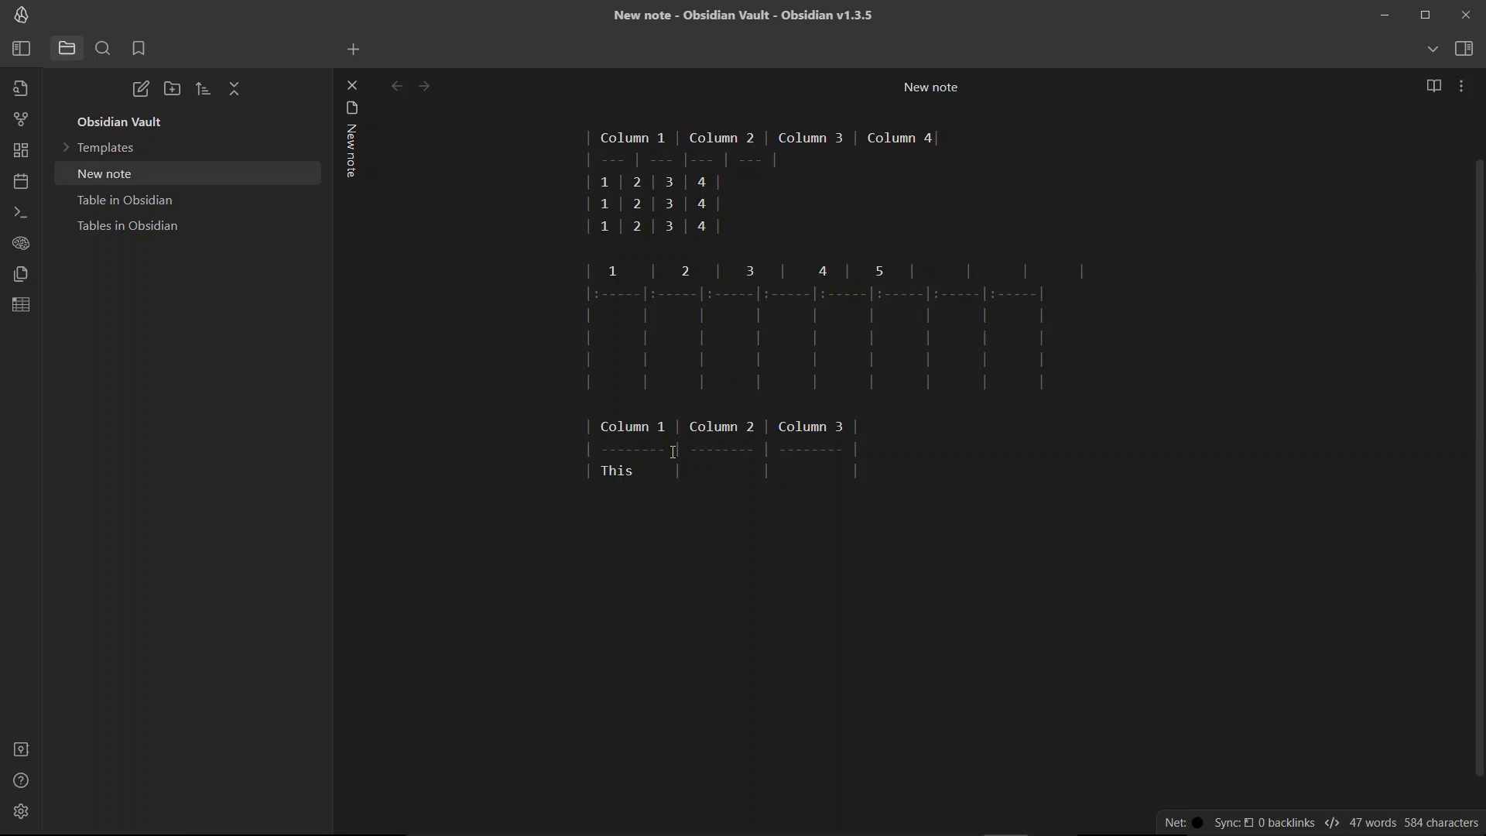
pyautogui.doubleClick(615, 470)
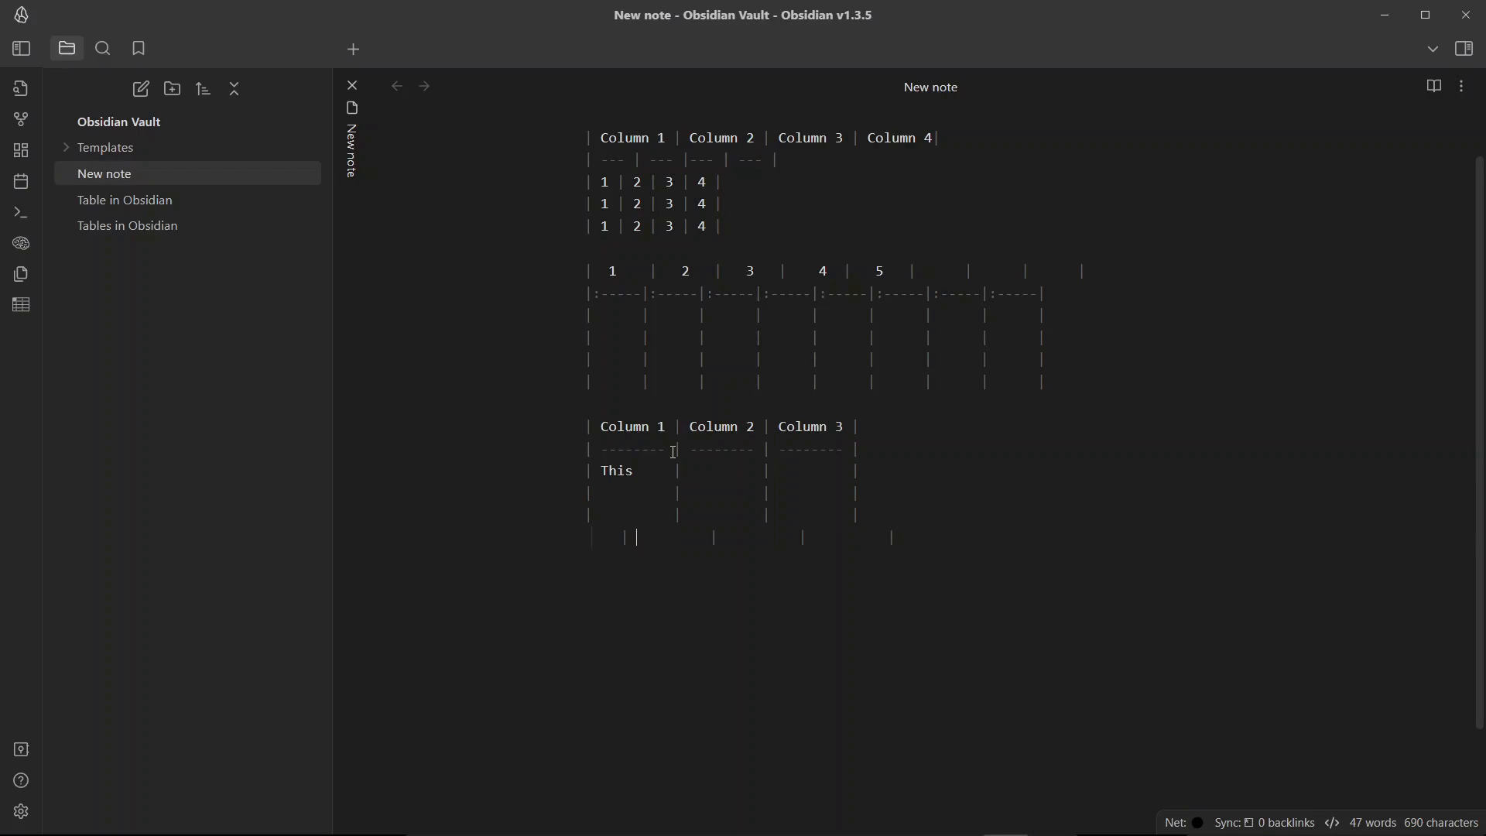
pyautogui.write('T')
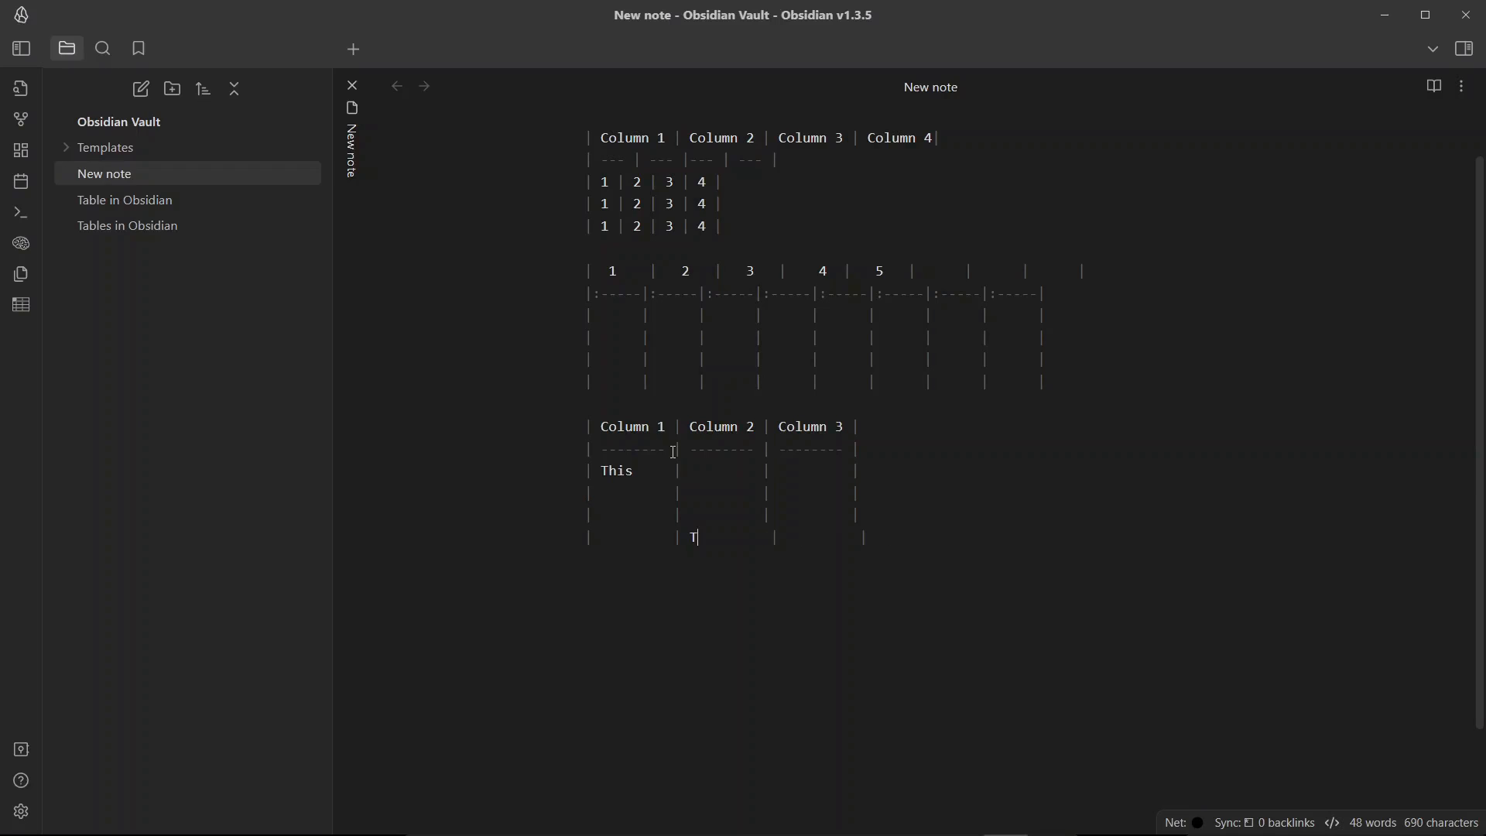
pyautogui.write('This')
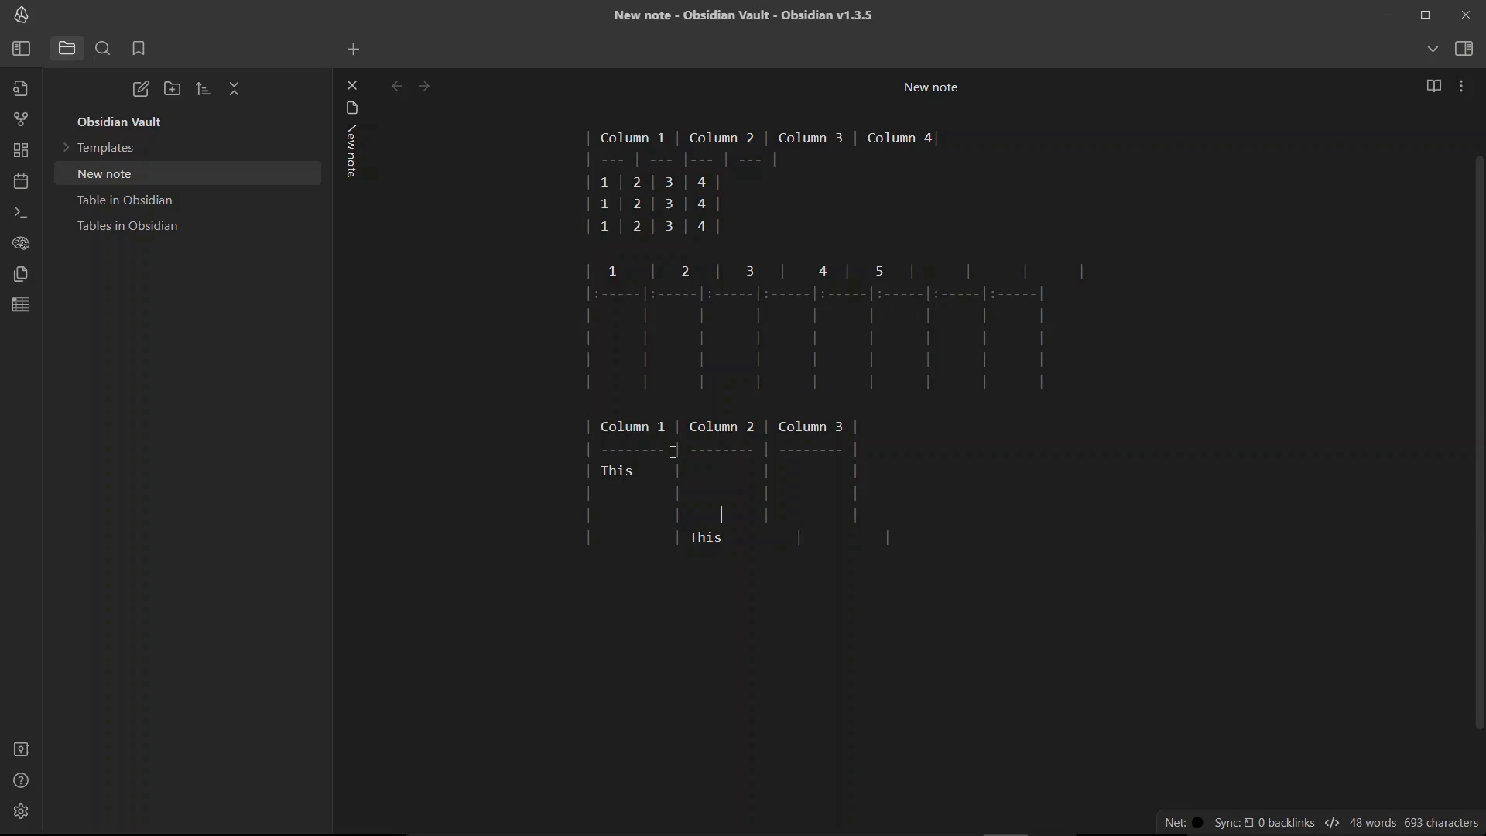
pyautogui.write('THis')
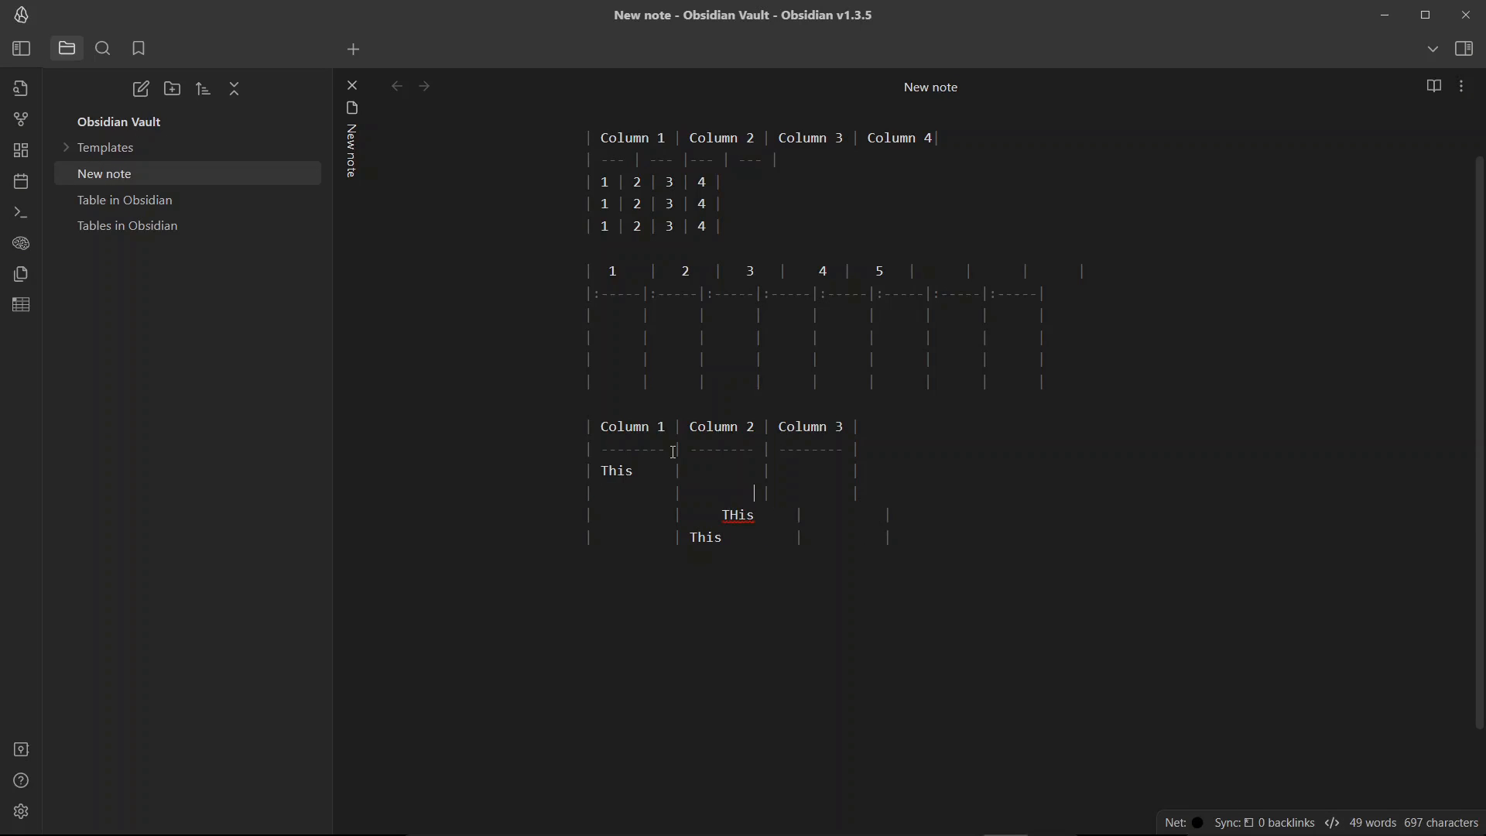
pyautogui.click(1434, 86)
pyautogui.write('This')
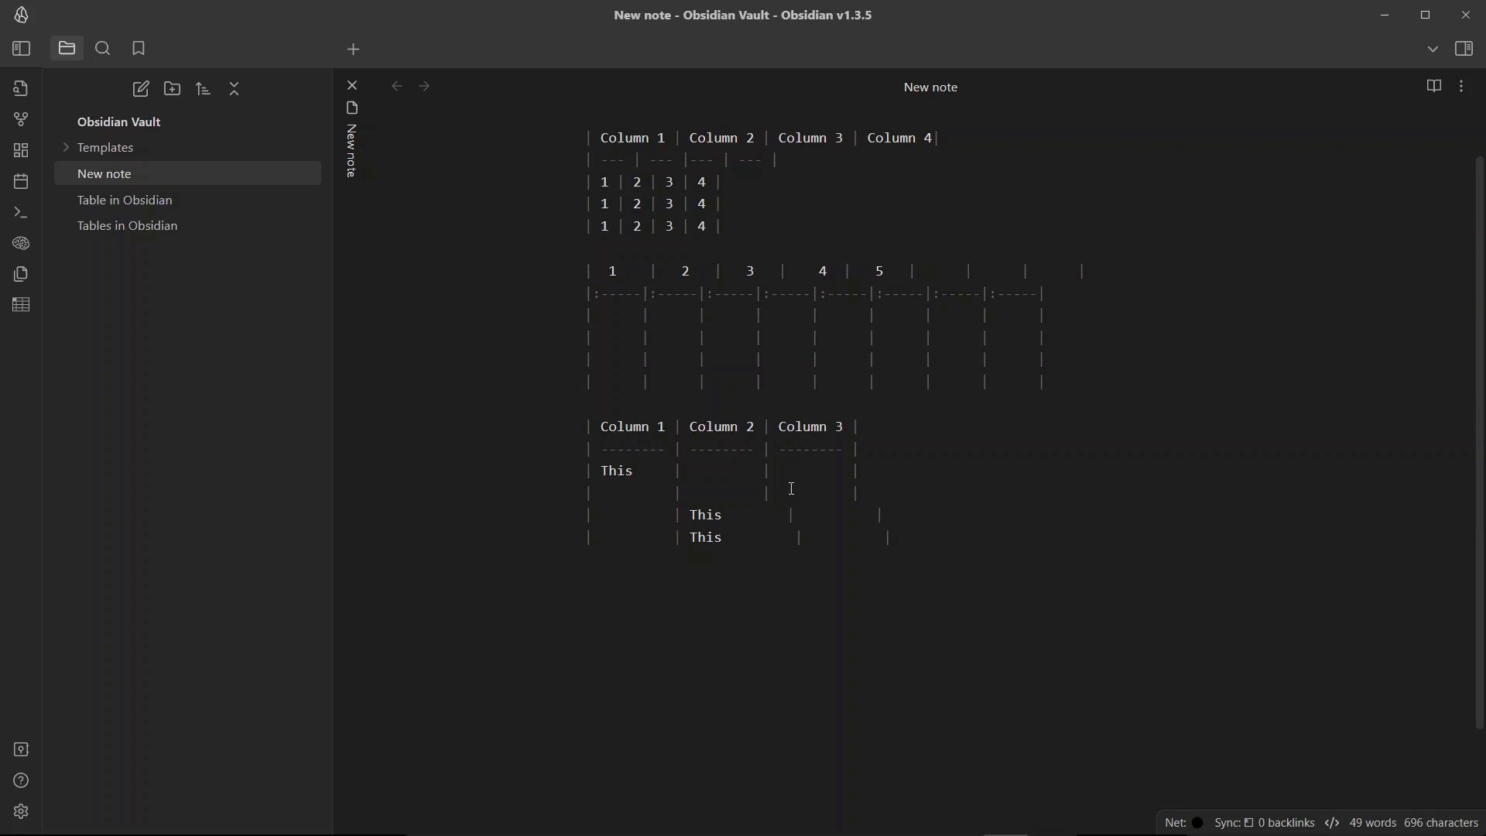
pyautogui.click(811, 515)
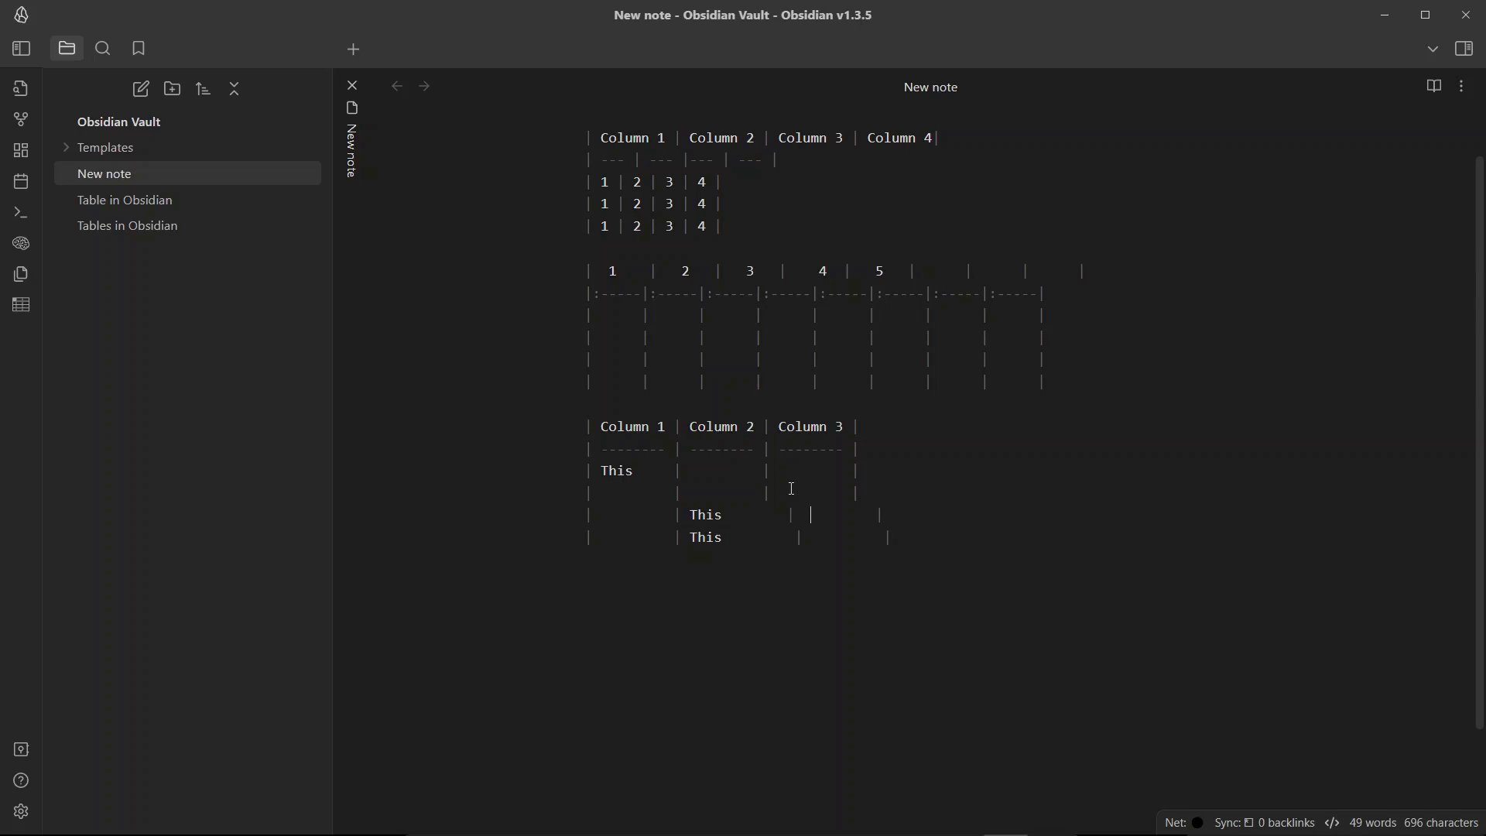
pyautogui.scroll(3)
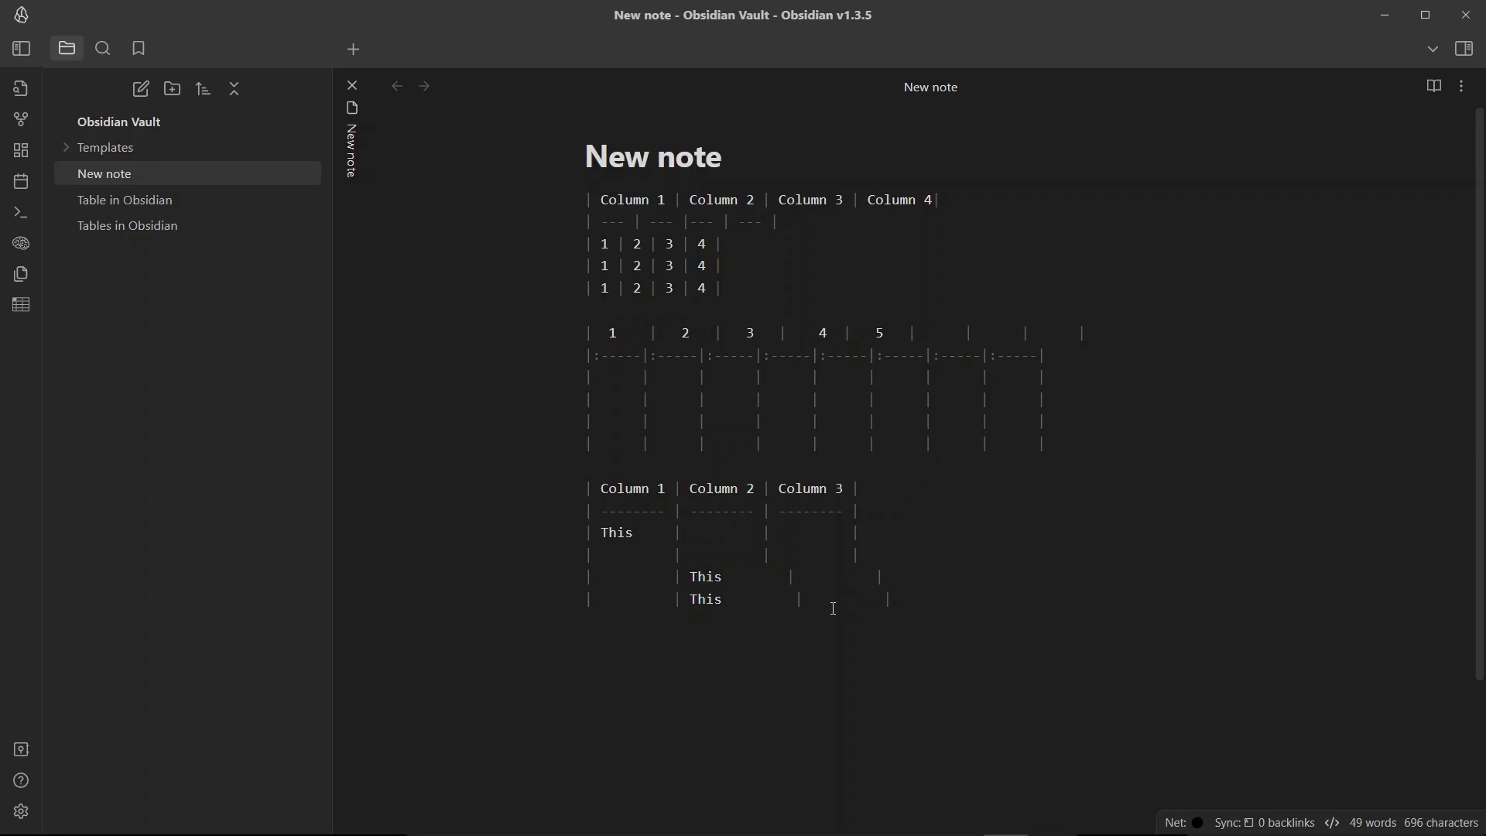
pyautogui.click(1433, 86)
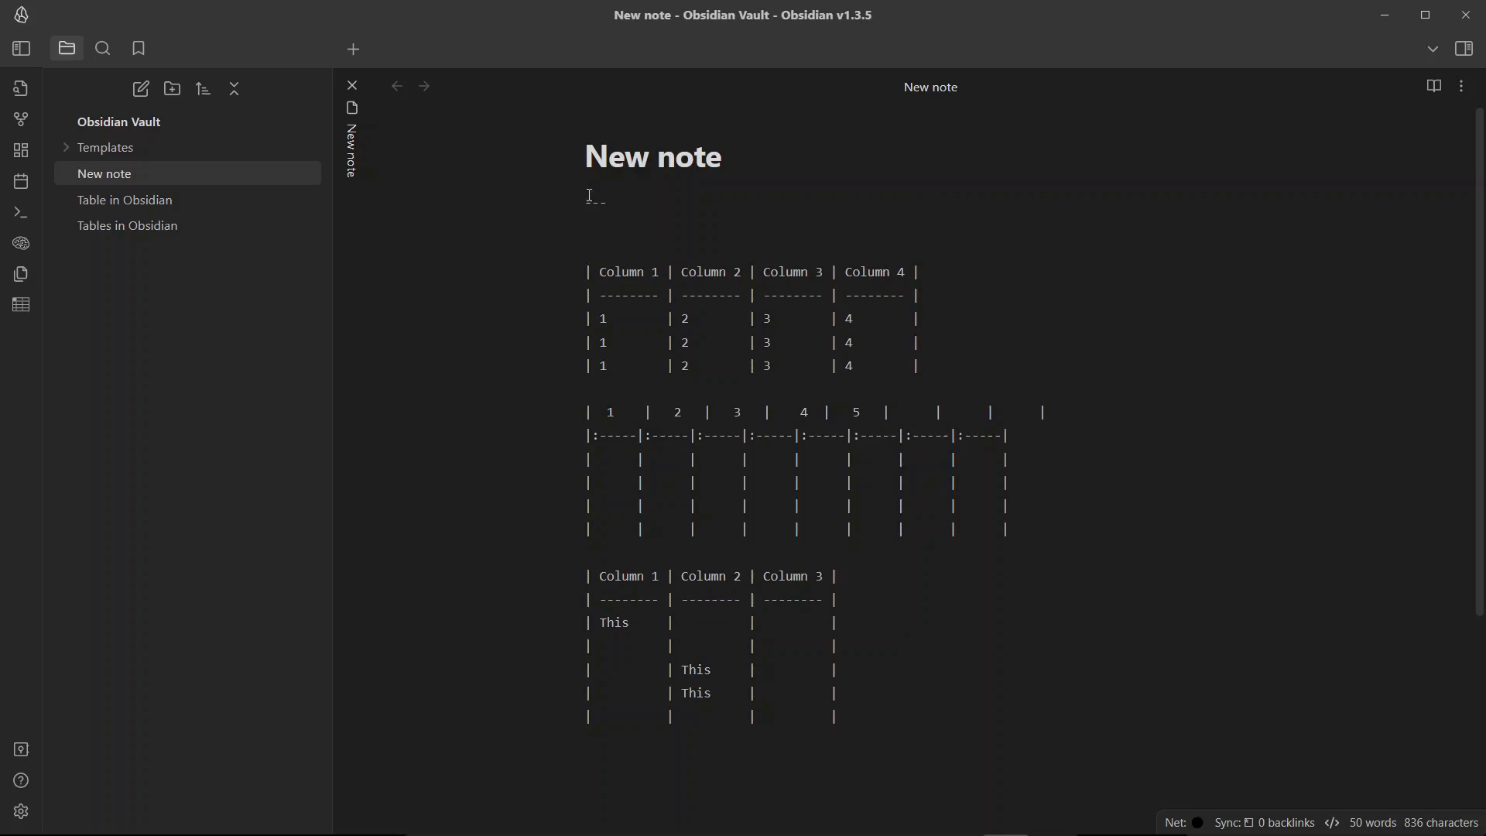
# - Add front matter 'cssclass: purpleRed, wideTable' and view the styled tables
pyautogui.write('cssclass: purpleRed, wideTable')
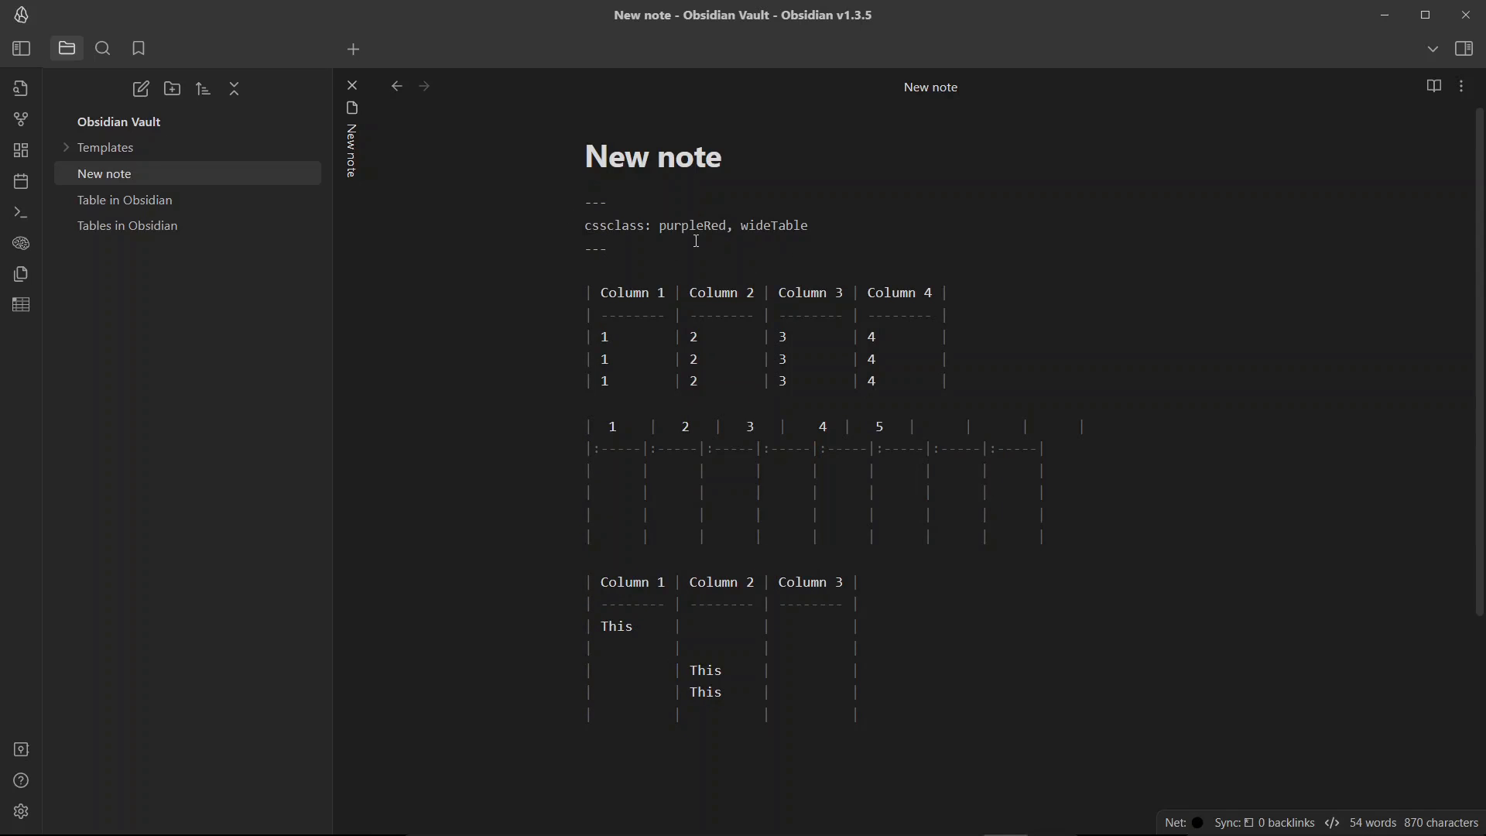
pyautogui.click(1434, 86)
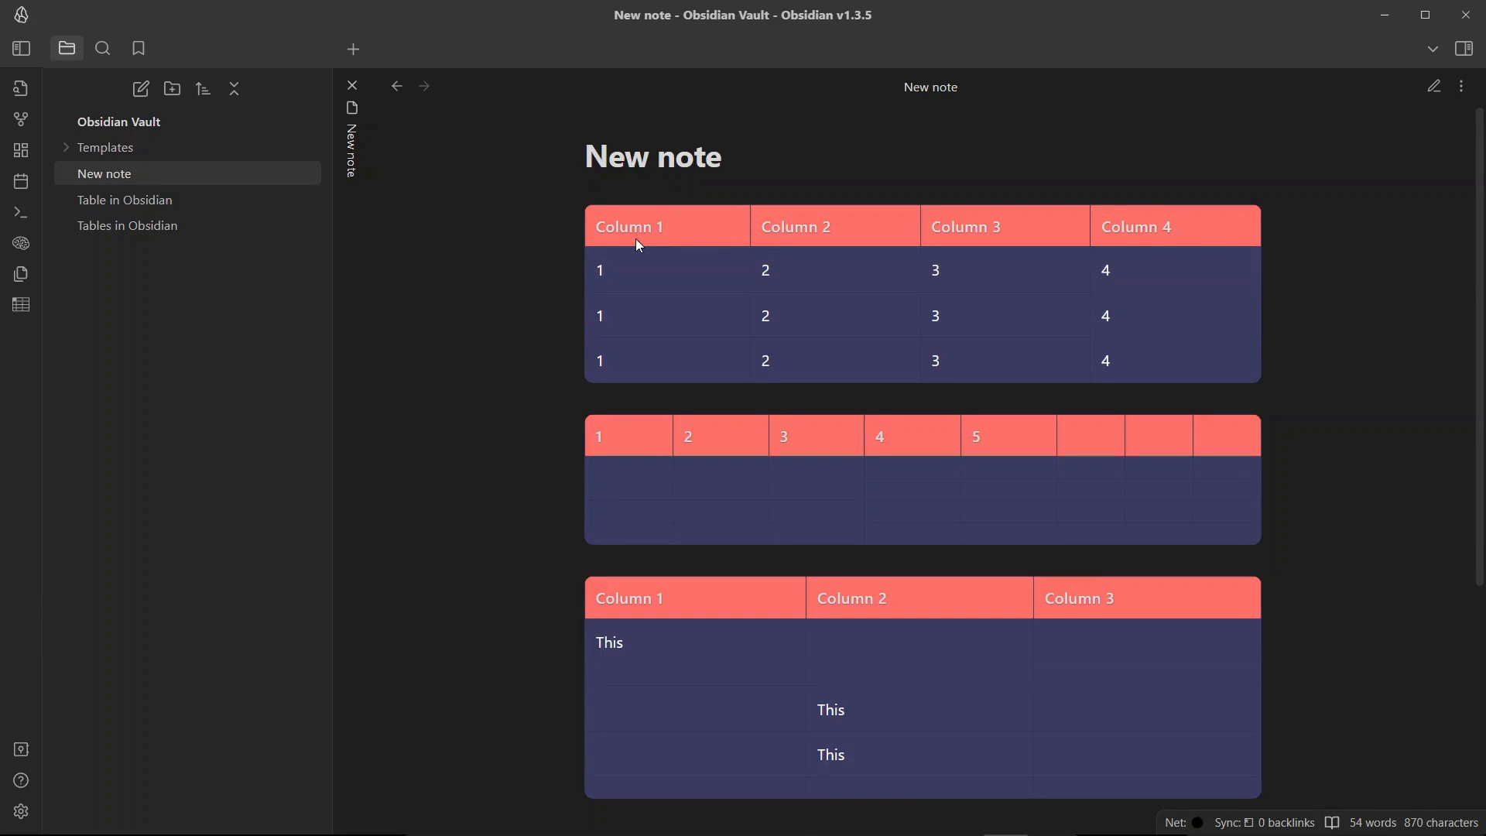
pyautogui.moveTo(852, 242)
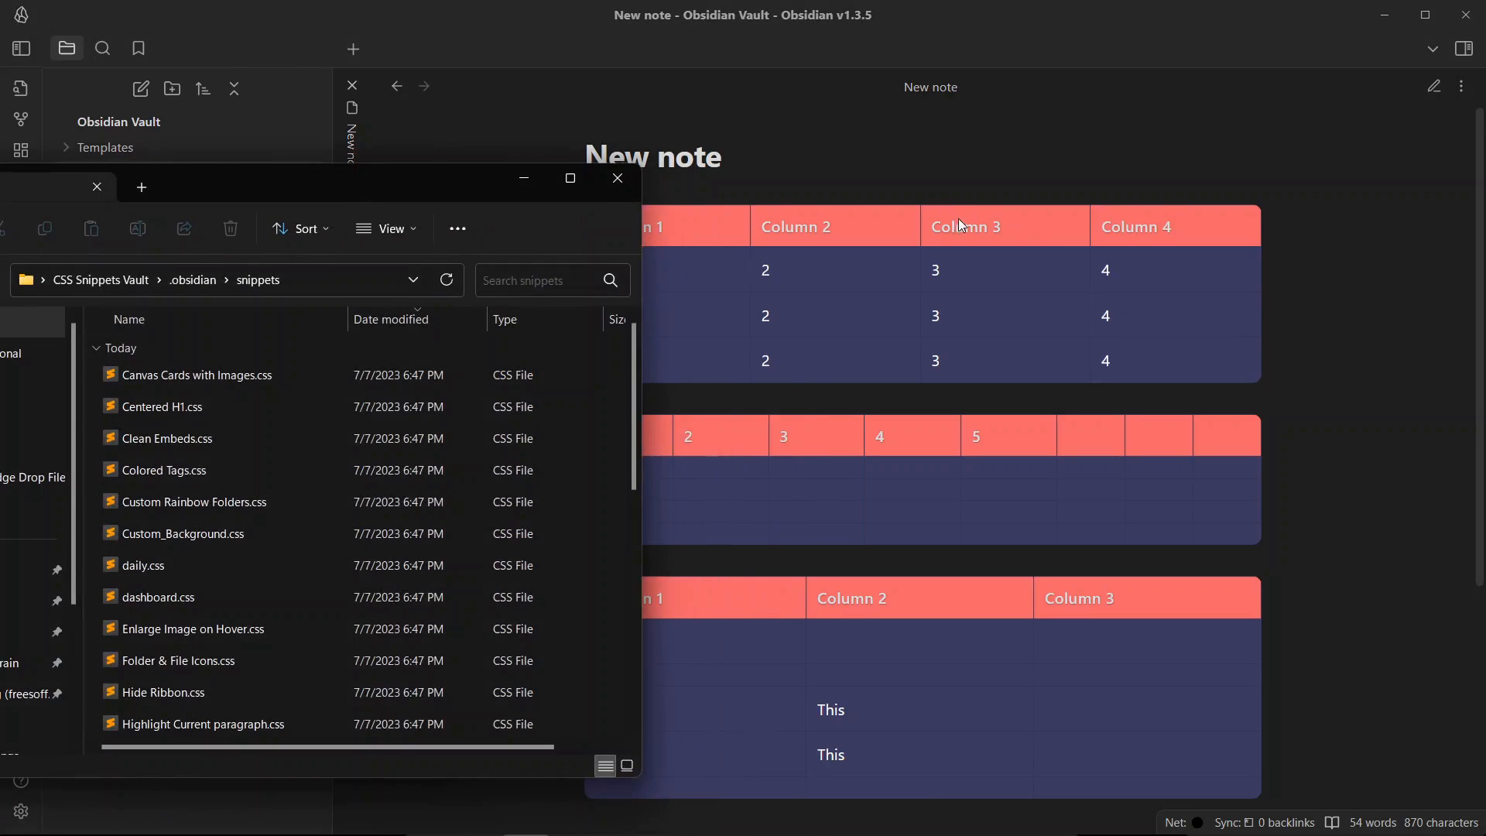
# - Close the File Explorer window showing the .obsidian snippets folder
pyautogui.scroll(-3)
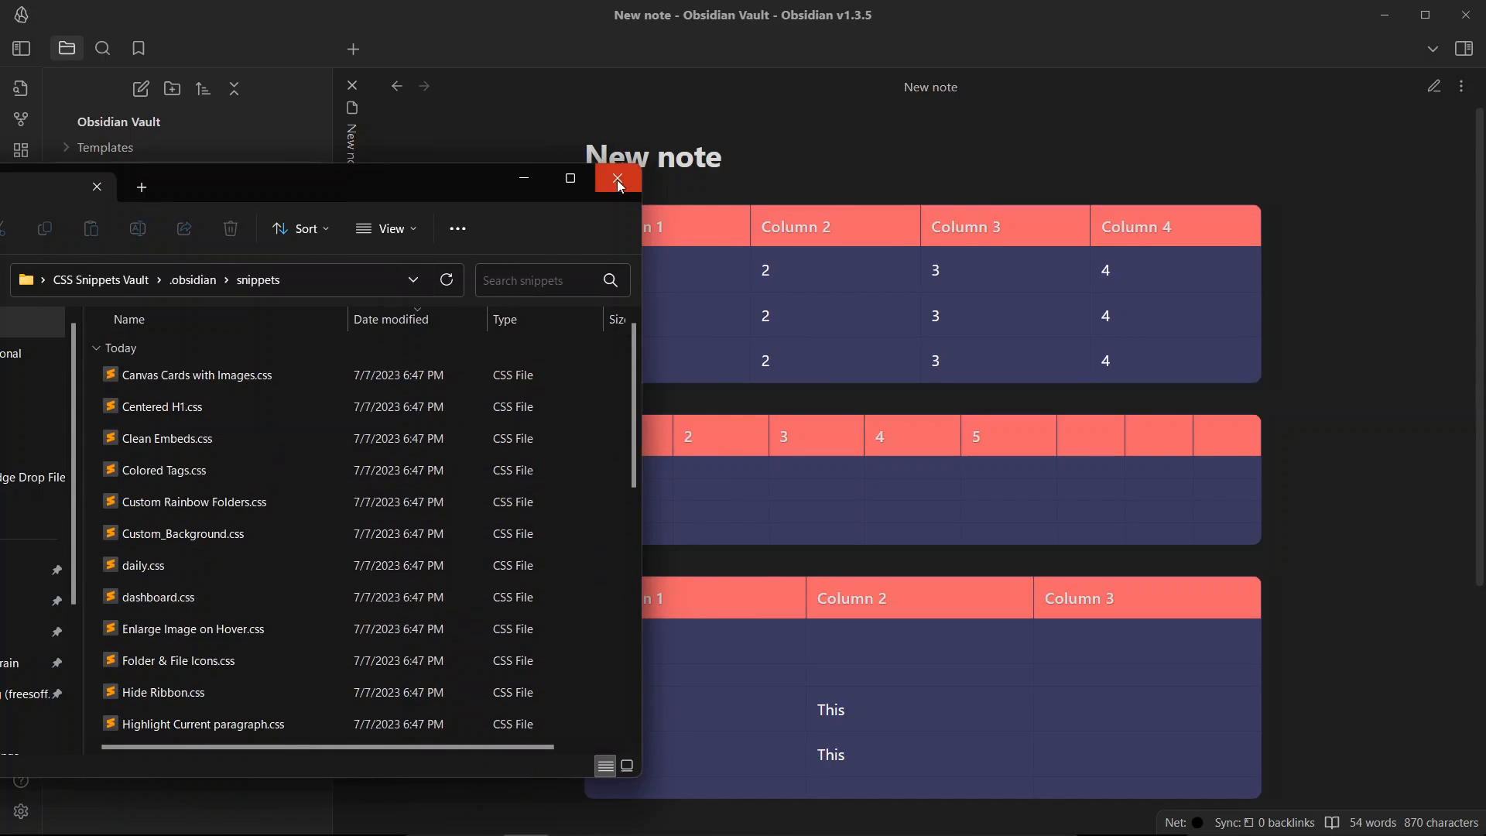
pyautogui.click(617, 178)
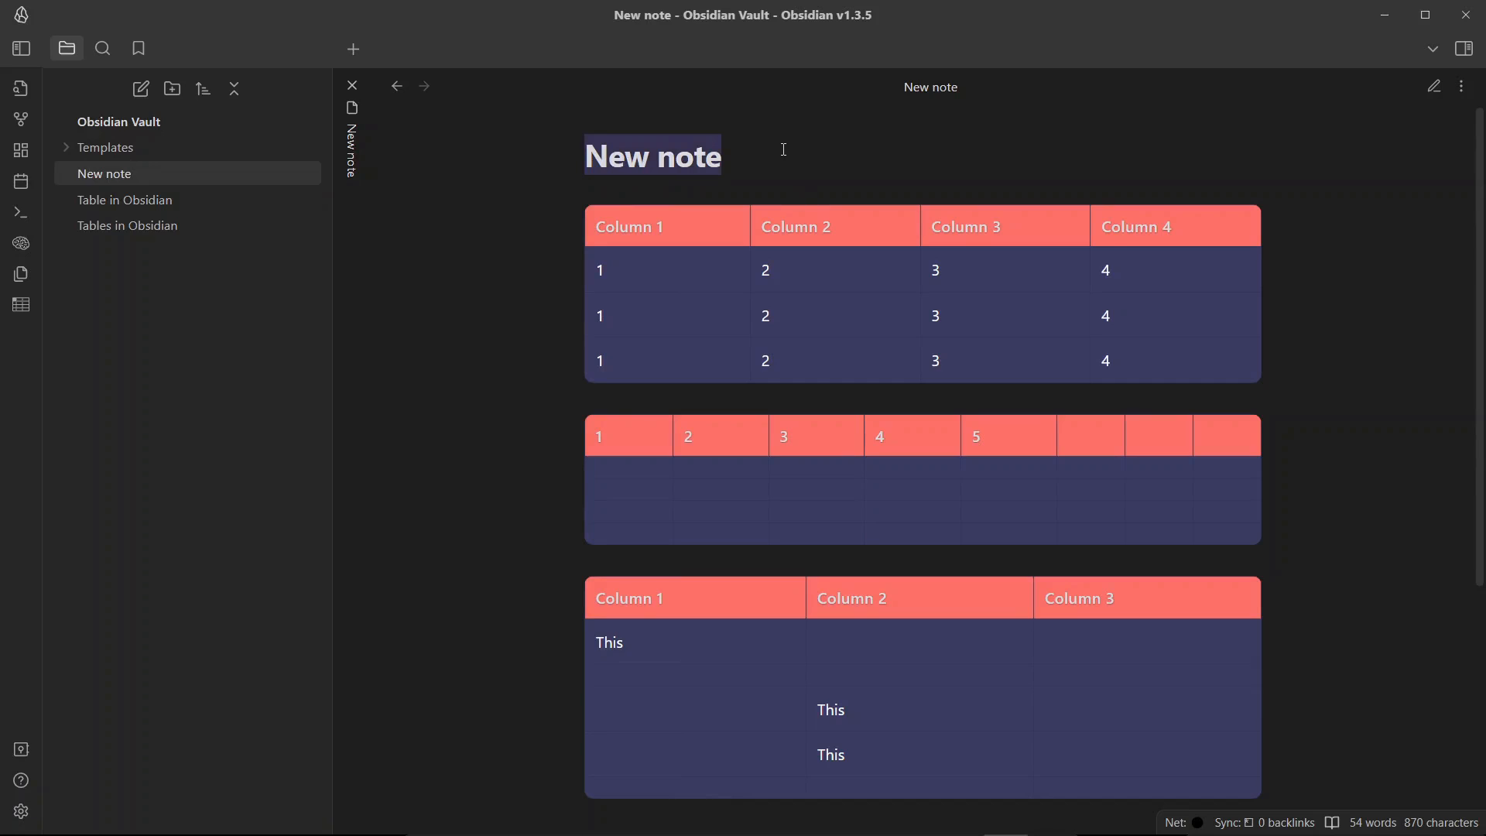
pyautogui.click(217, 269)
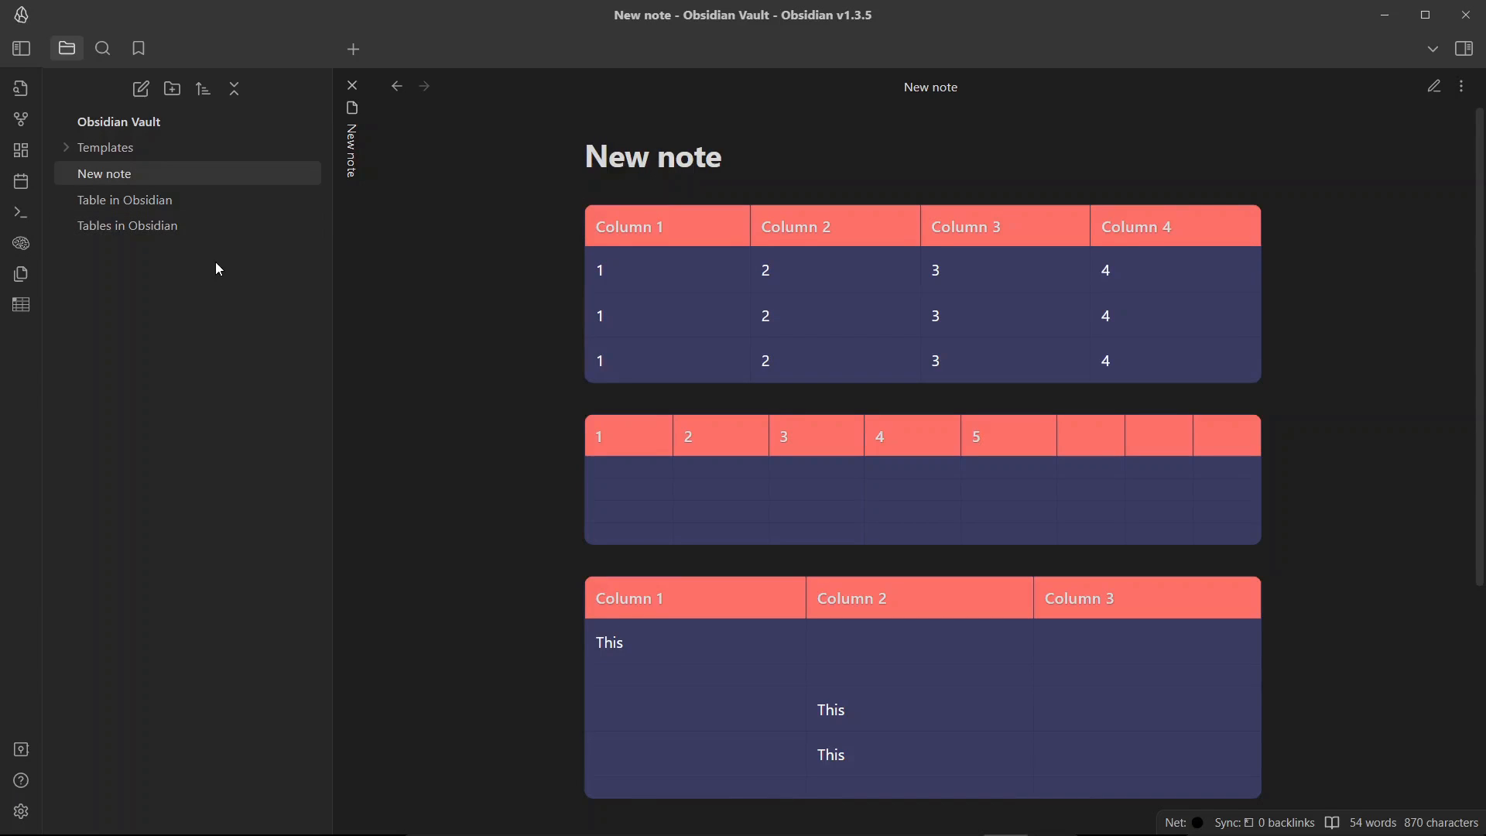
pyautogui.moveTo(681, 157)
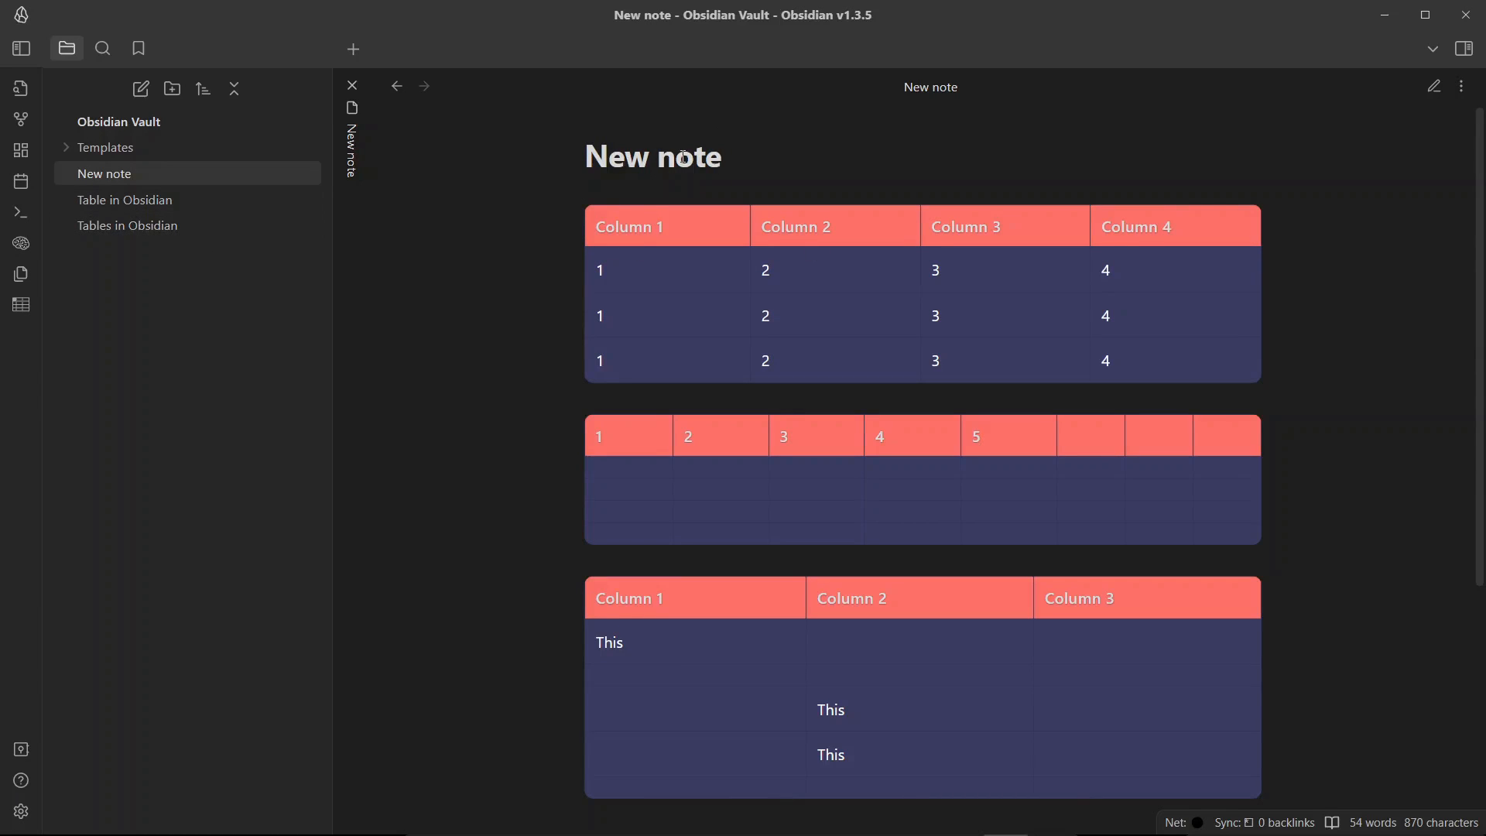